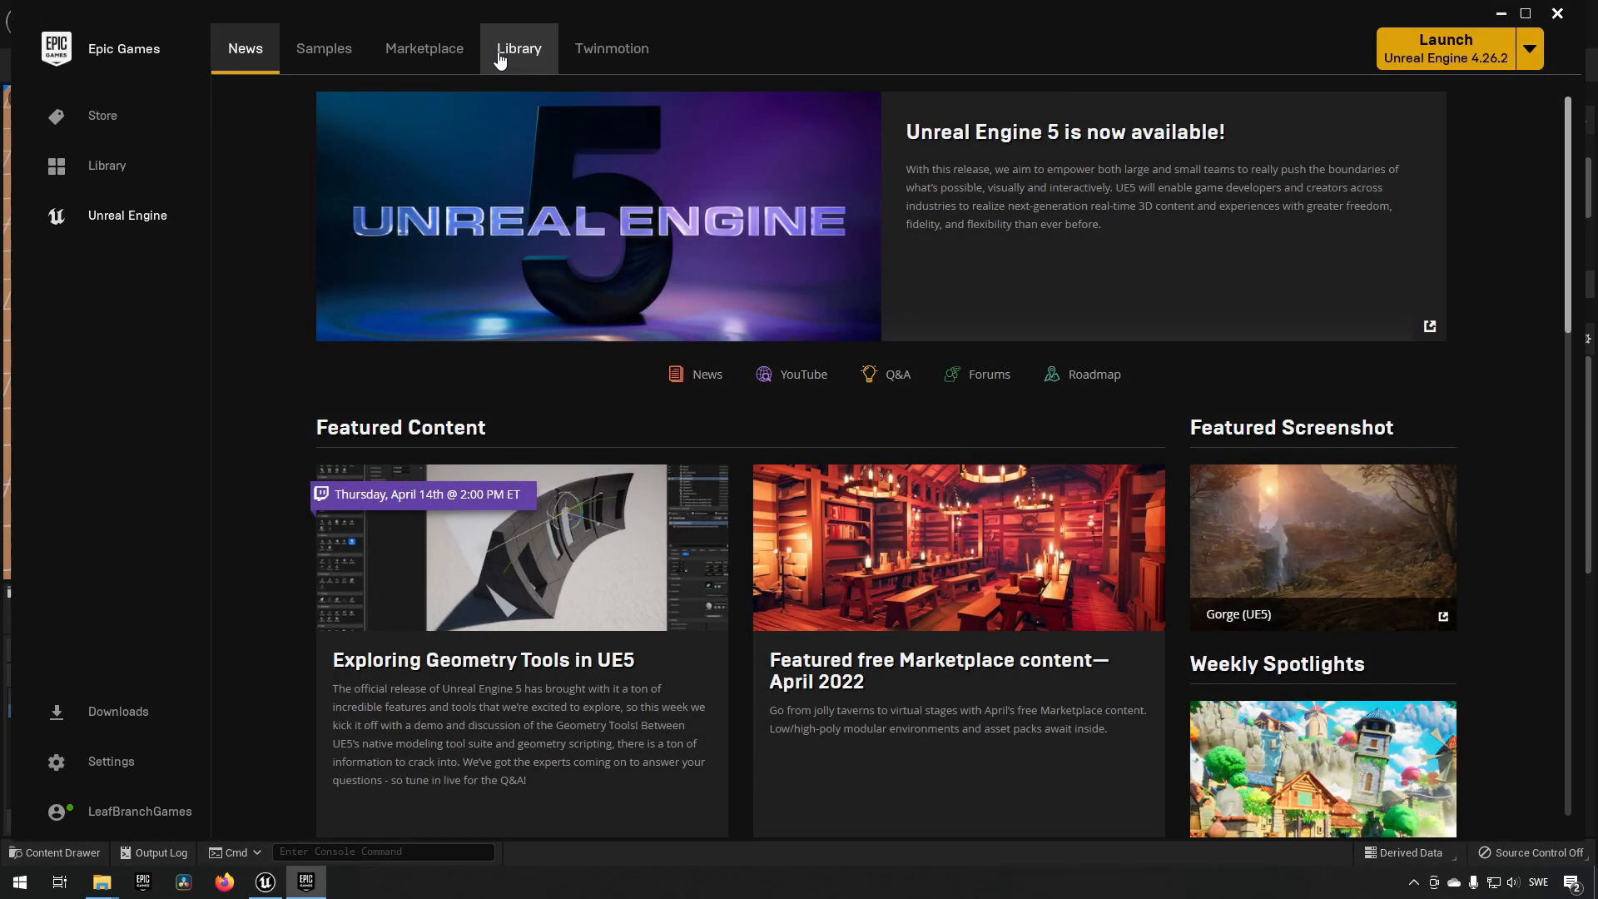
Browse the Marketplace's Permanently Free collection and view Stylized Character Kit: Casual 01.
{"action": "left_click", "coordinate": [423, 48]}
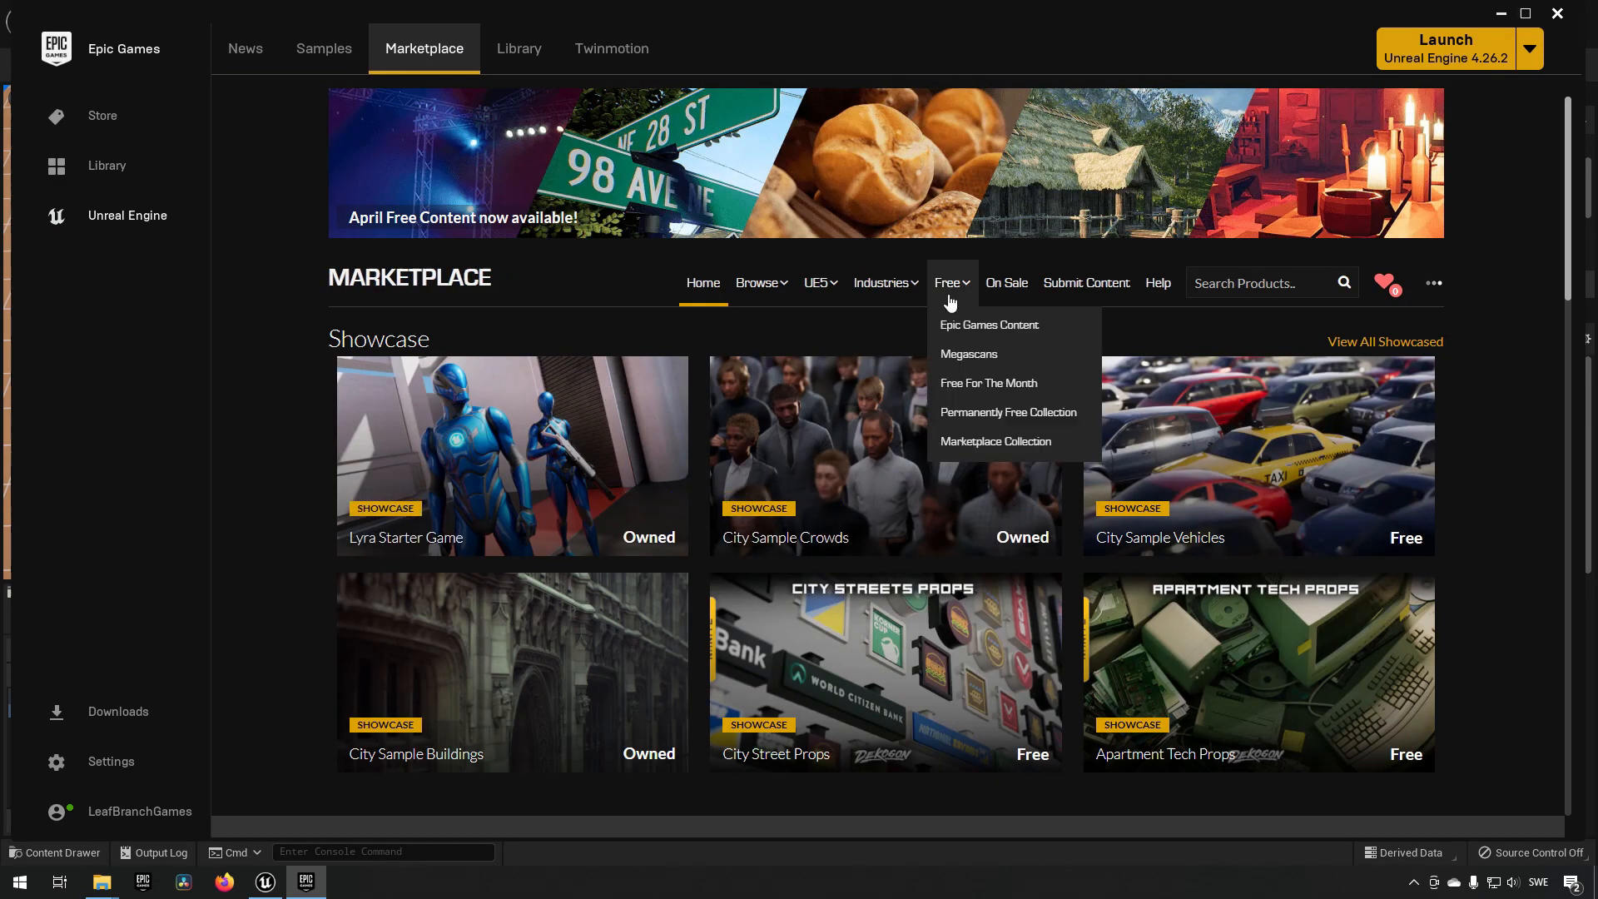
{"action": "left_click", "coordinate": [1007, 412]}
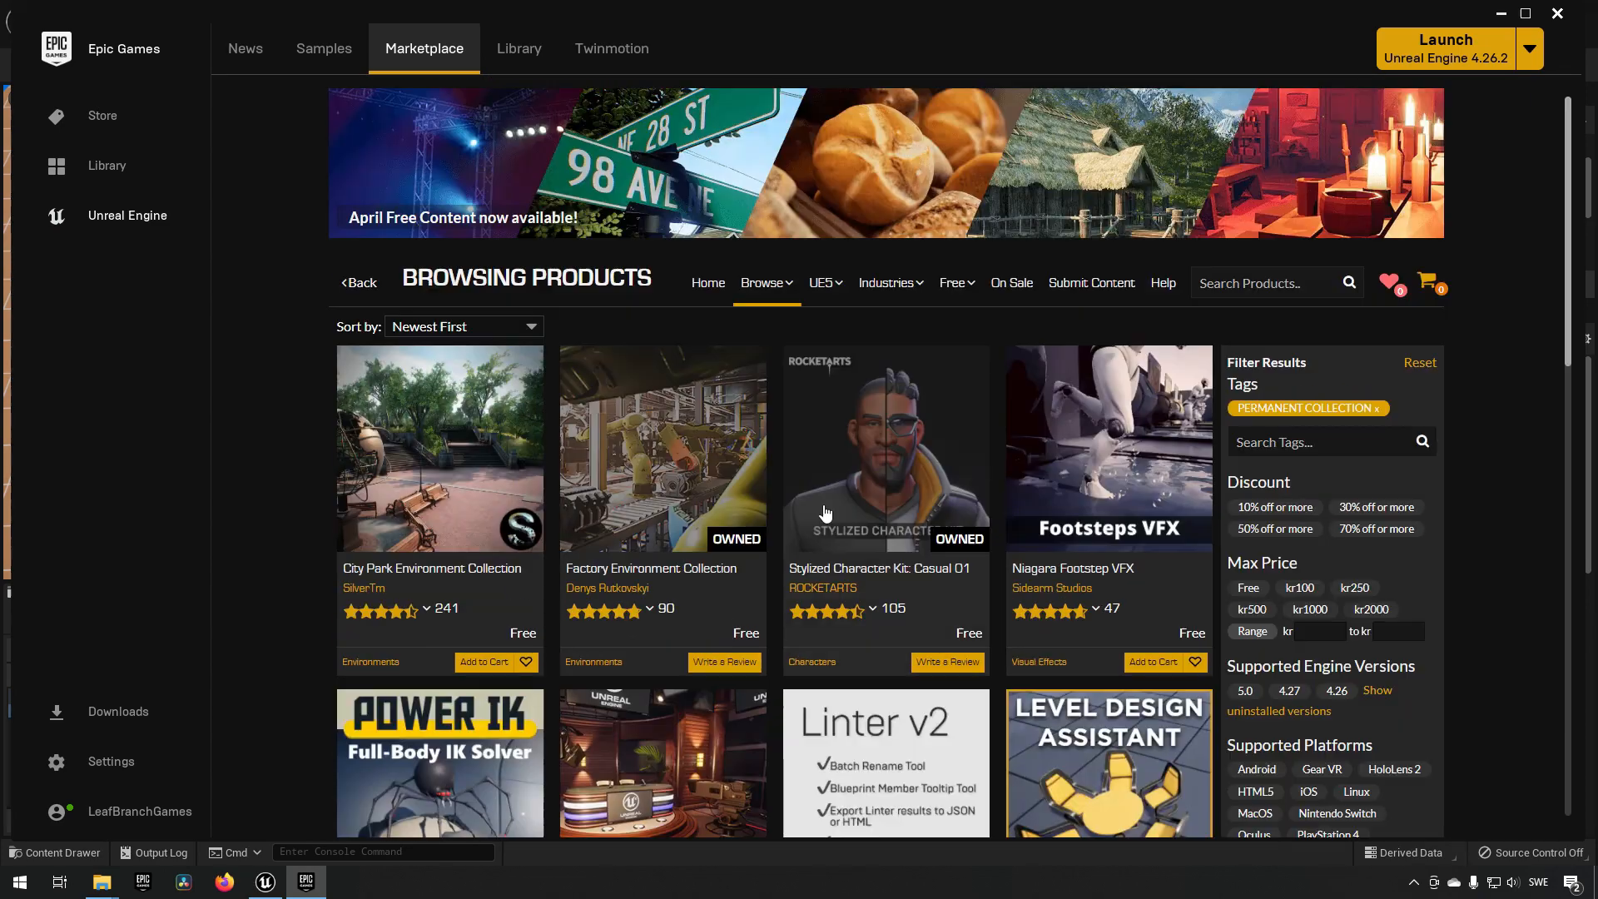
{"action": "left_click", "coordinate": [885, 449]}
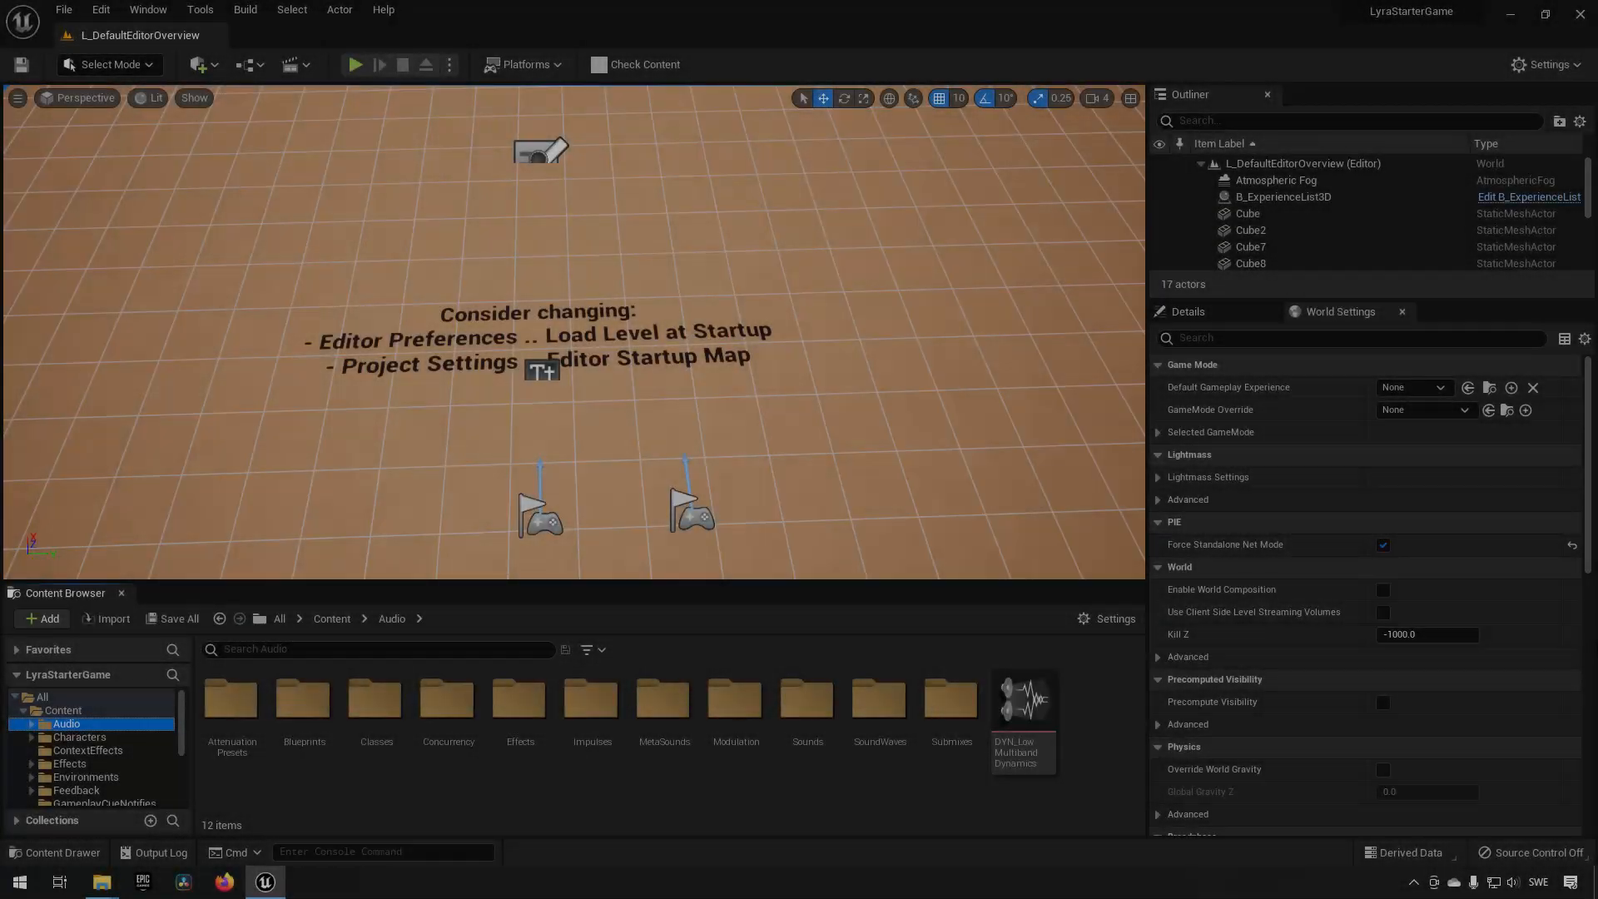
Browse SCK_Casual01's mannequin mesh folder, then select B_Manny in Characters > Cosmetics.
{"action": "scroll", "scroll_direction": "down", "scroll_amount": 3}
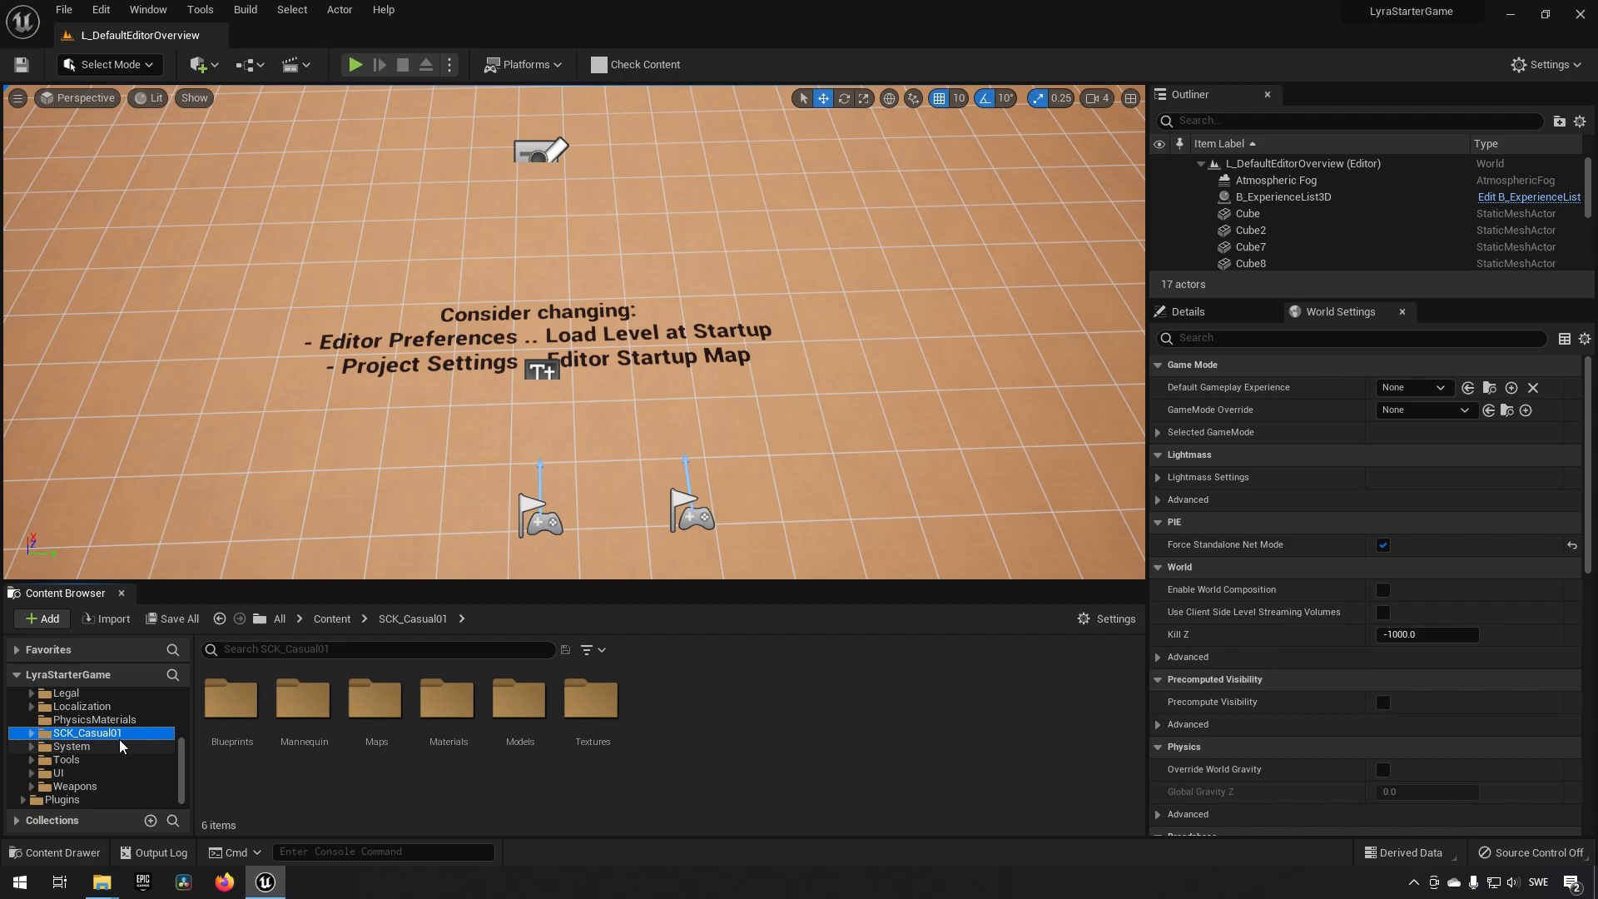
{"action": "double_click", "coordinate": [303, 704]}
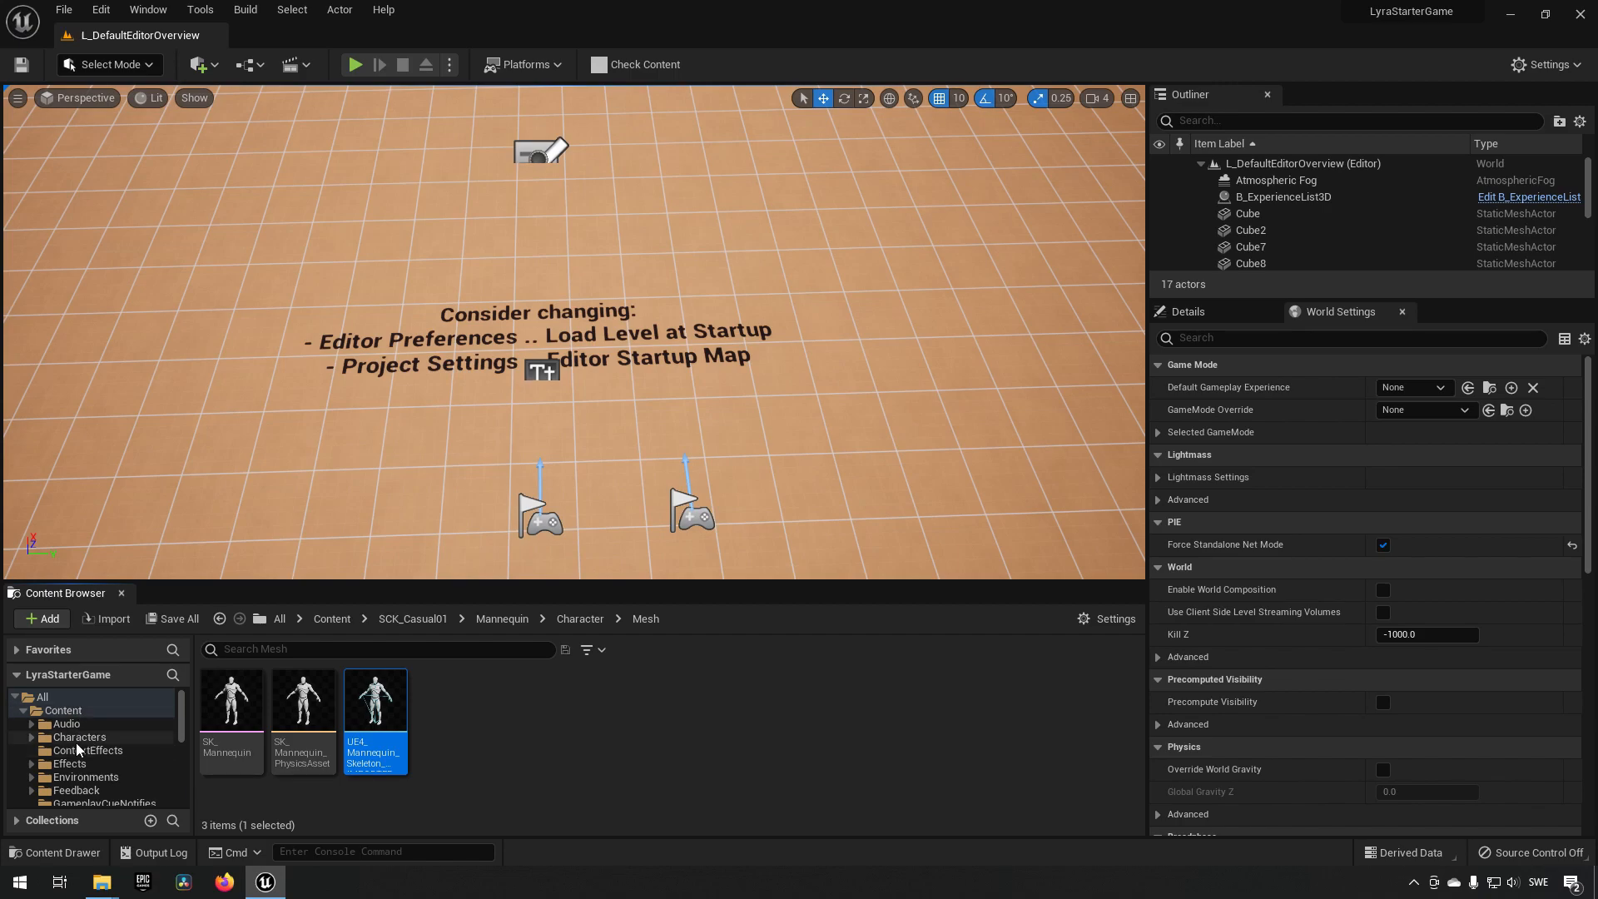
{"action": "left_click", "coordinate": [85, 762]}
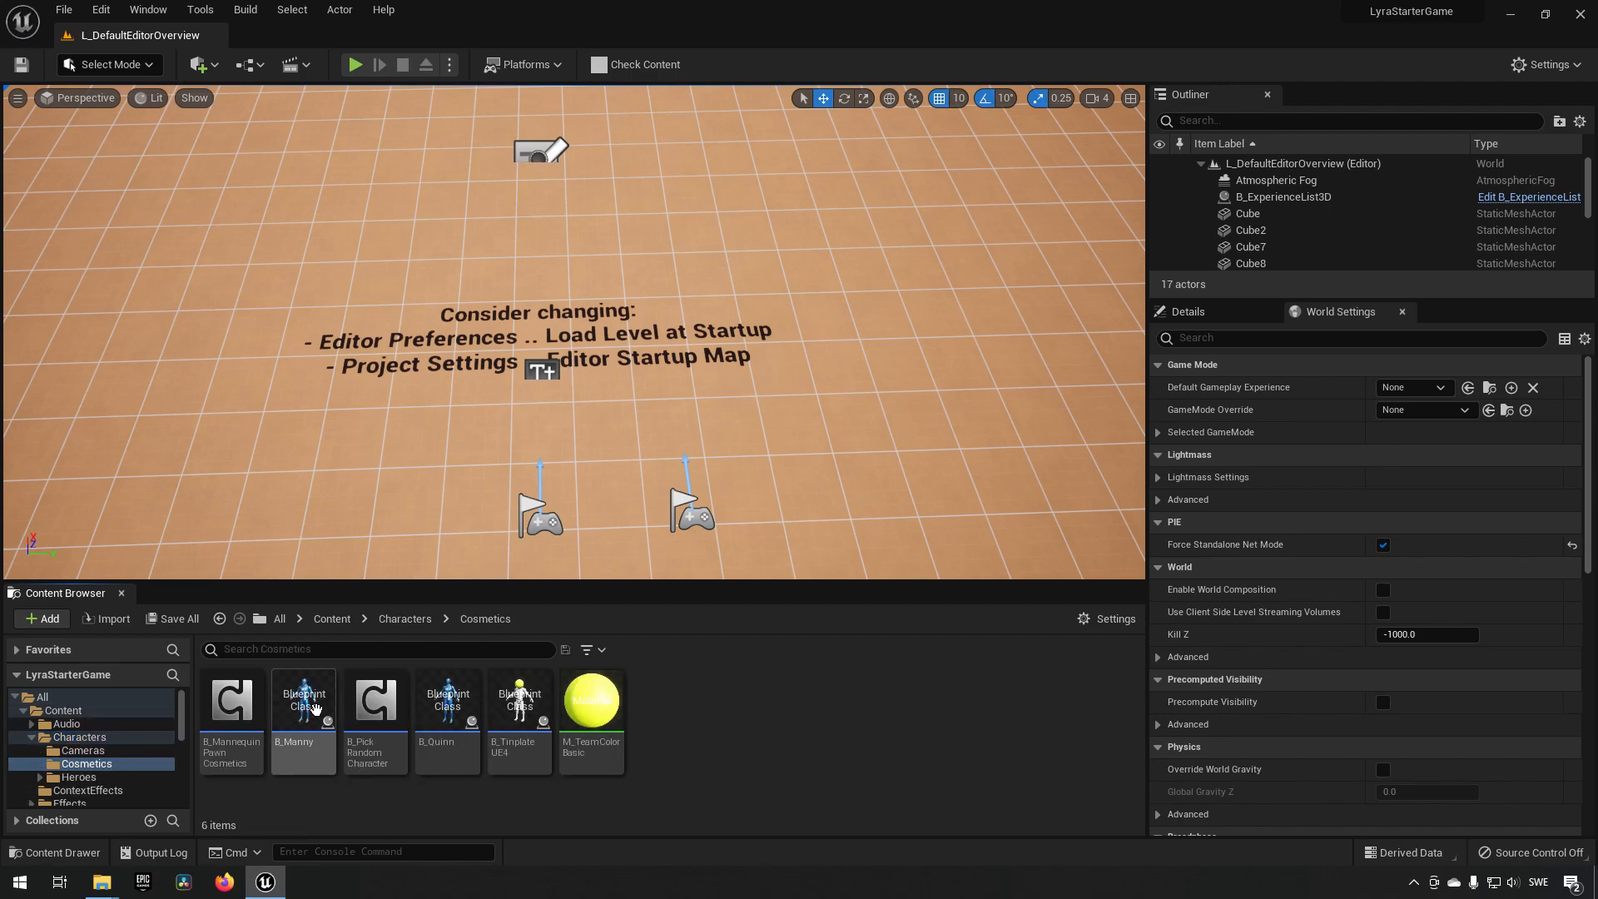
{"action": "left_click", "coordinate": [303, 701]}
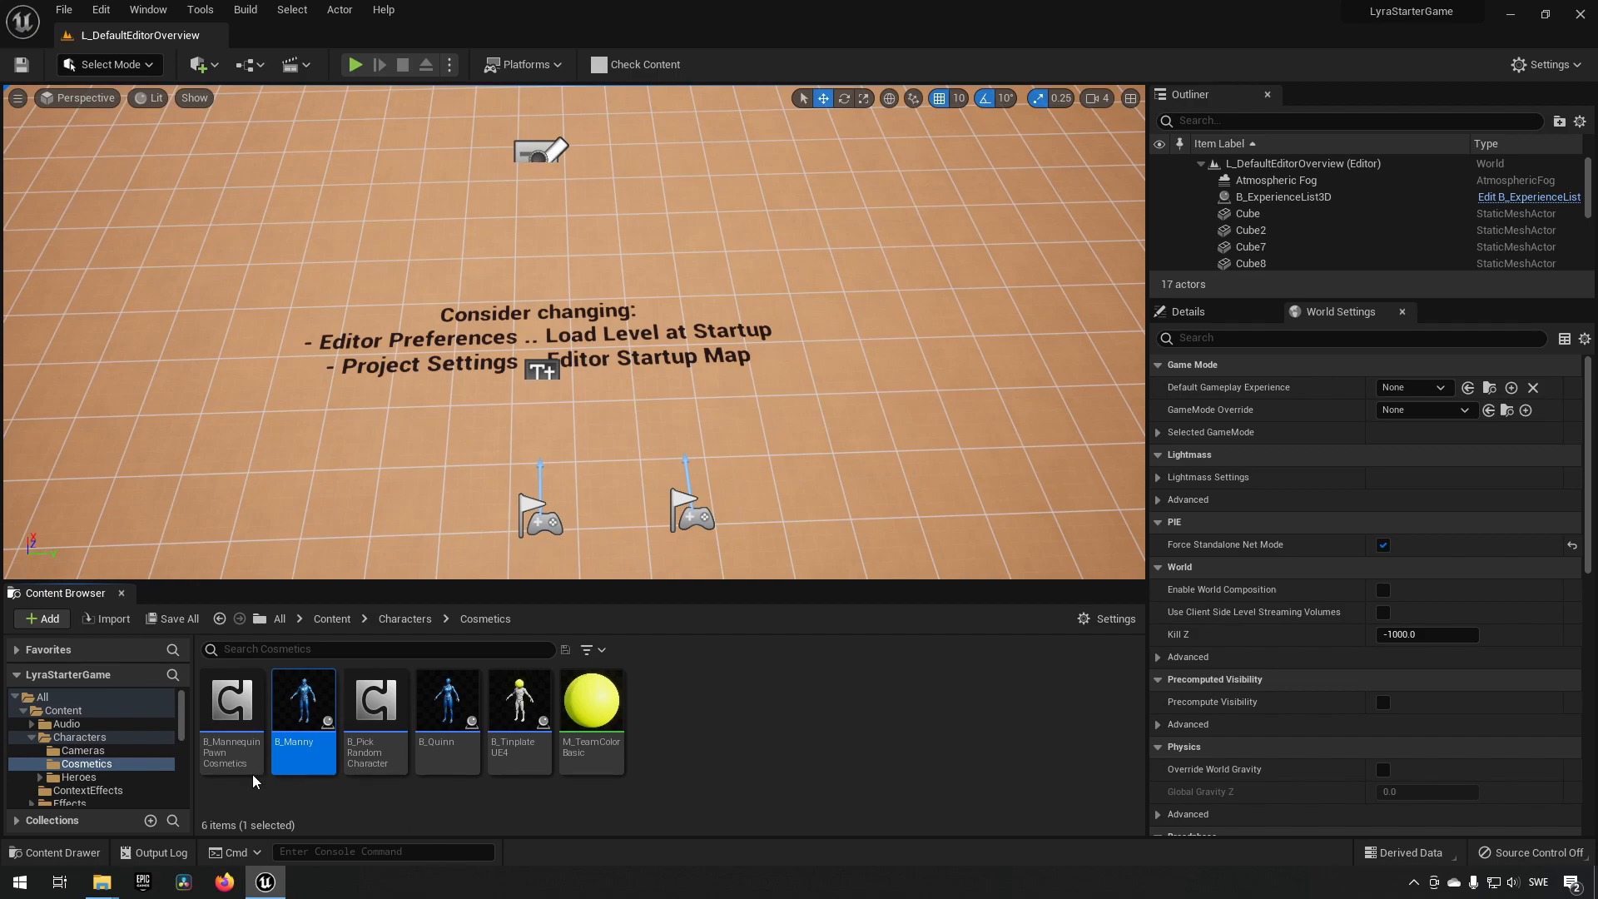
Duplicate the B_Manny blueprint and name the copy B_Imported.
{"action": "right_click", "coordinate": [303, 699]}
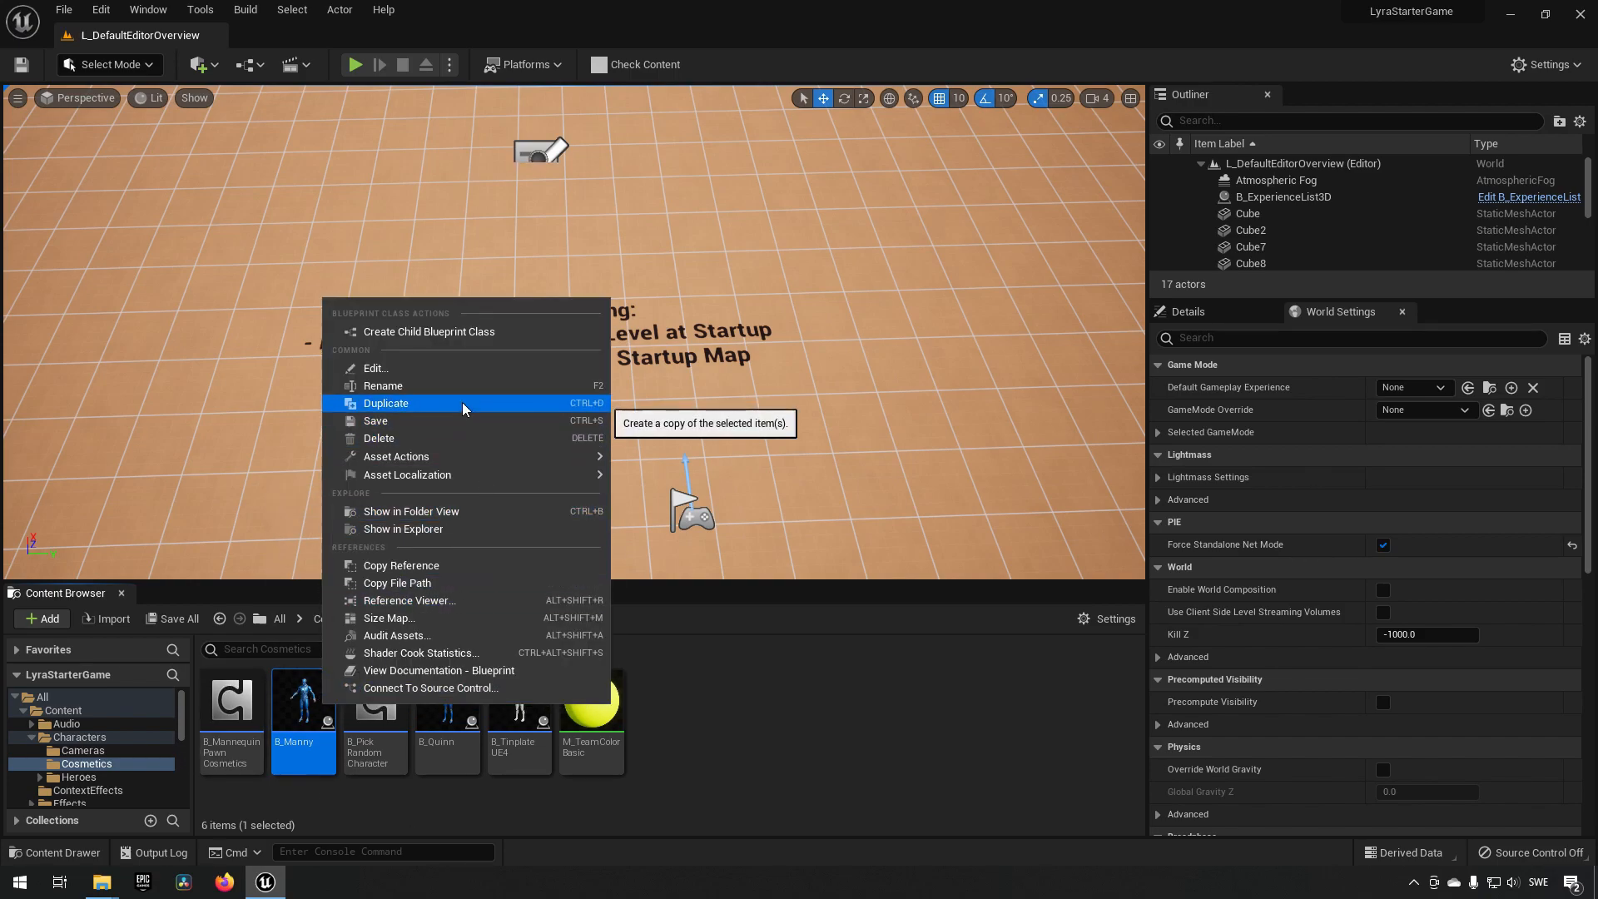
{"action": "left_click", "coordinate": [386, 403]}
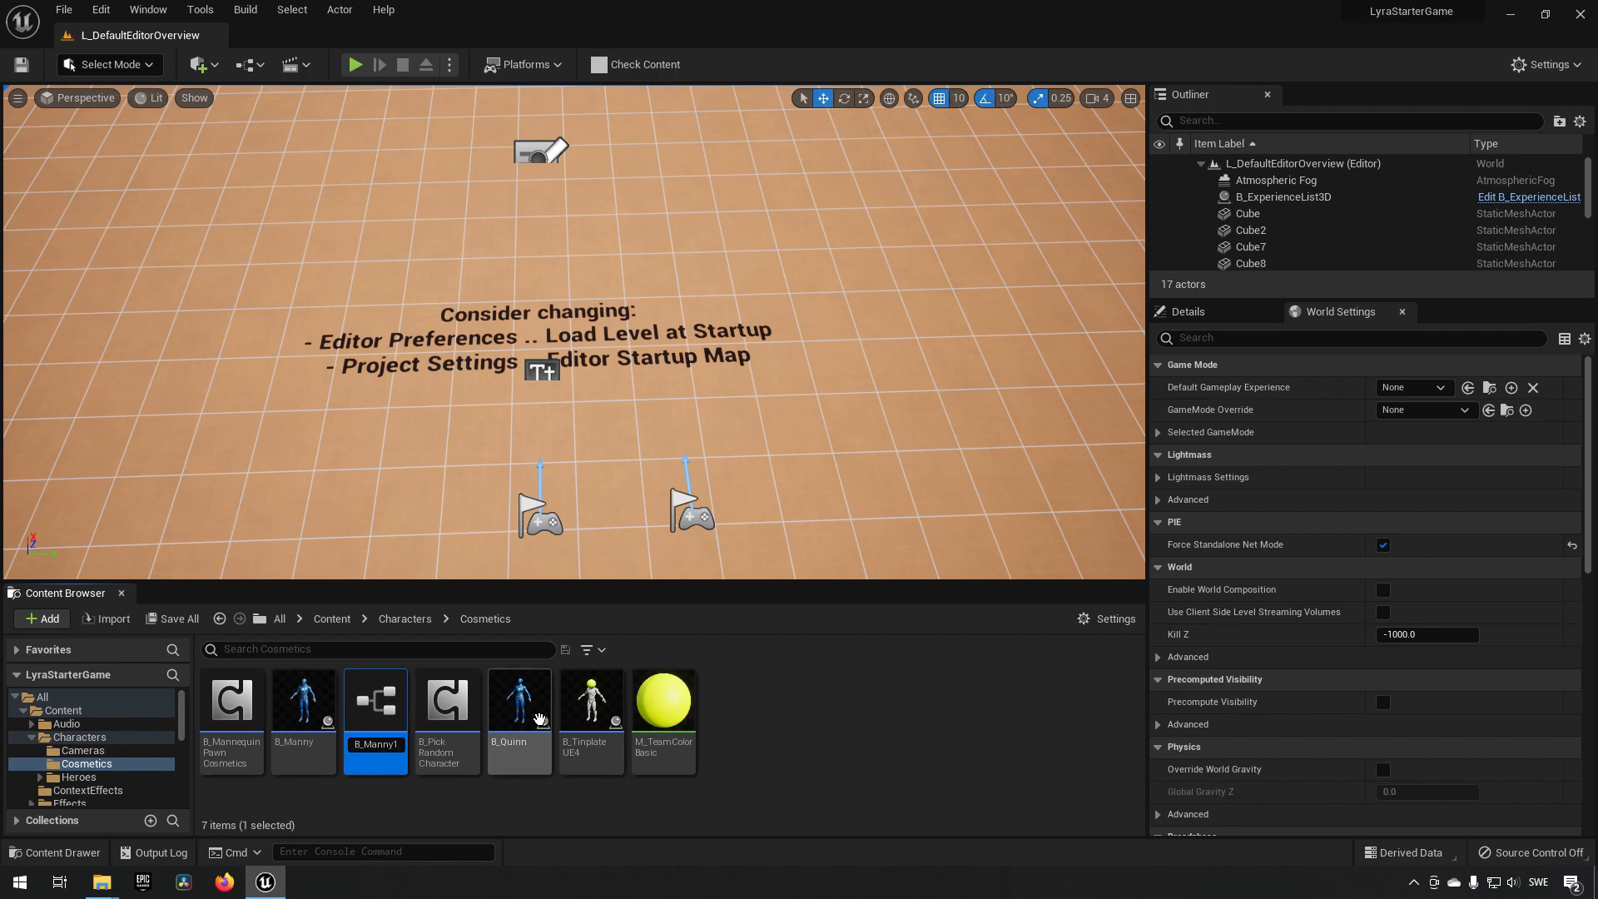
{"action": "type", "text": "B_Imported"}
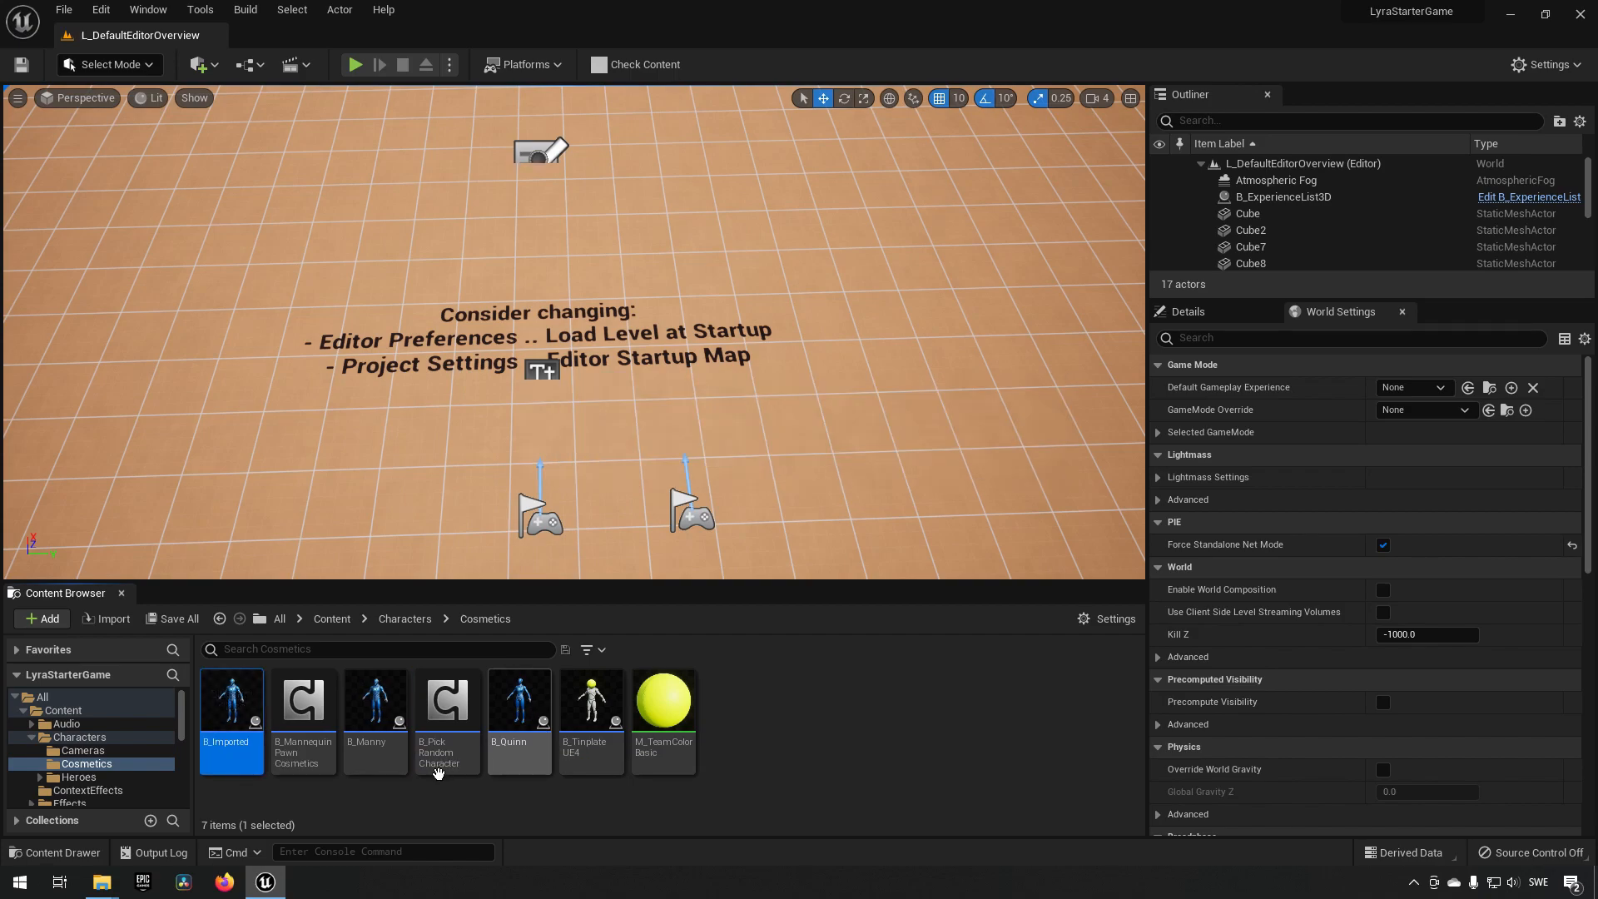
{"action": "mouse_move", "coordinate": [375, 704]}
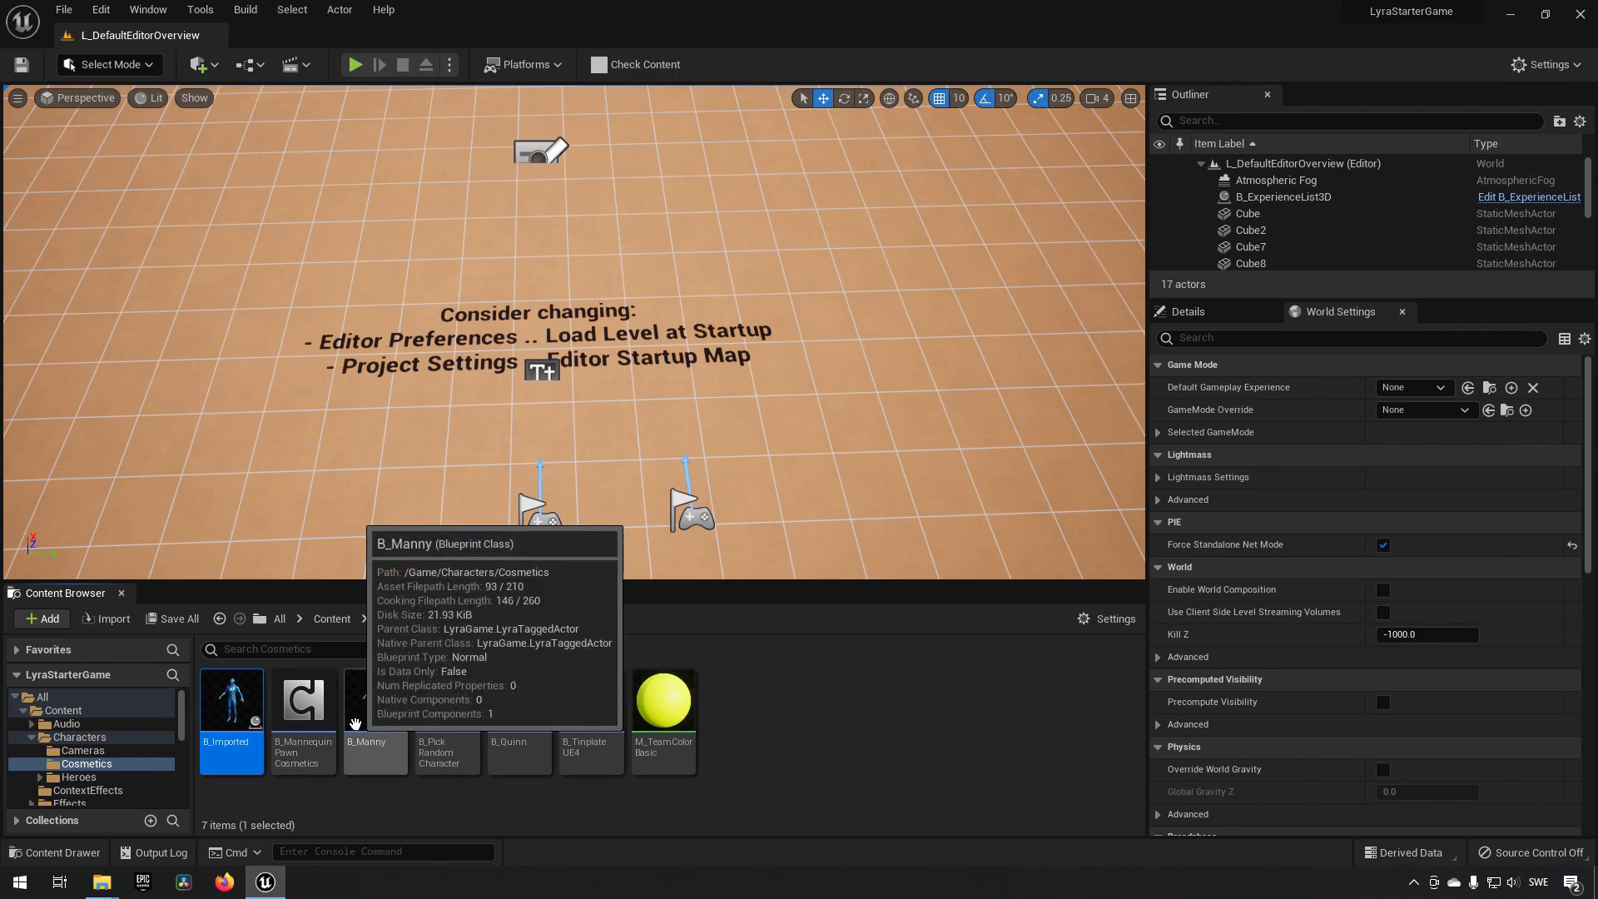
{"action": "mouse_move", "coordinate": [445, 721]}
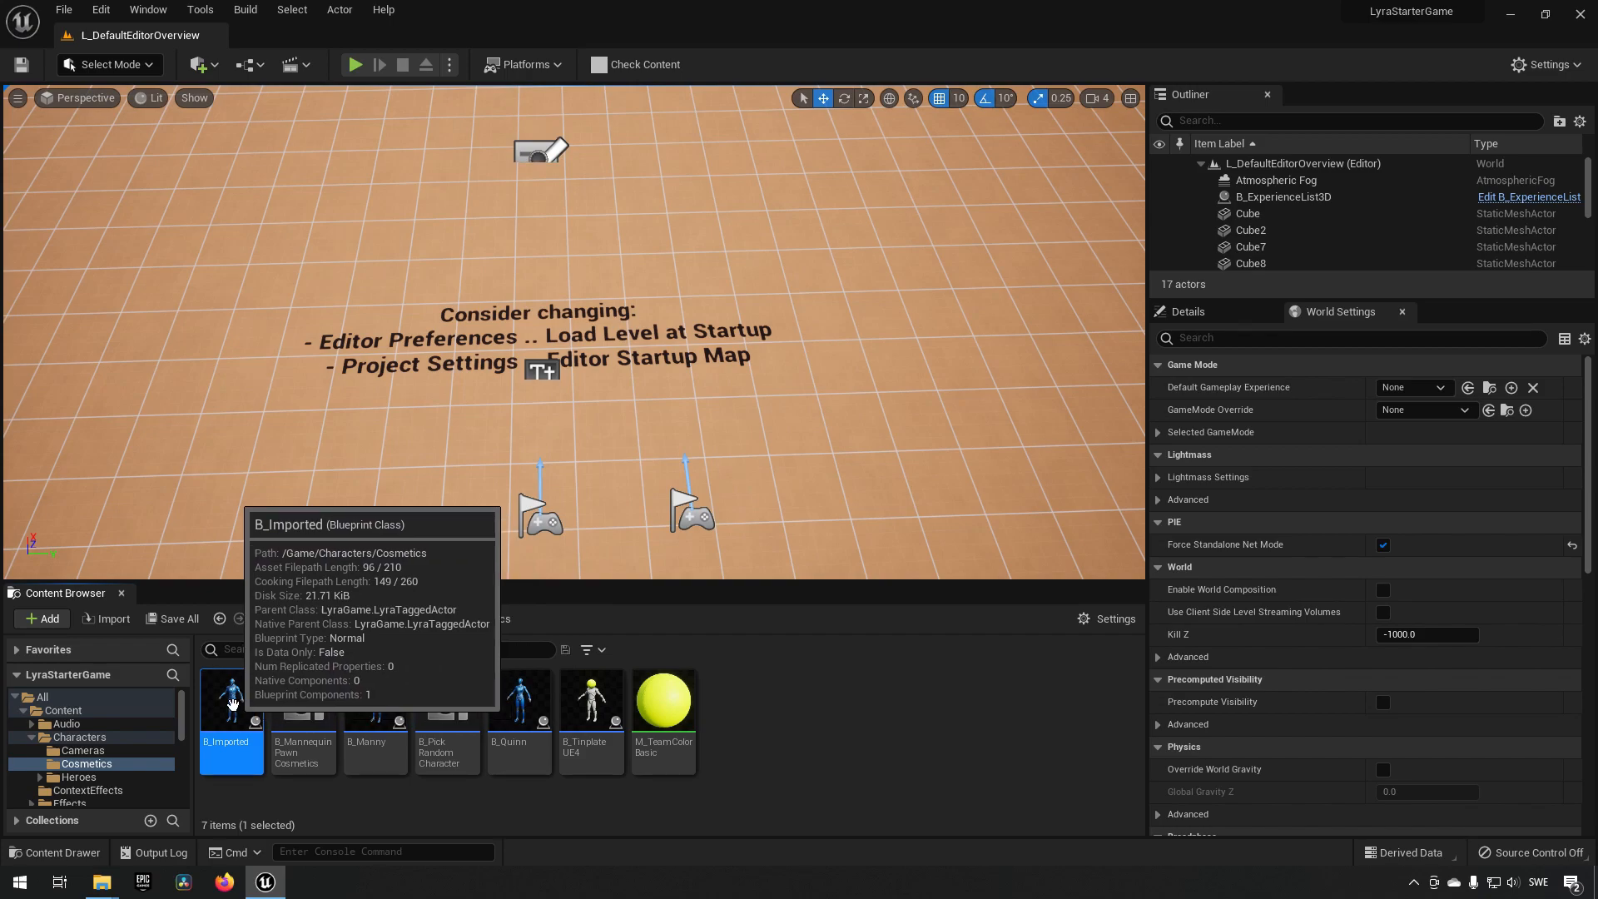
In B_Imported, give the mesh component the MESH_PC_03 skeletal mesh and compile.
{"action": "double_click", "coordinate": [231, 703]}
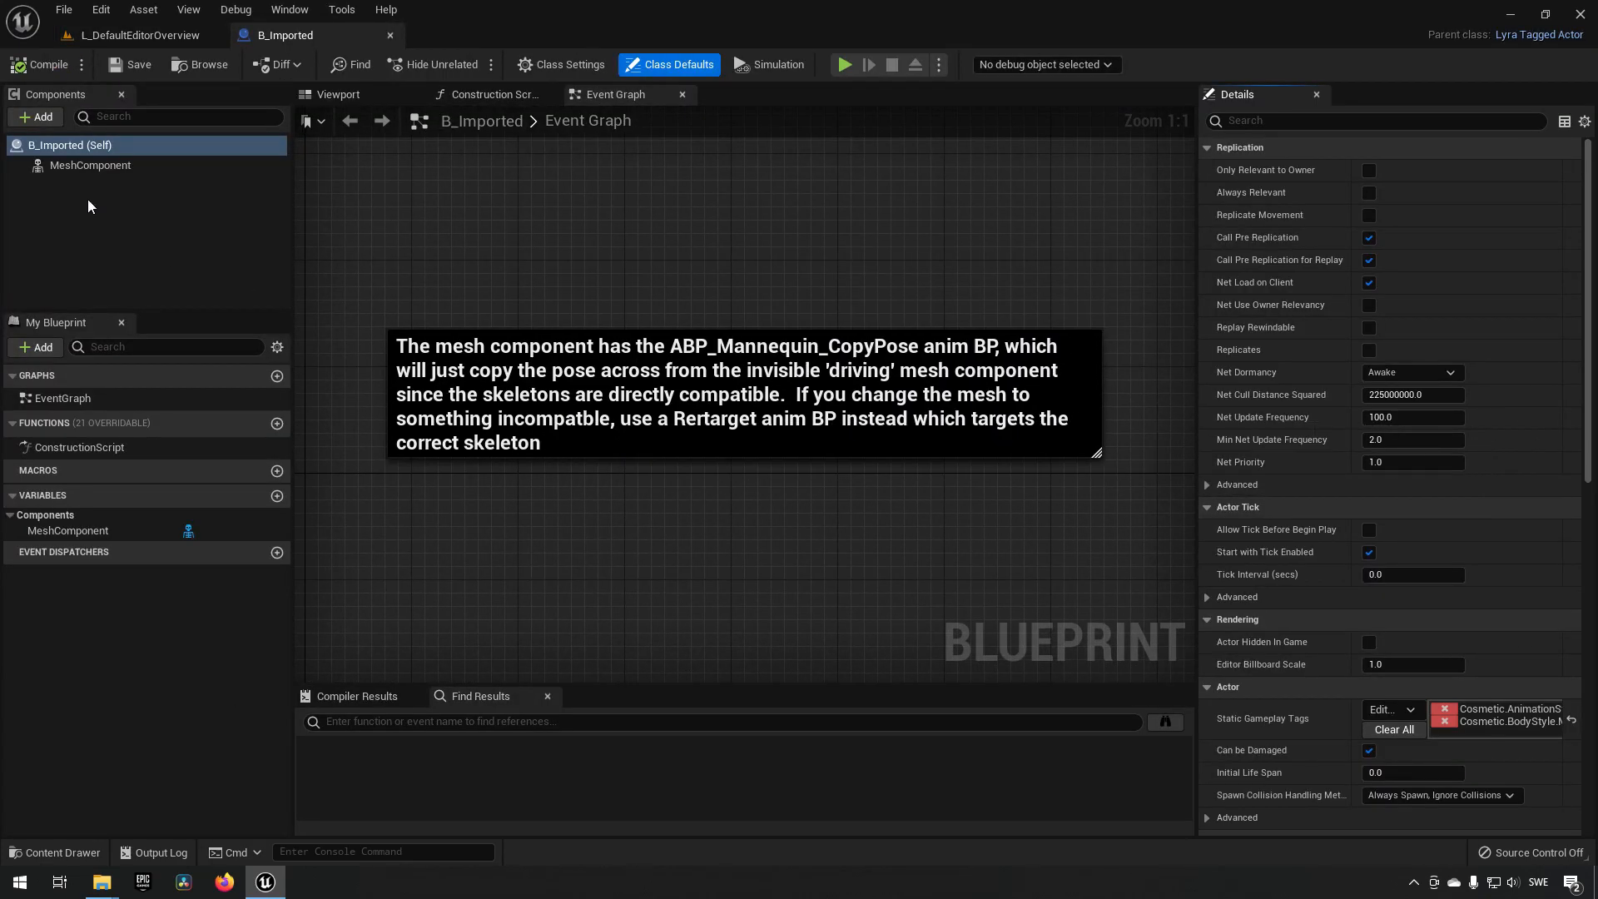
{"action": "left_click", "coordinate": [90, 165]}
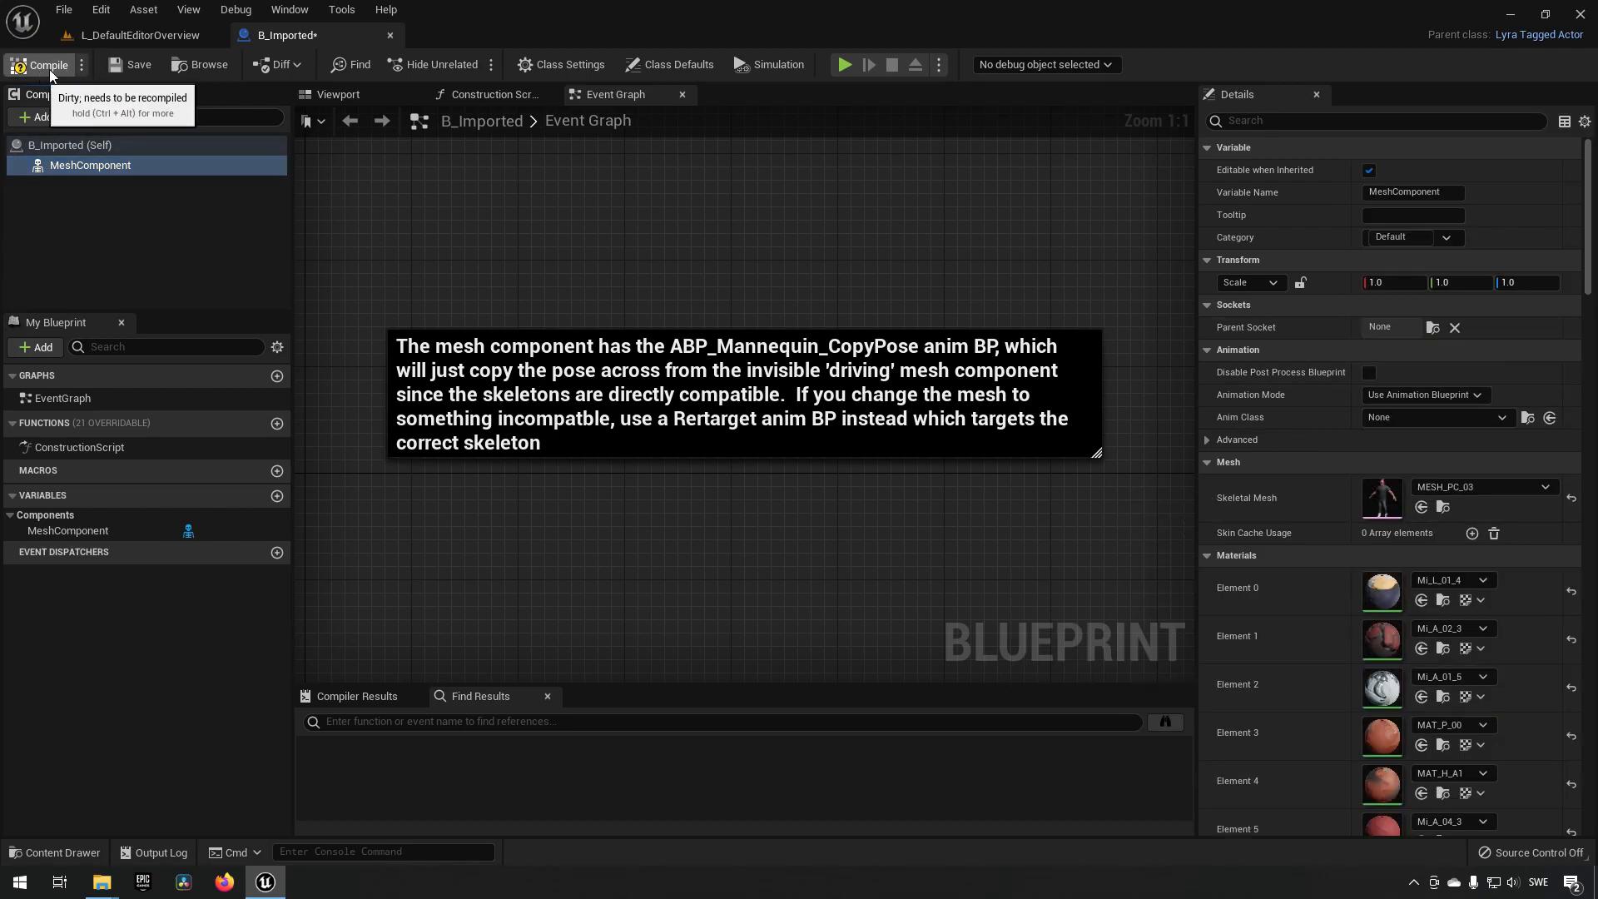
{"action": "left_click", "coordinate": [45, 64]}
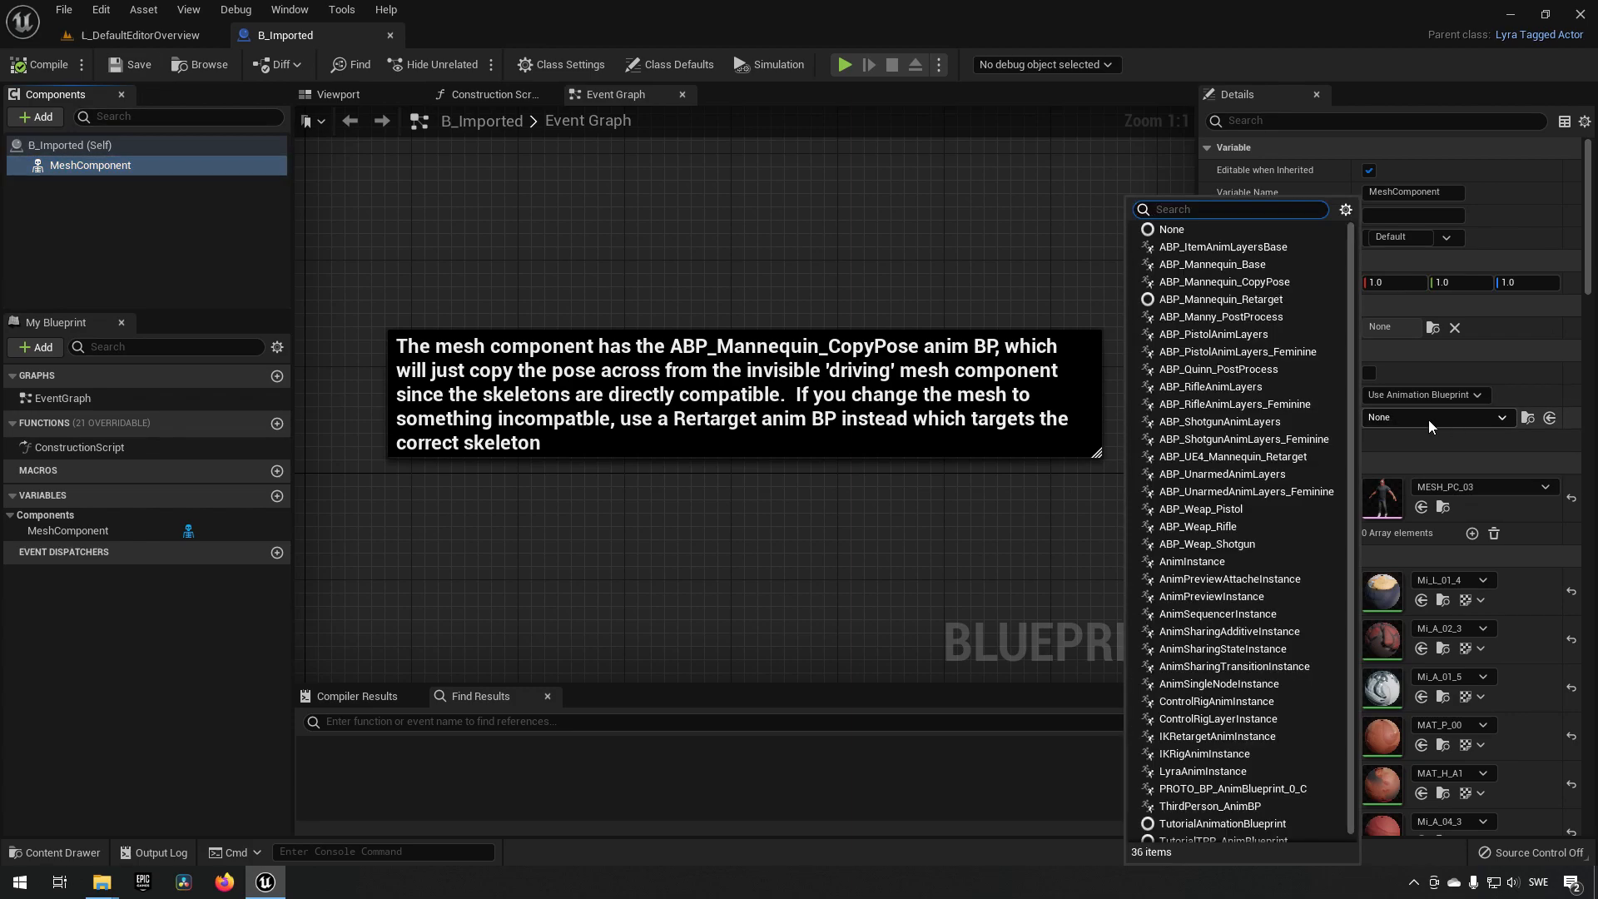
Set Anim Class to ABP_UE4_Mannequin_Retarget and locate it in the Content Browser.
{"action": "type", "text": "abp"}
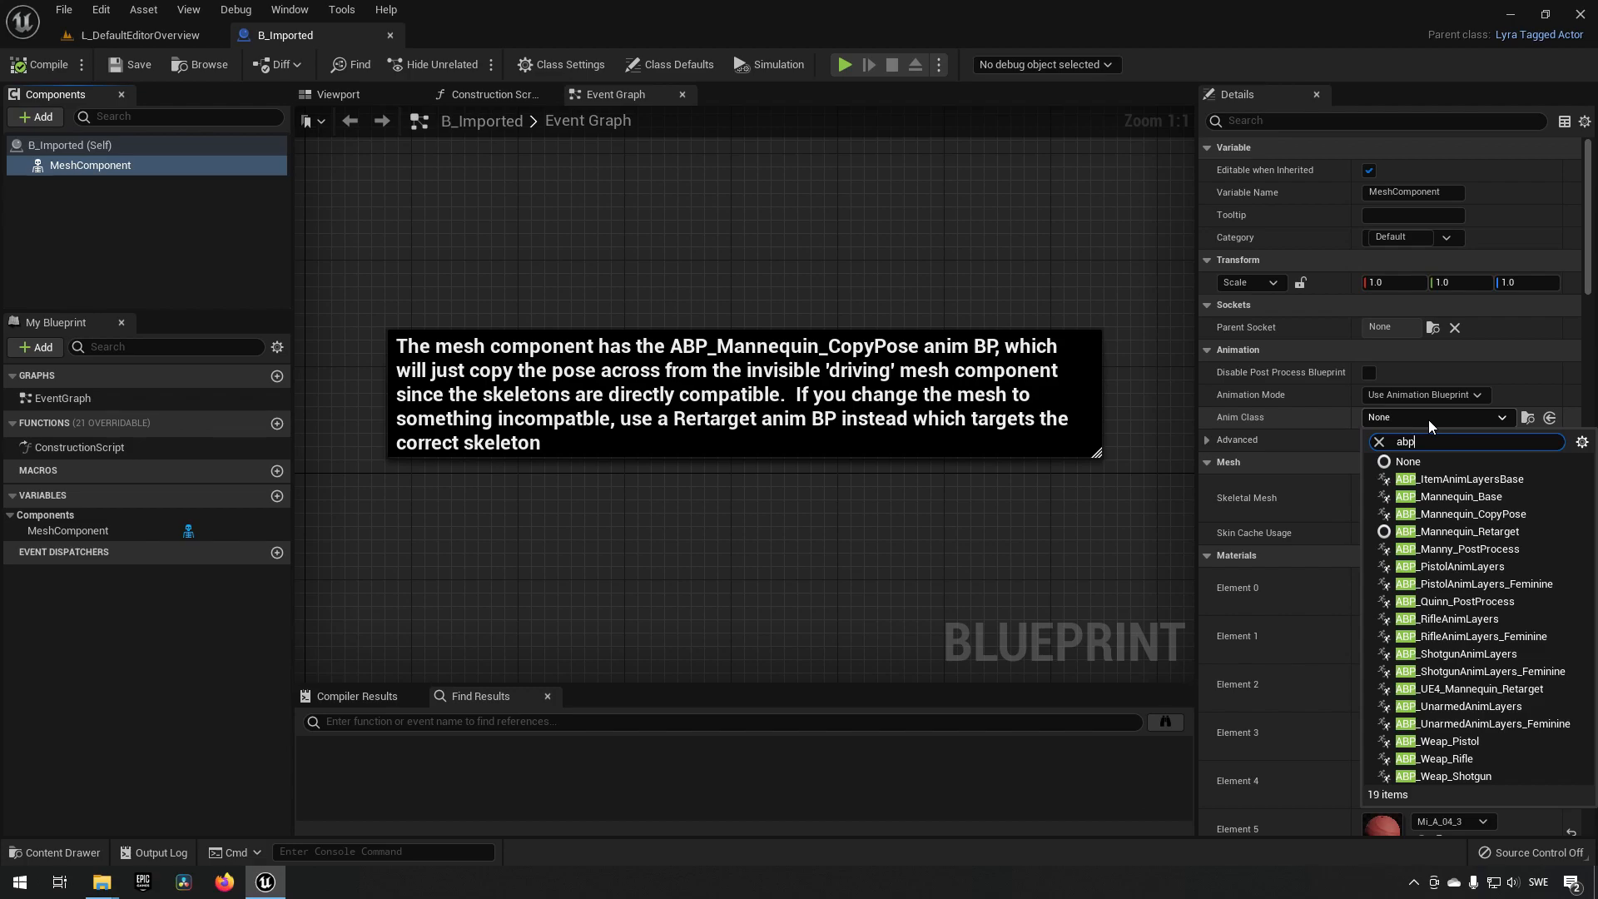
{"action": "mouse_move", "coordinate": [1430, 696]}
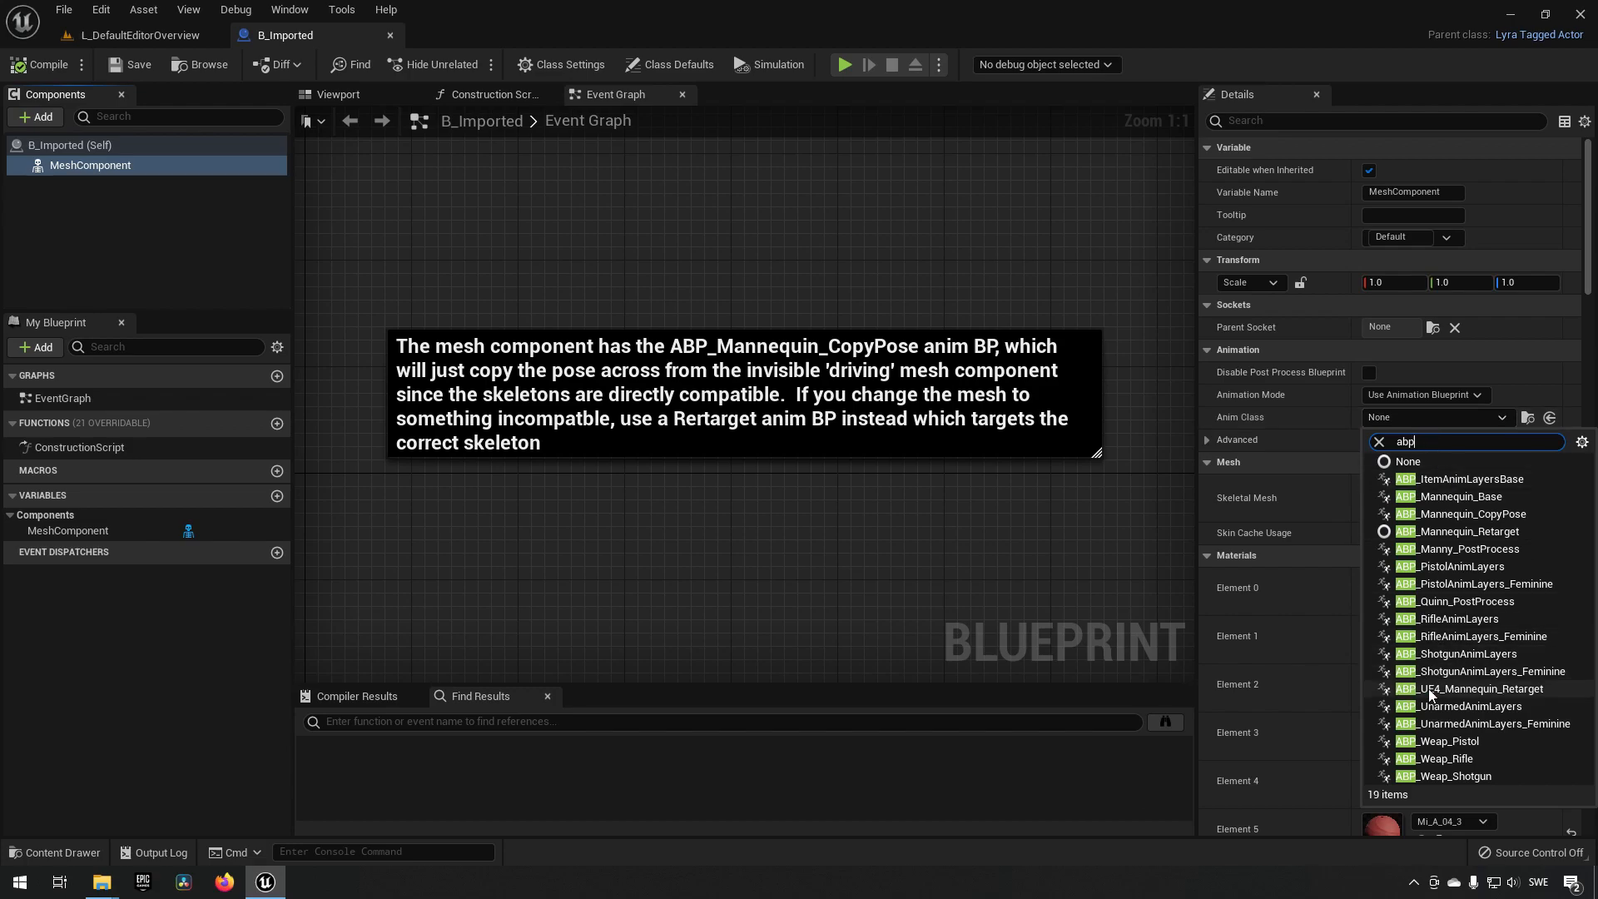
{"action": "mouse_move", "coordinate": [1467, 688]}
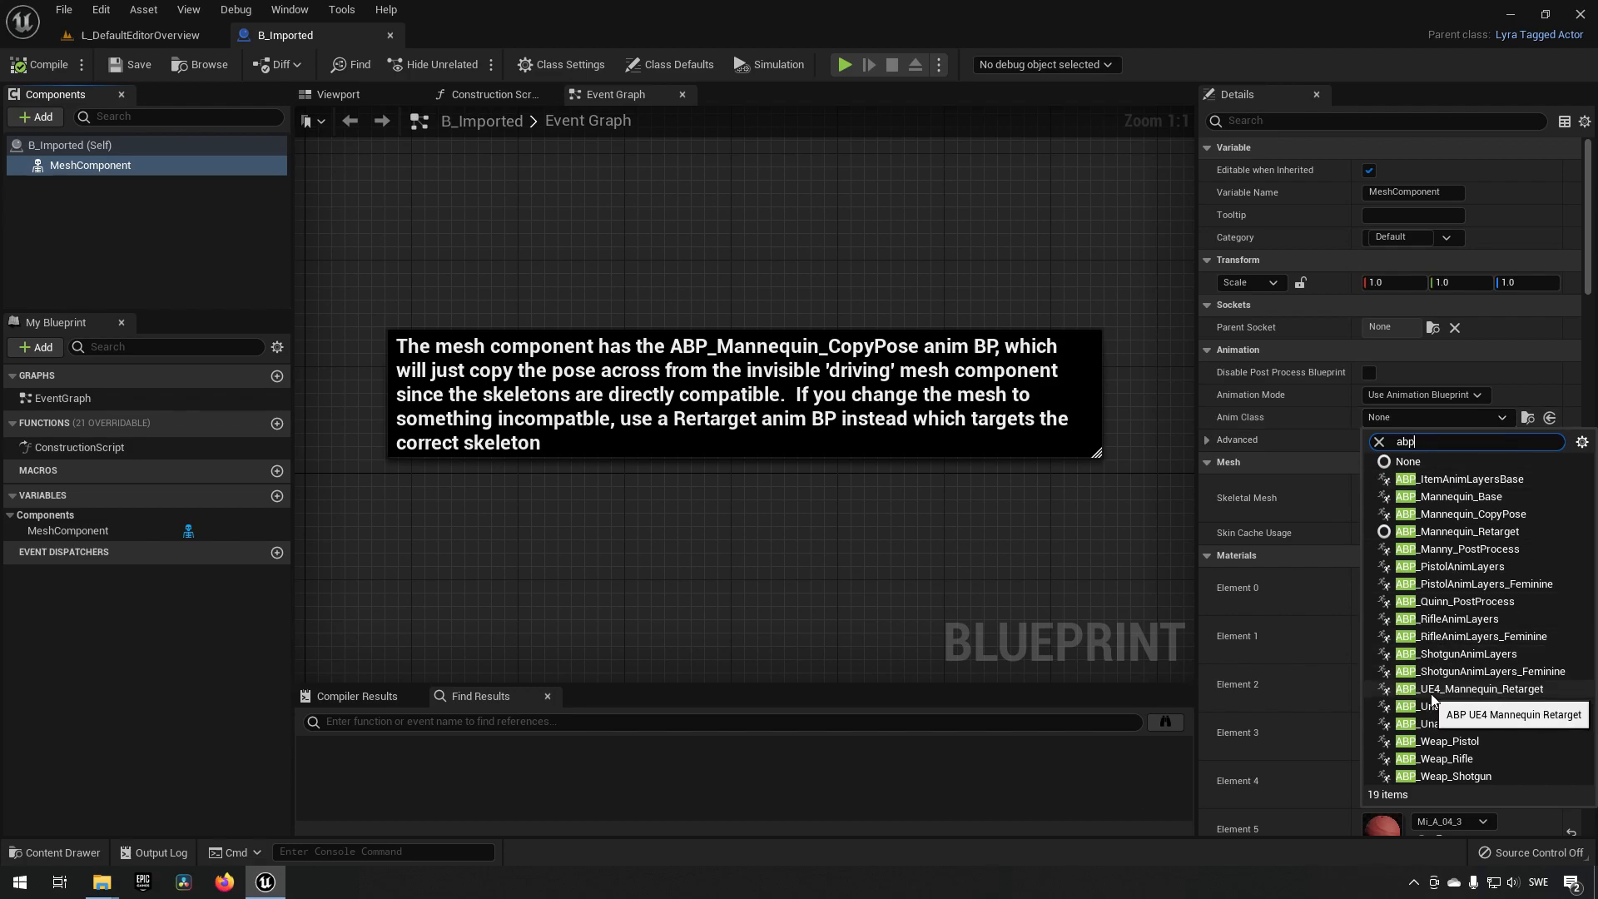
{"action": "left_click", "coordinate": [1472, 688]}
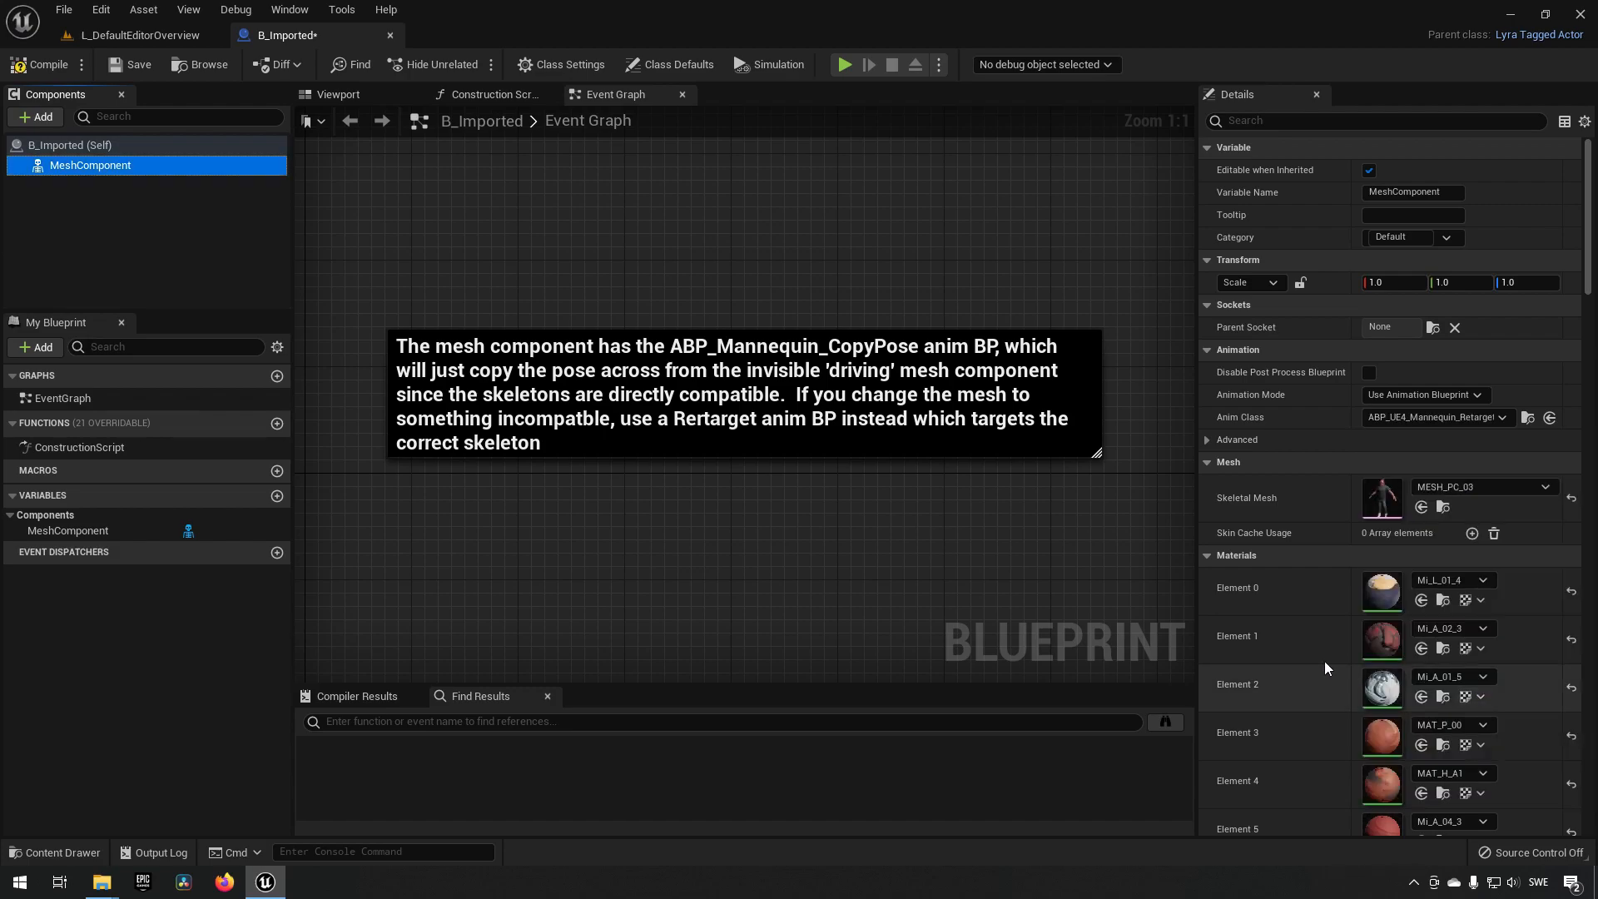
{"action": "mouse_move", "coordinate": [132, 64]}
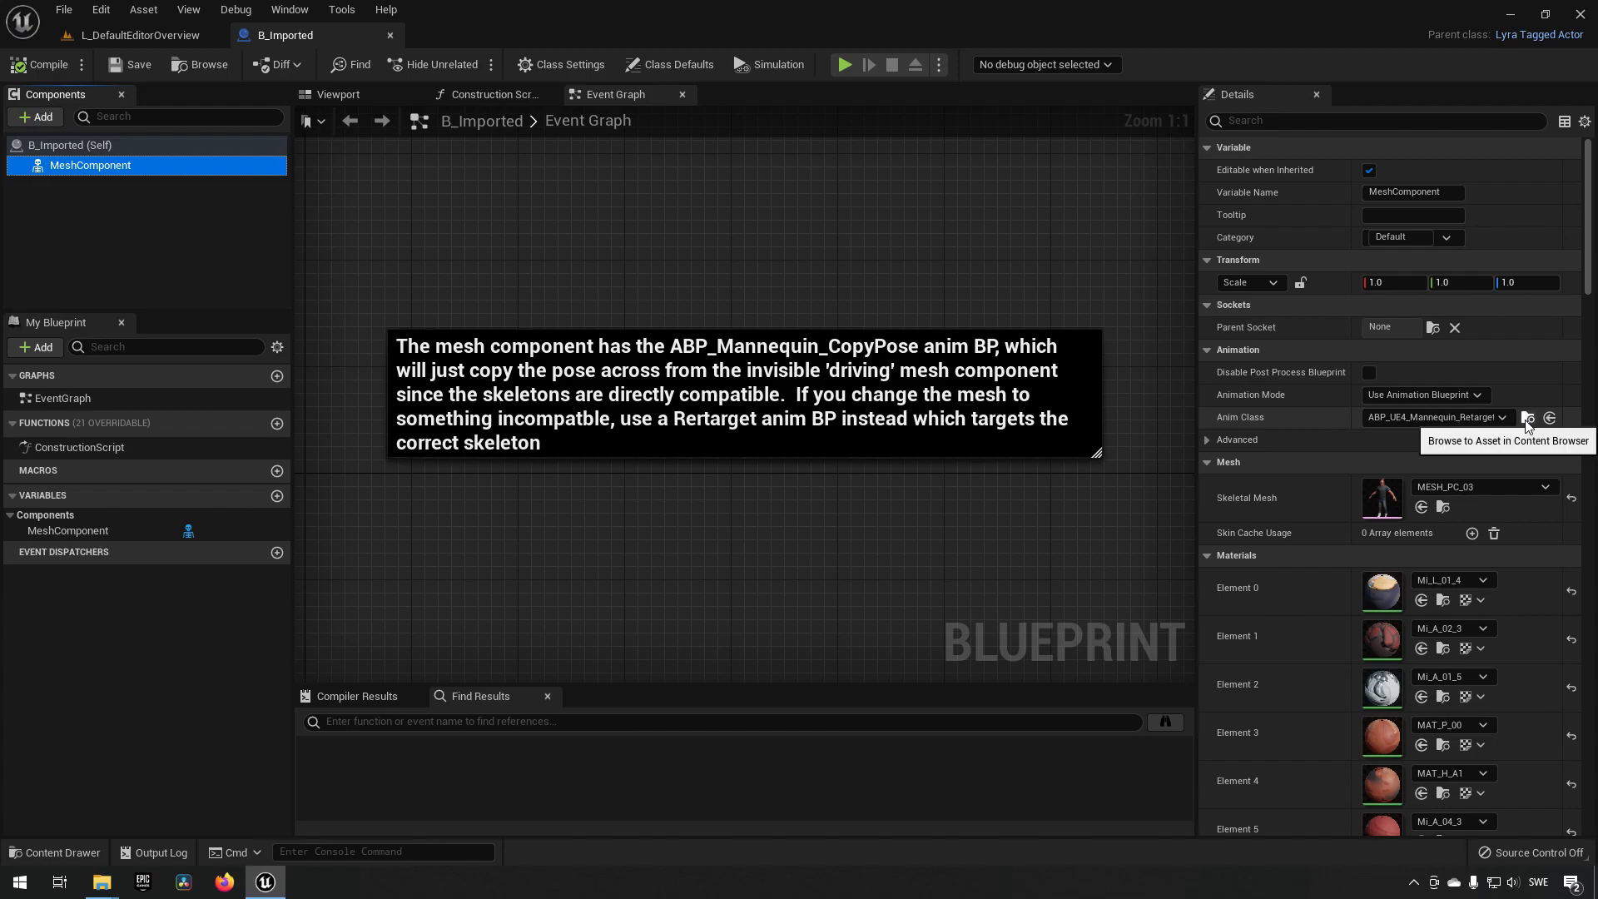
{"action": "left_click", "coordinate": [133, 35]}
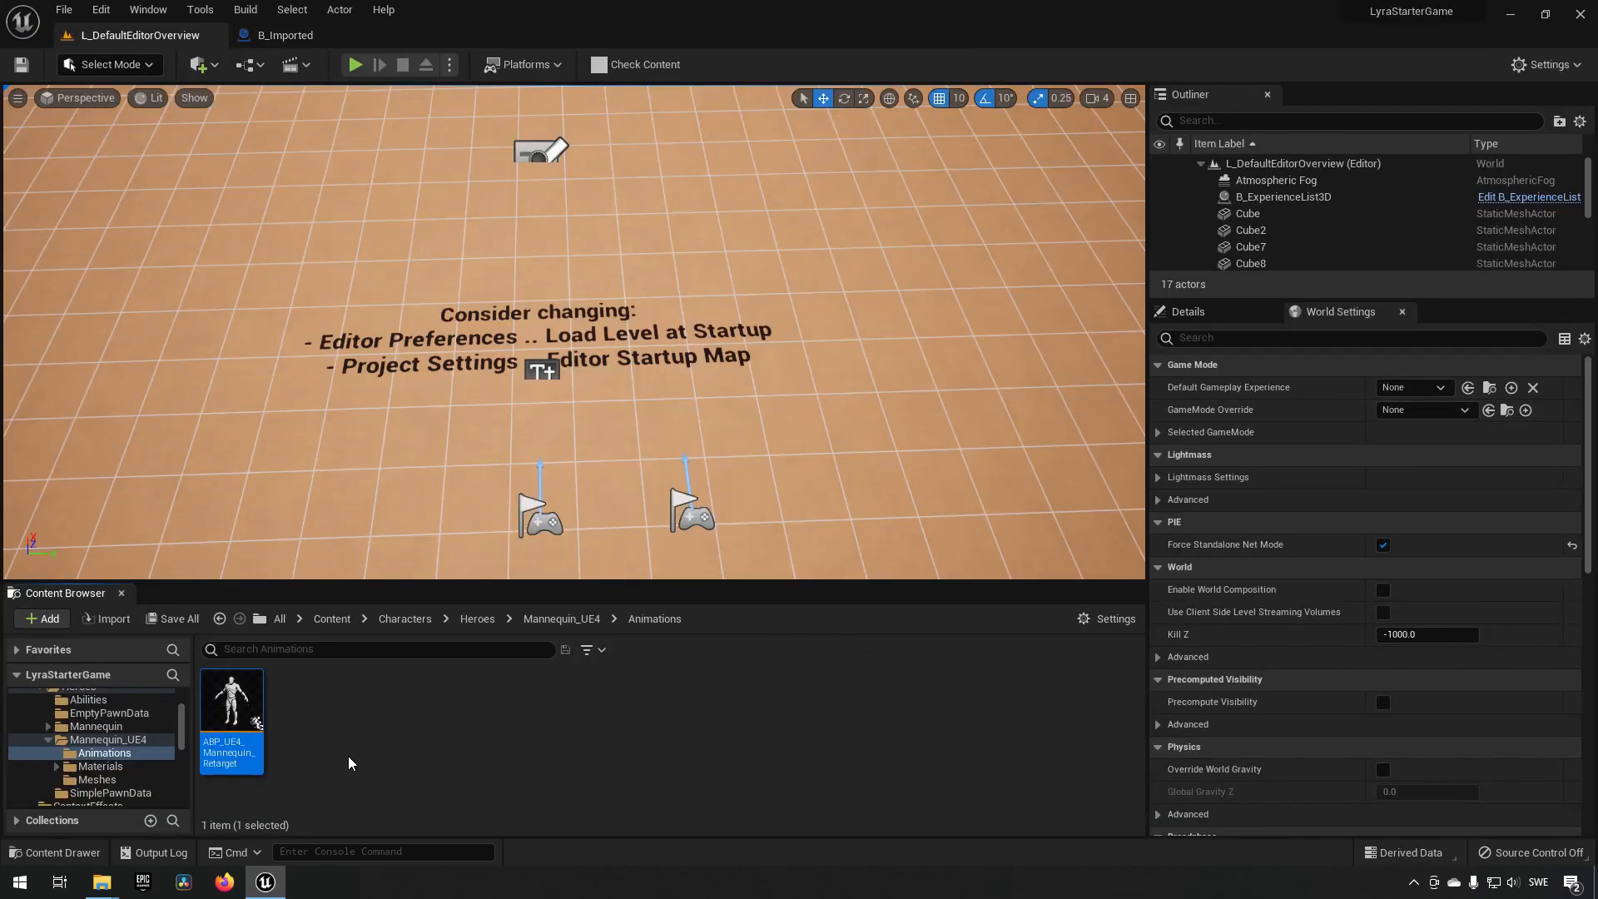
Check the retarget node uses RTG_UE5Manny, then open MESH_PC_03's UE4 mannequin skeleton.
{"action": "double_click", "coordinate": [231, 699]}
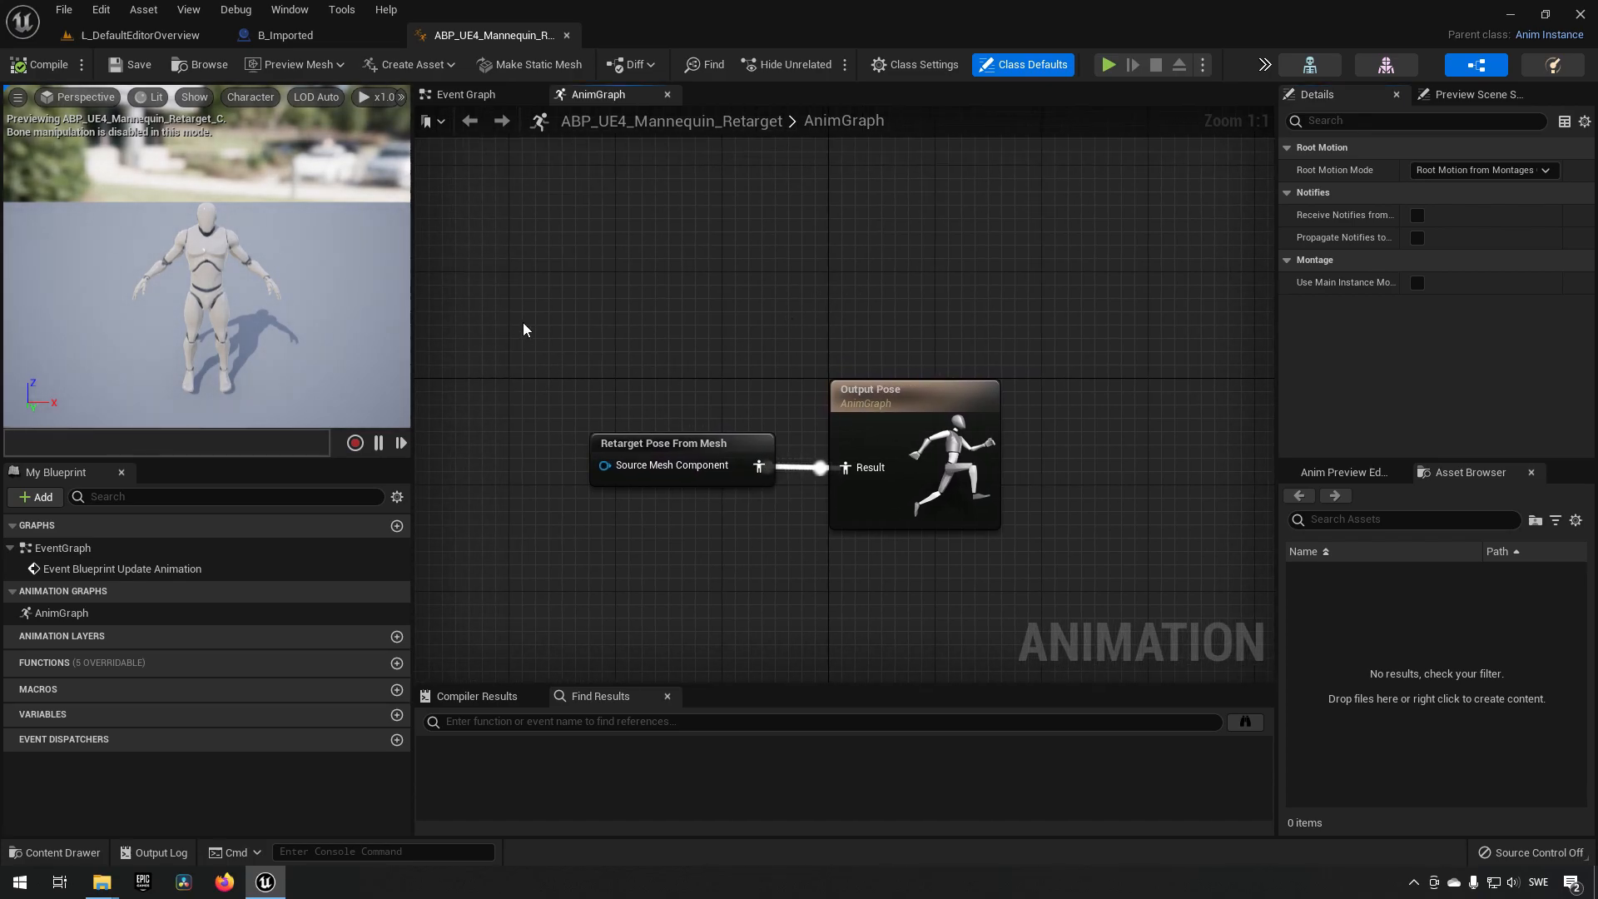
{"action": "left_click_drag", "start_coordinate": [525, 324], "coordinate": [795, 542]}
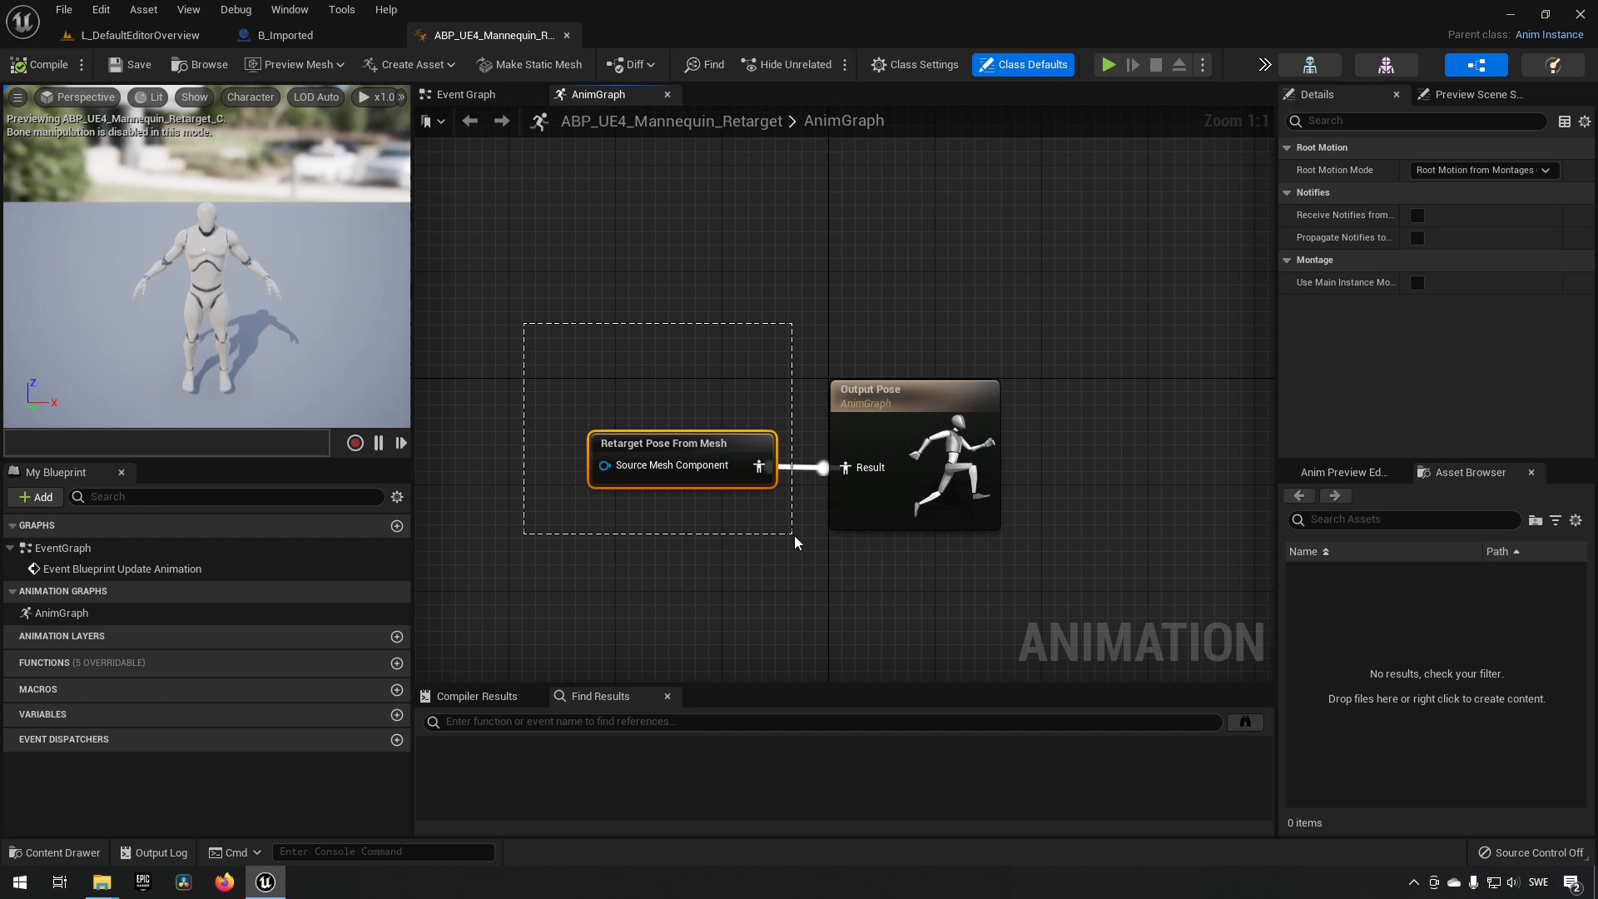
{"action": "left_click", "coordinate": [682, 442]}
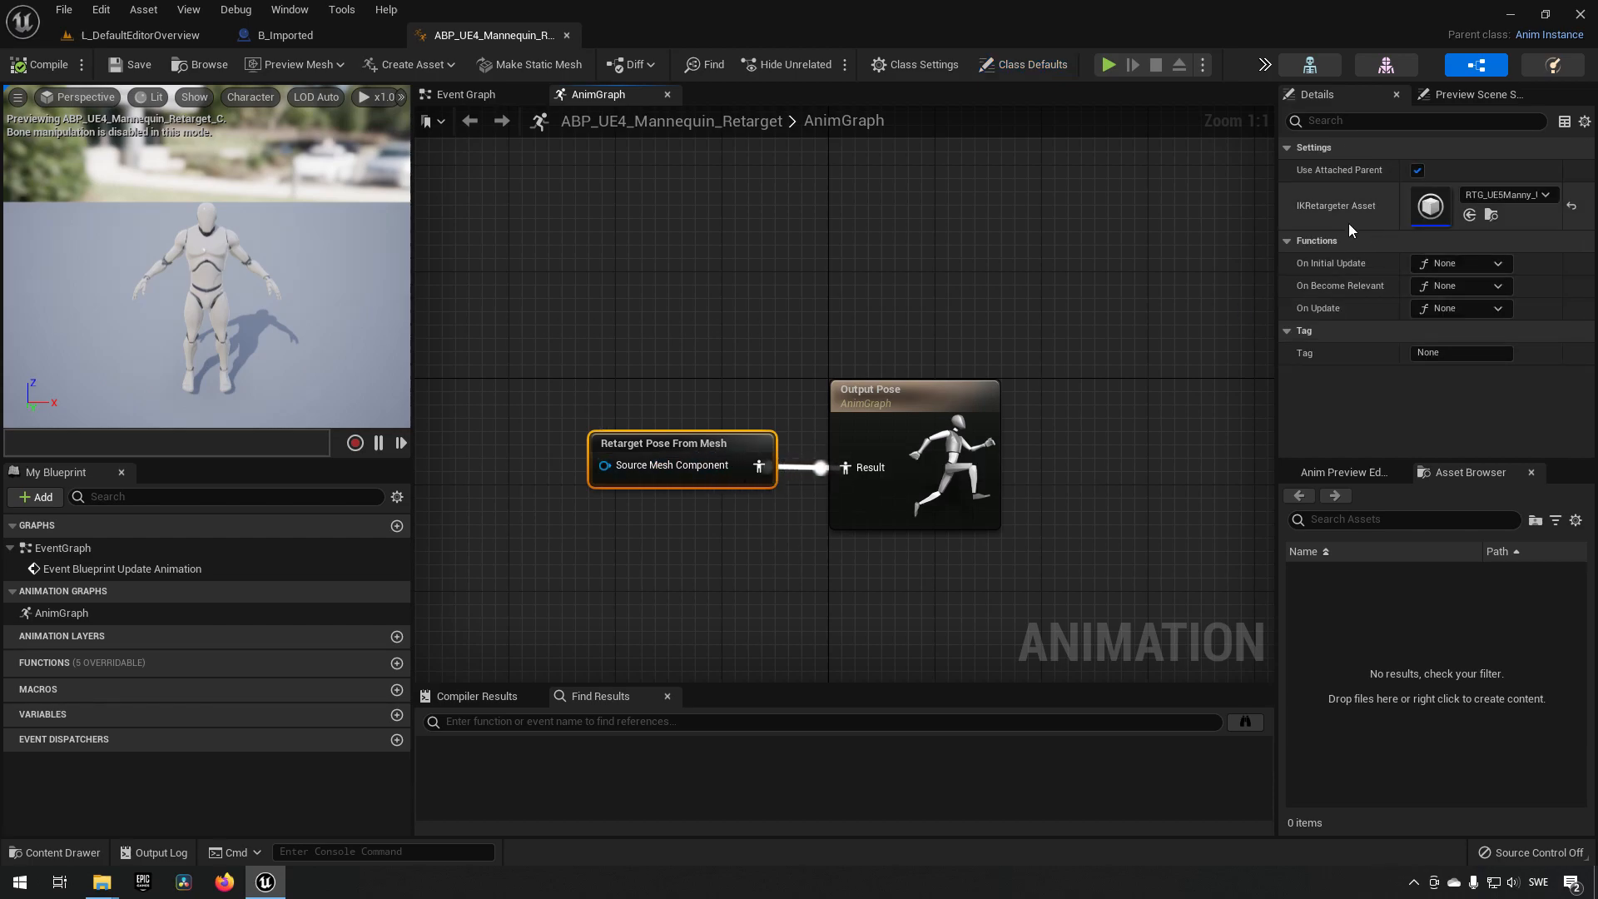
{"action": "mouse_move", "coordinate": [1421, 237]}
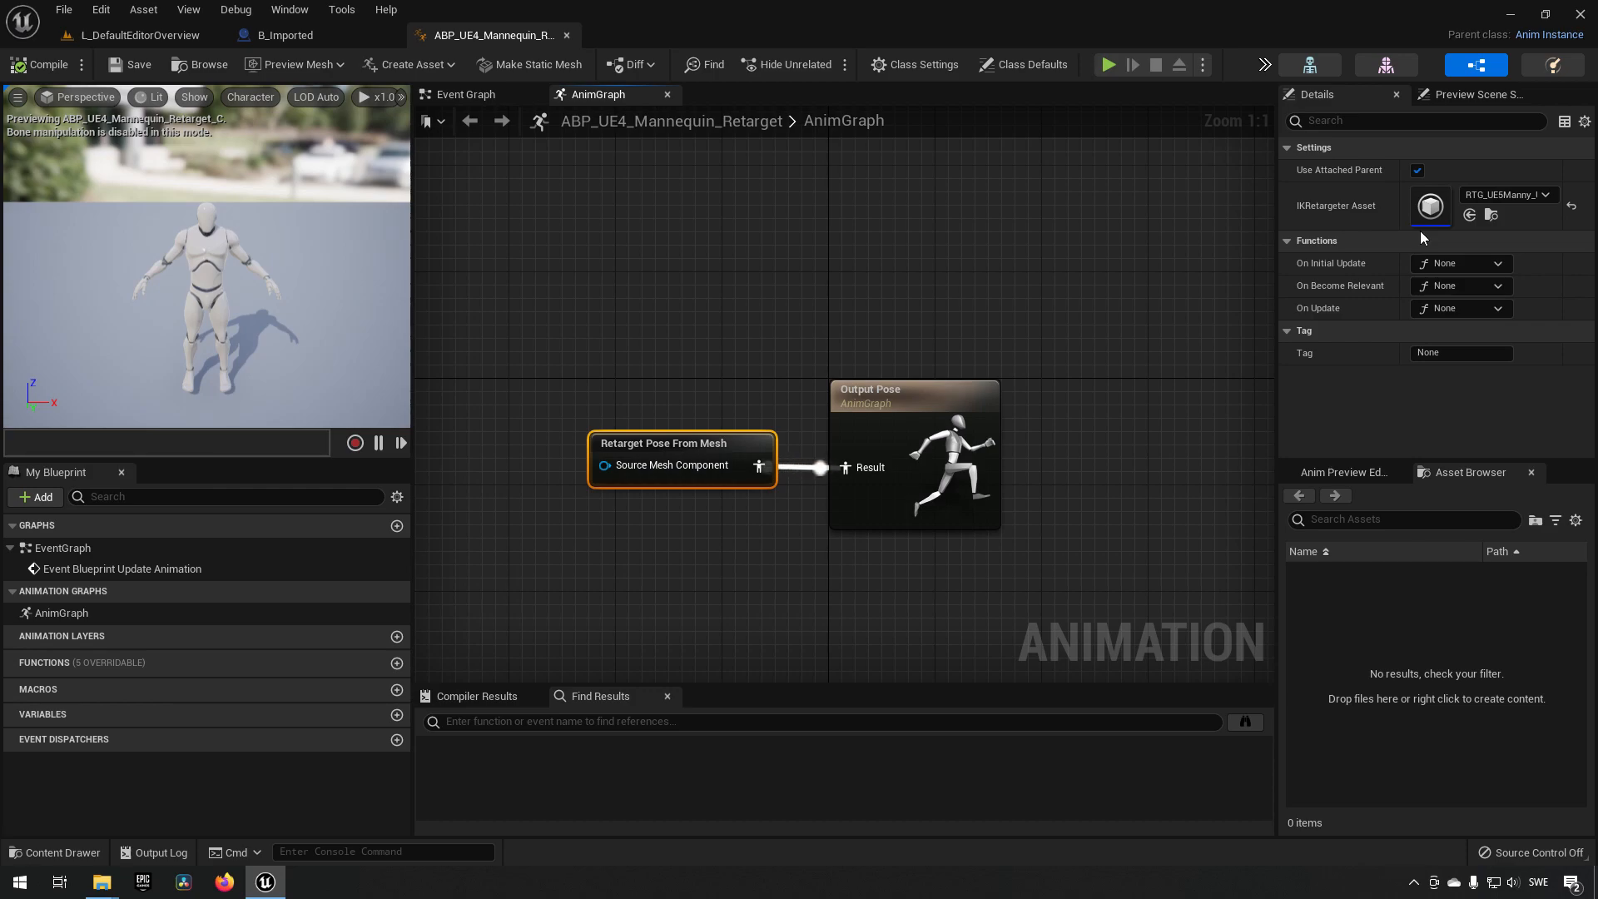
{"action": "mouse_move", "coordinate": [612, 219]}
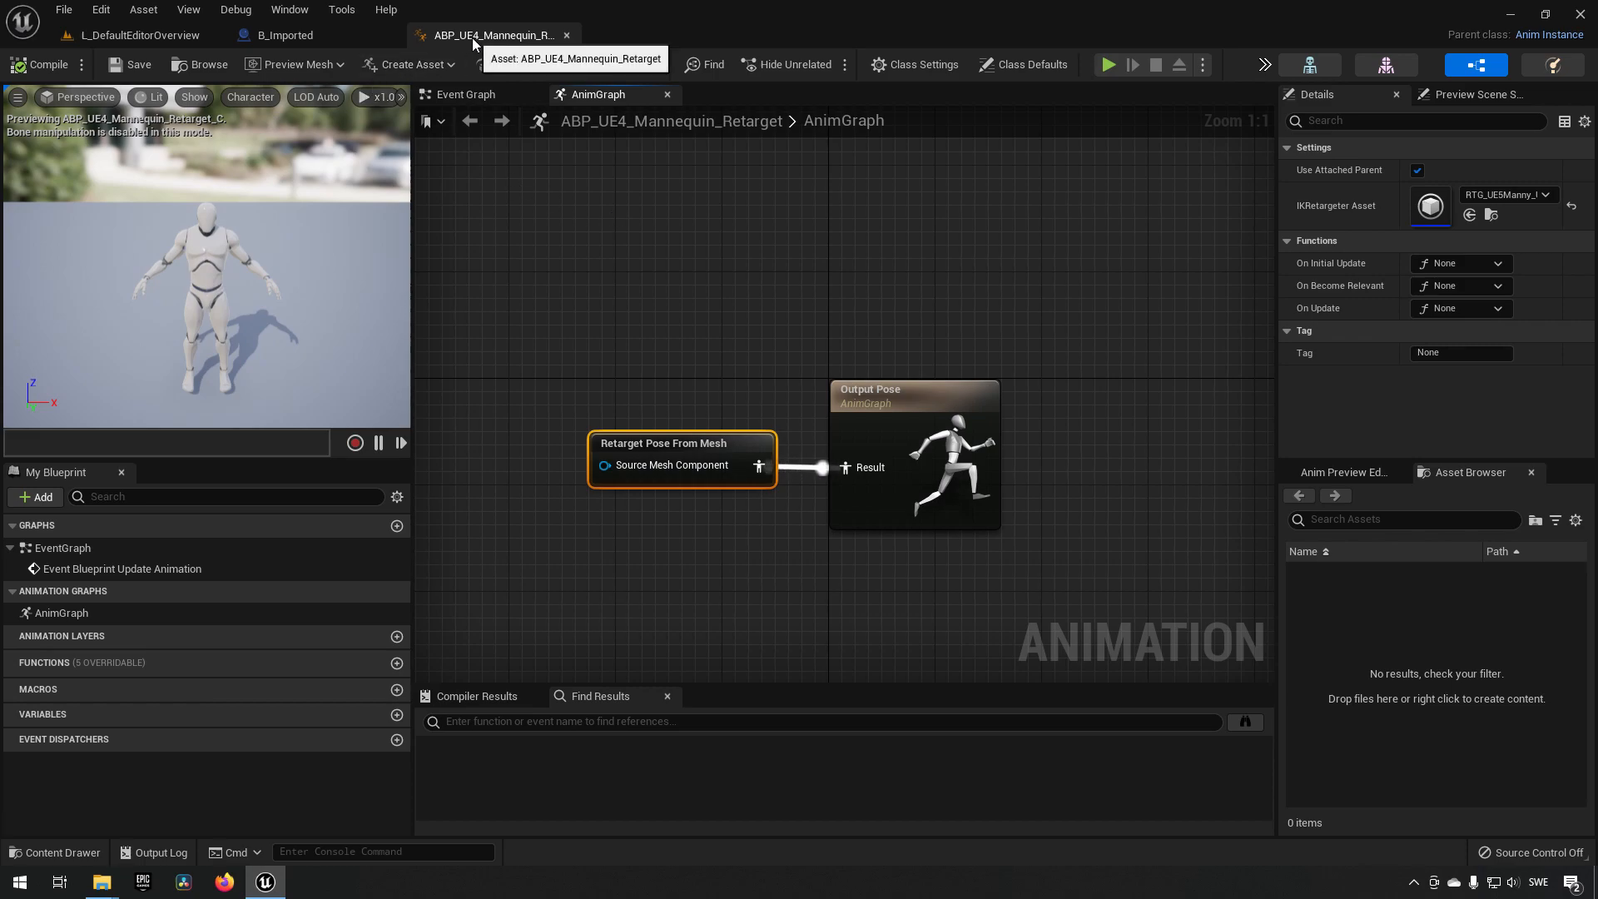
{"action": "left_click", "coordinate": [285, 35]}
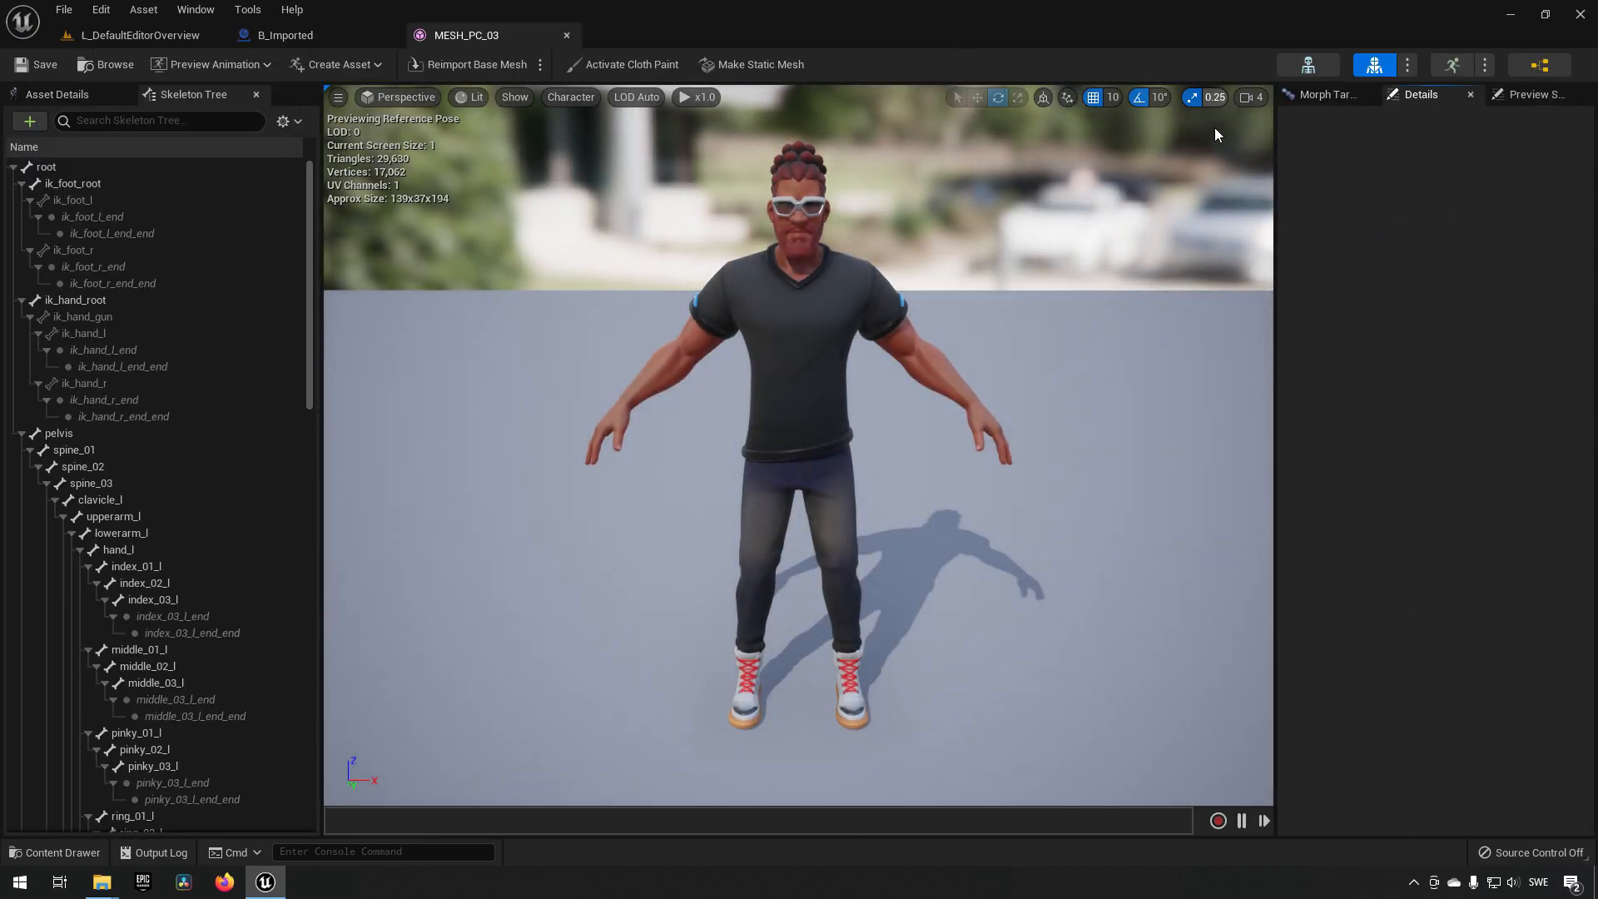
{"action": "left_click", "coordinate": [662, 35]}
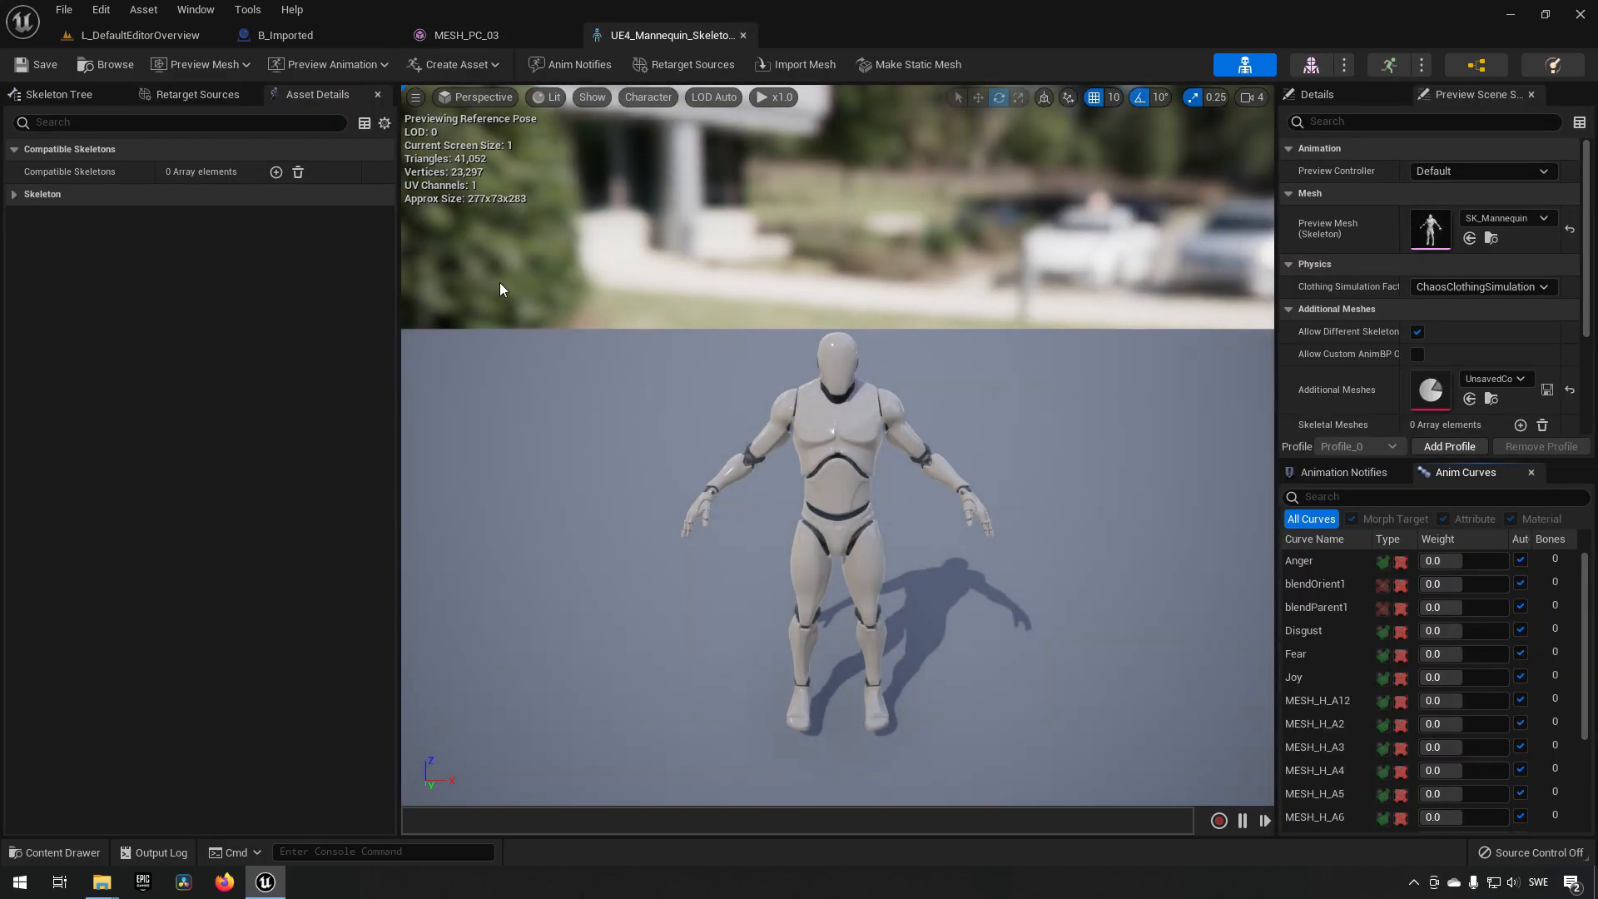
{"action": "mouse_move", "coordinate": [318, 94]}
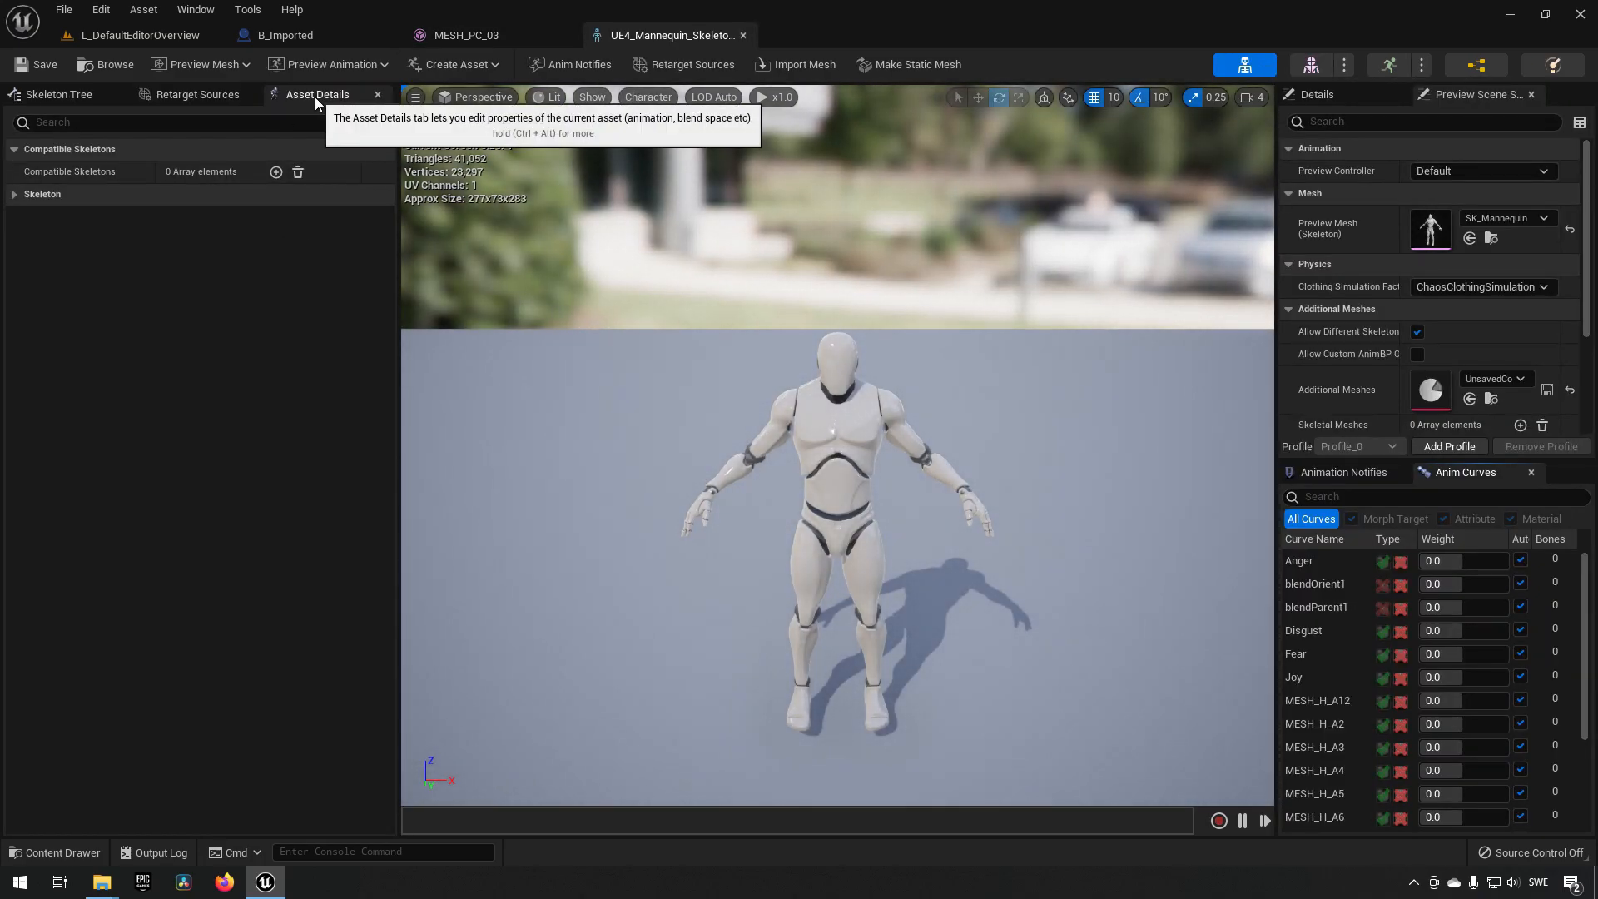
Add SK_Mannequin_Skeleton as Index 0 under Compatible Skeletons and save the skeleton.
{"action": "left_click", "coordinate": [194, 9]}
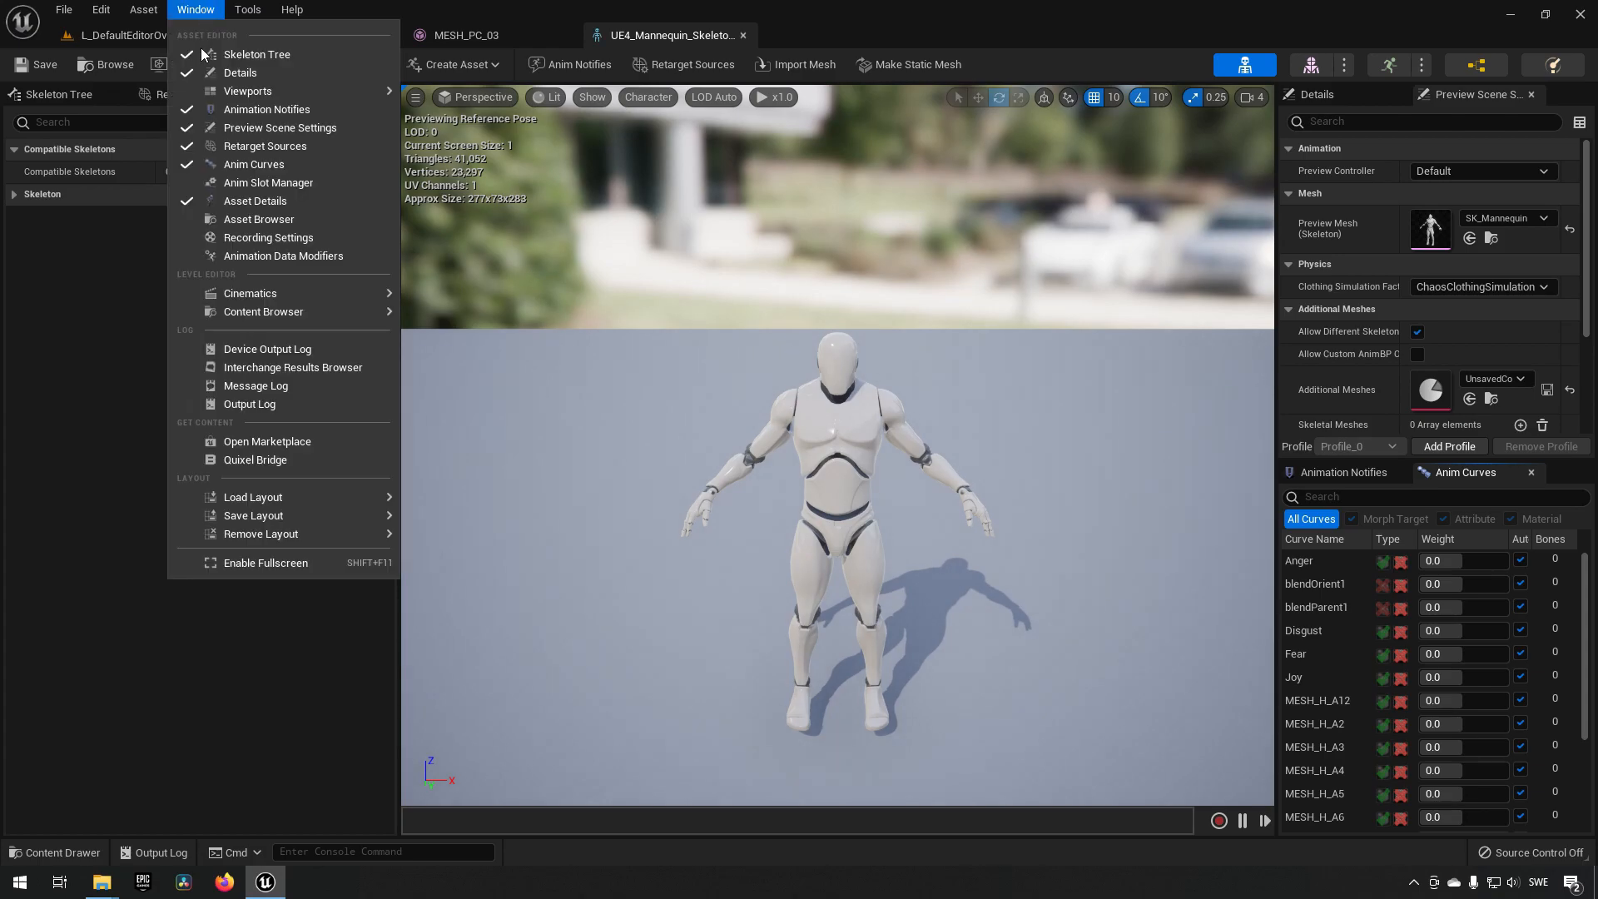
{"action": "mouse_move", "coordinate": [266, 109]}
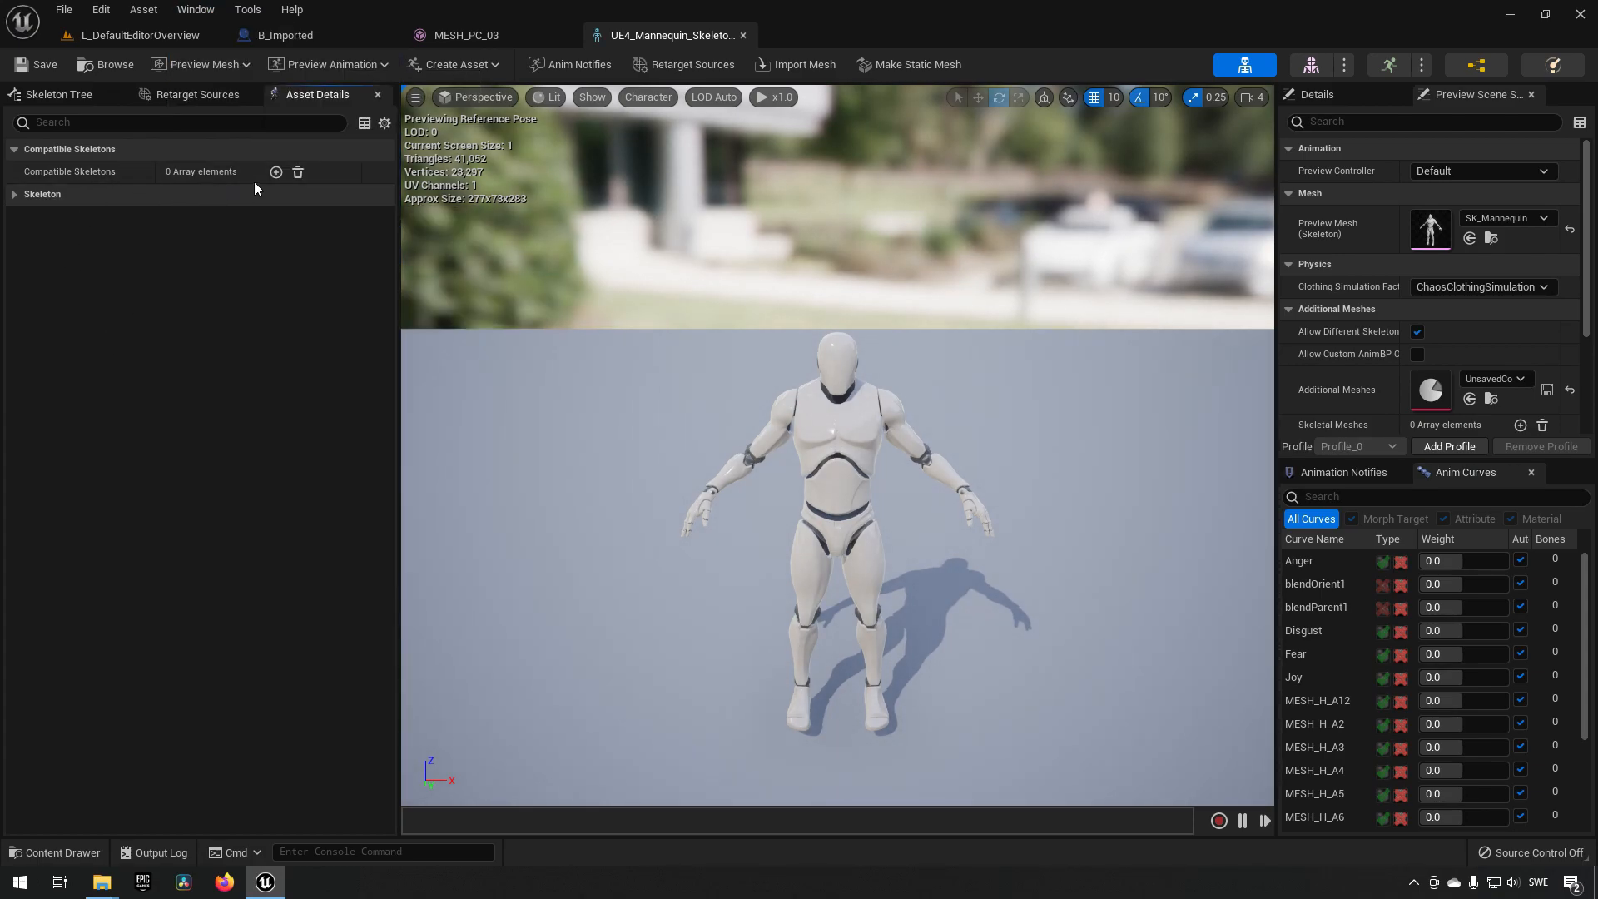
{"action": "left_click", "coordinate": [275, 171]}
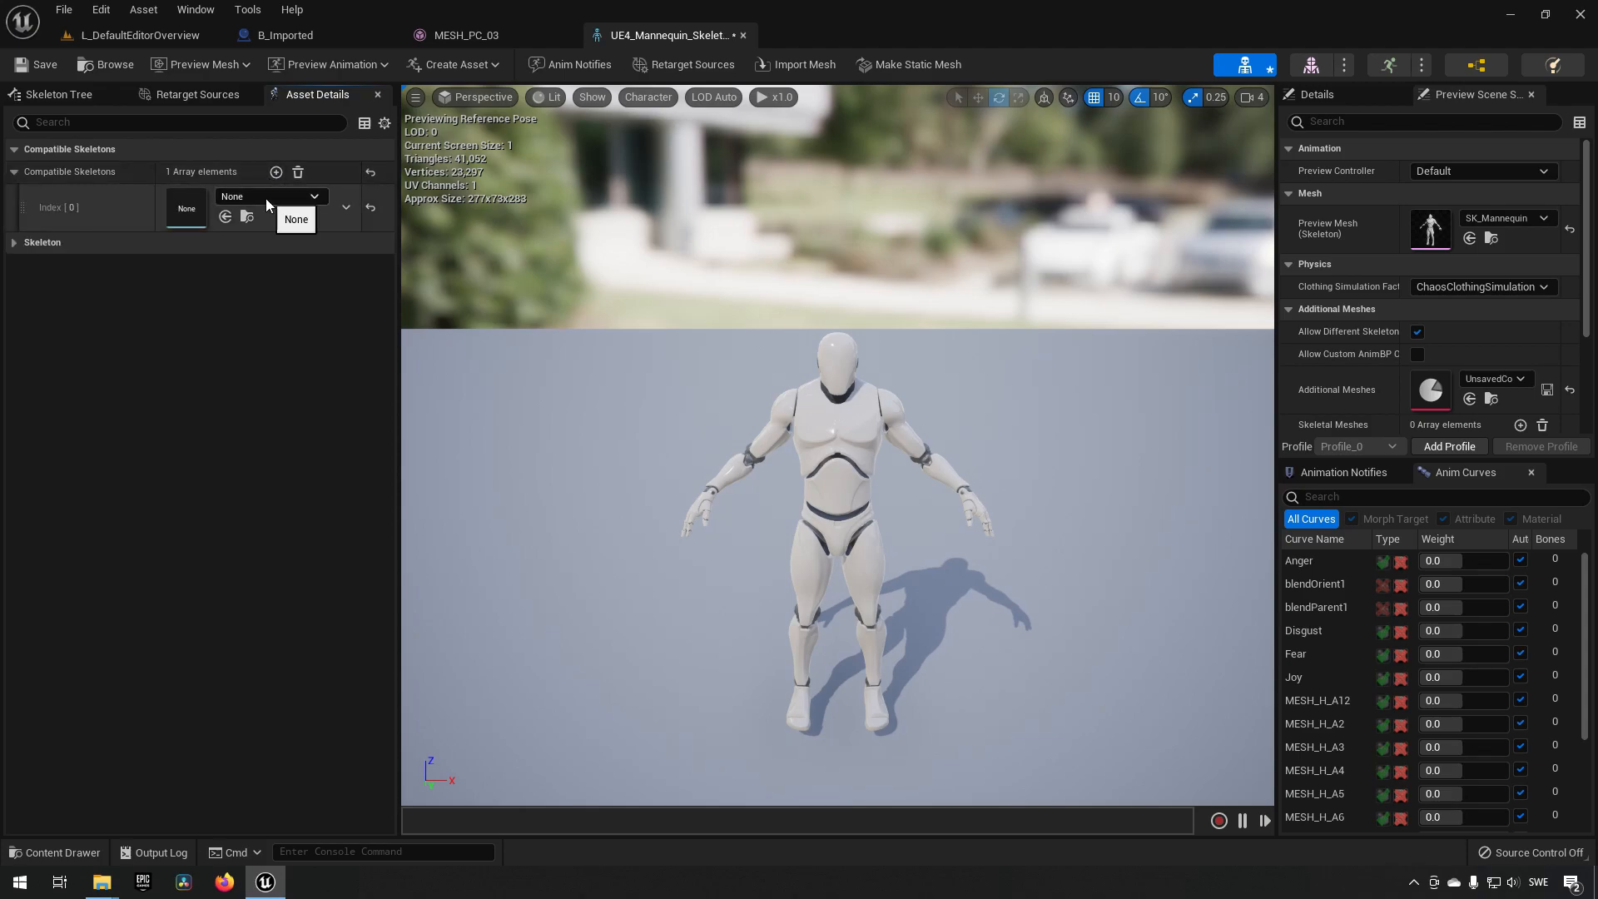
{"action": "left_click", "coordinate": [313, 195]}
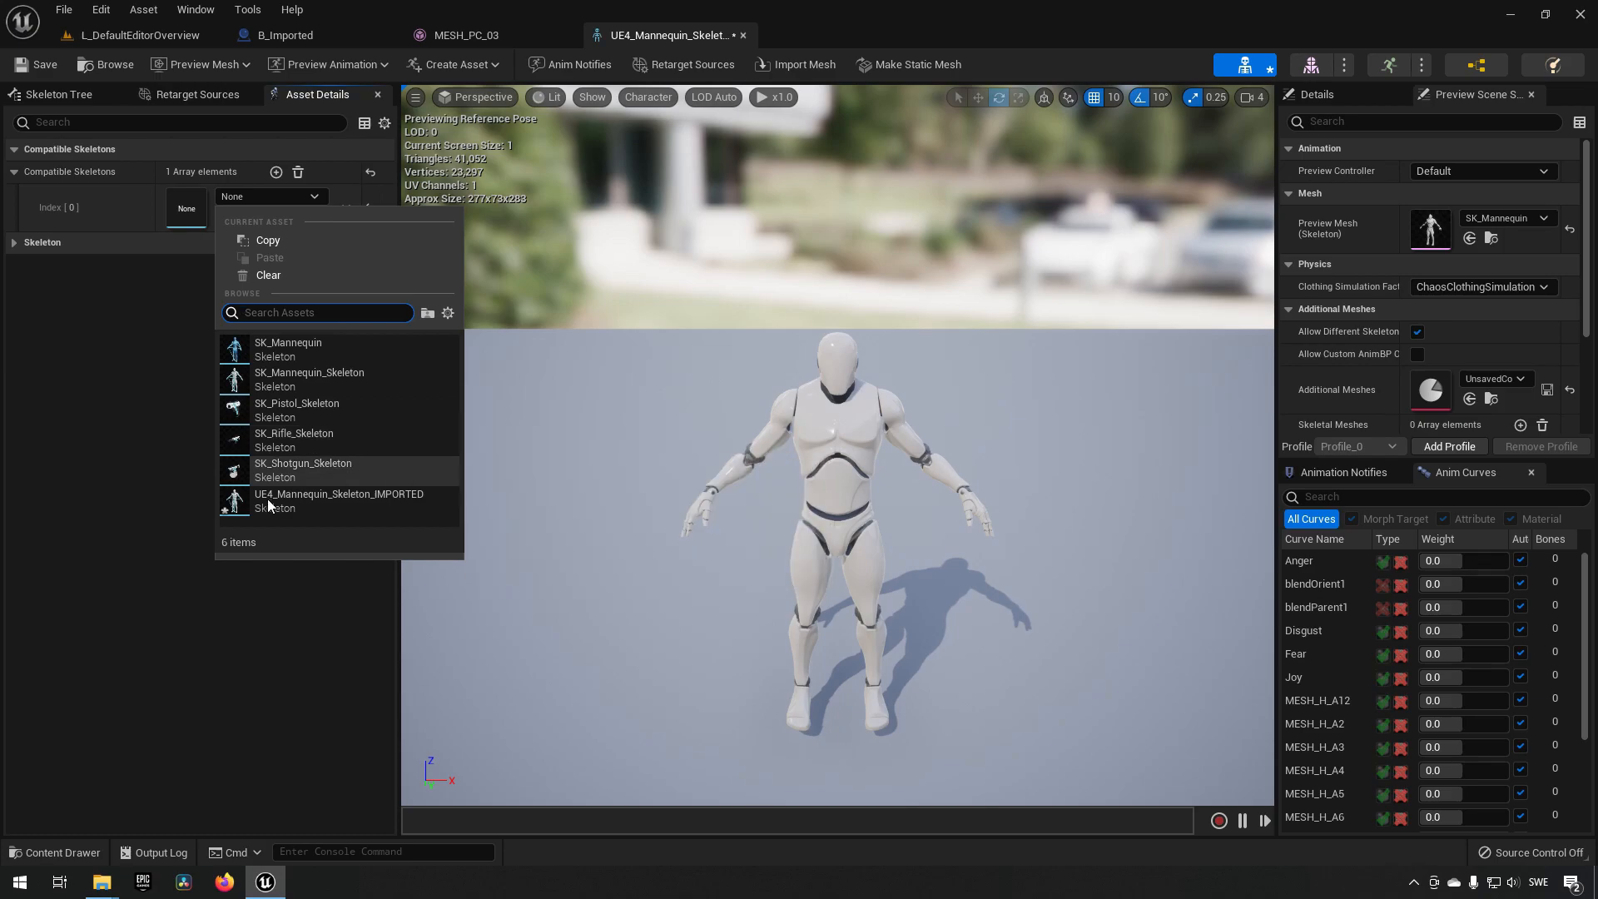
{"action": "mouse_move", "coordinate": [342, 409]}
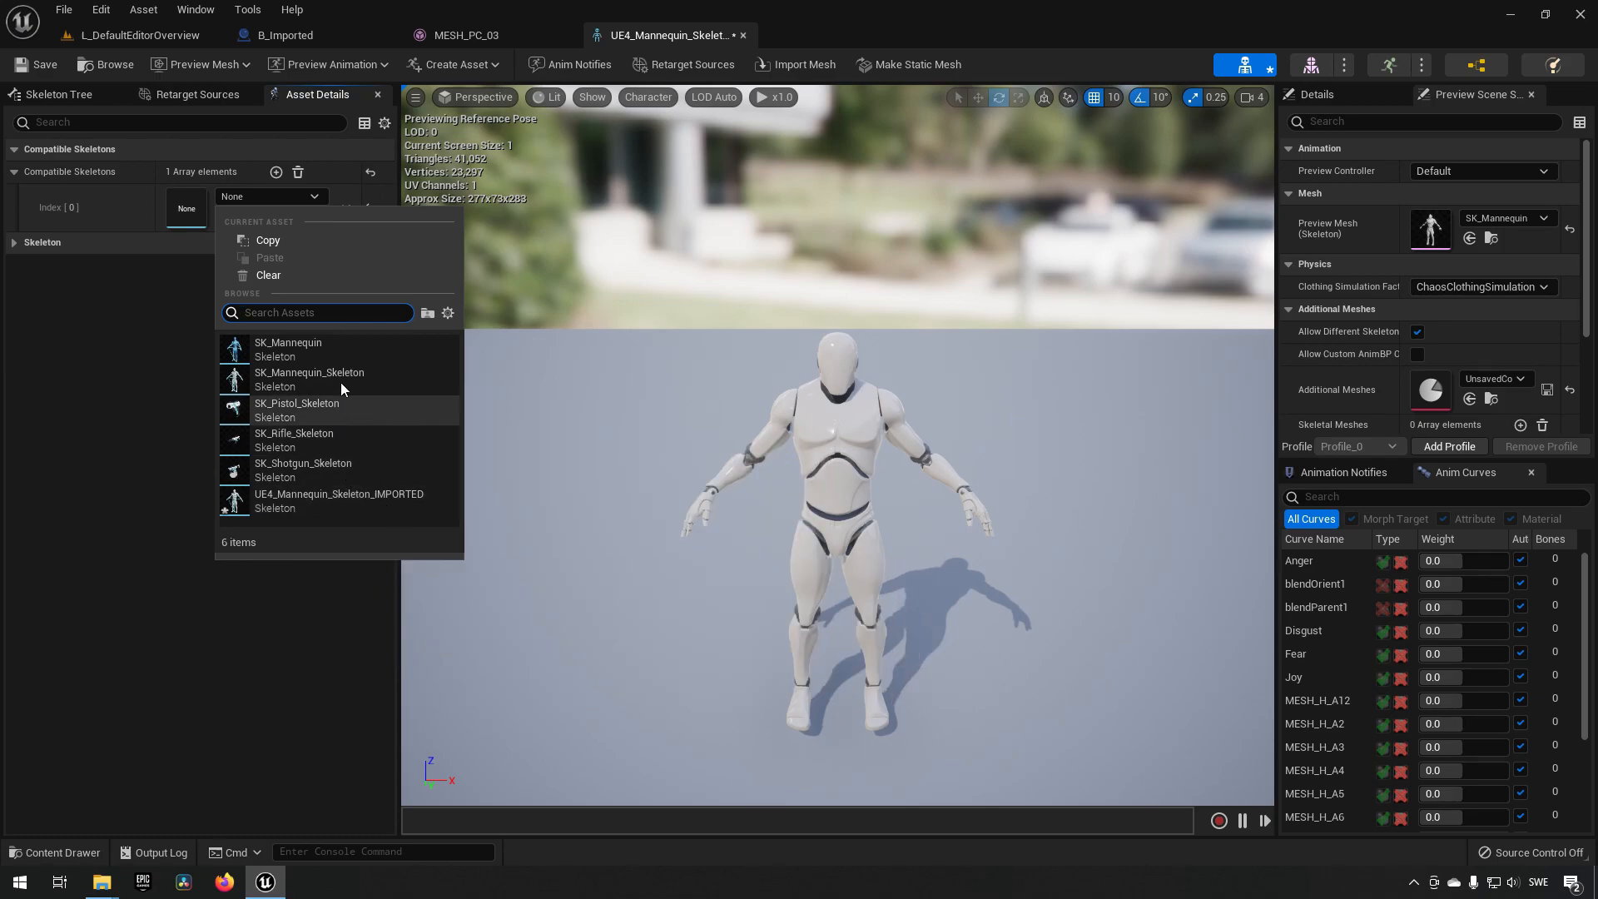
{"action": "mouse_move", "coordinate": [288, 348]}
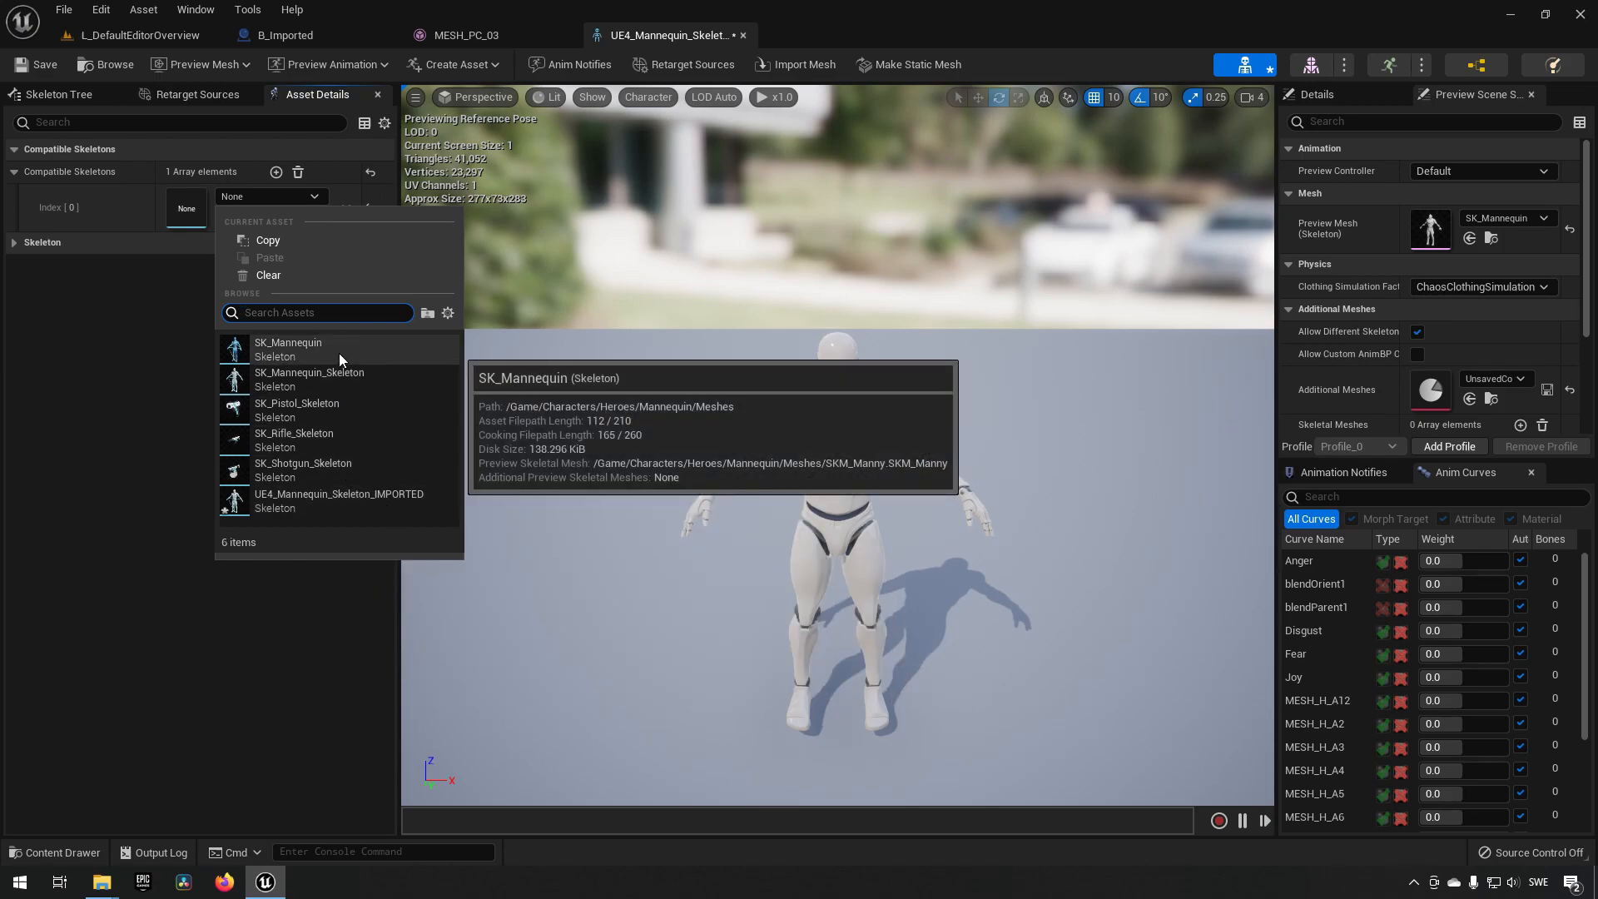
{"action": "mouse_move", "coordinate": [340, 380]}
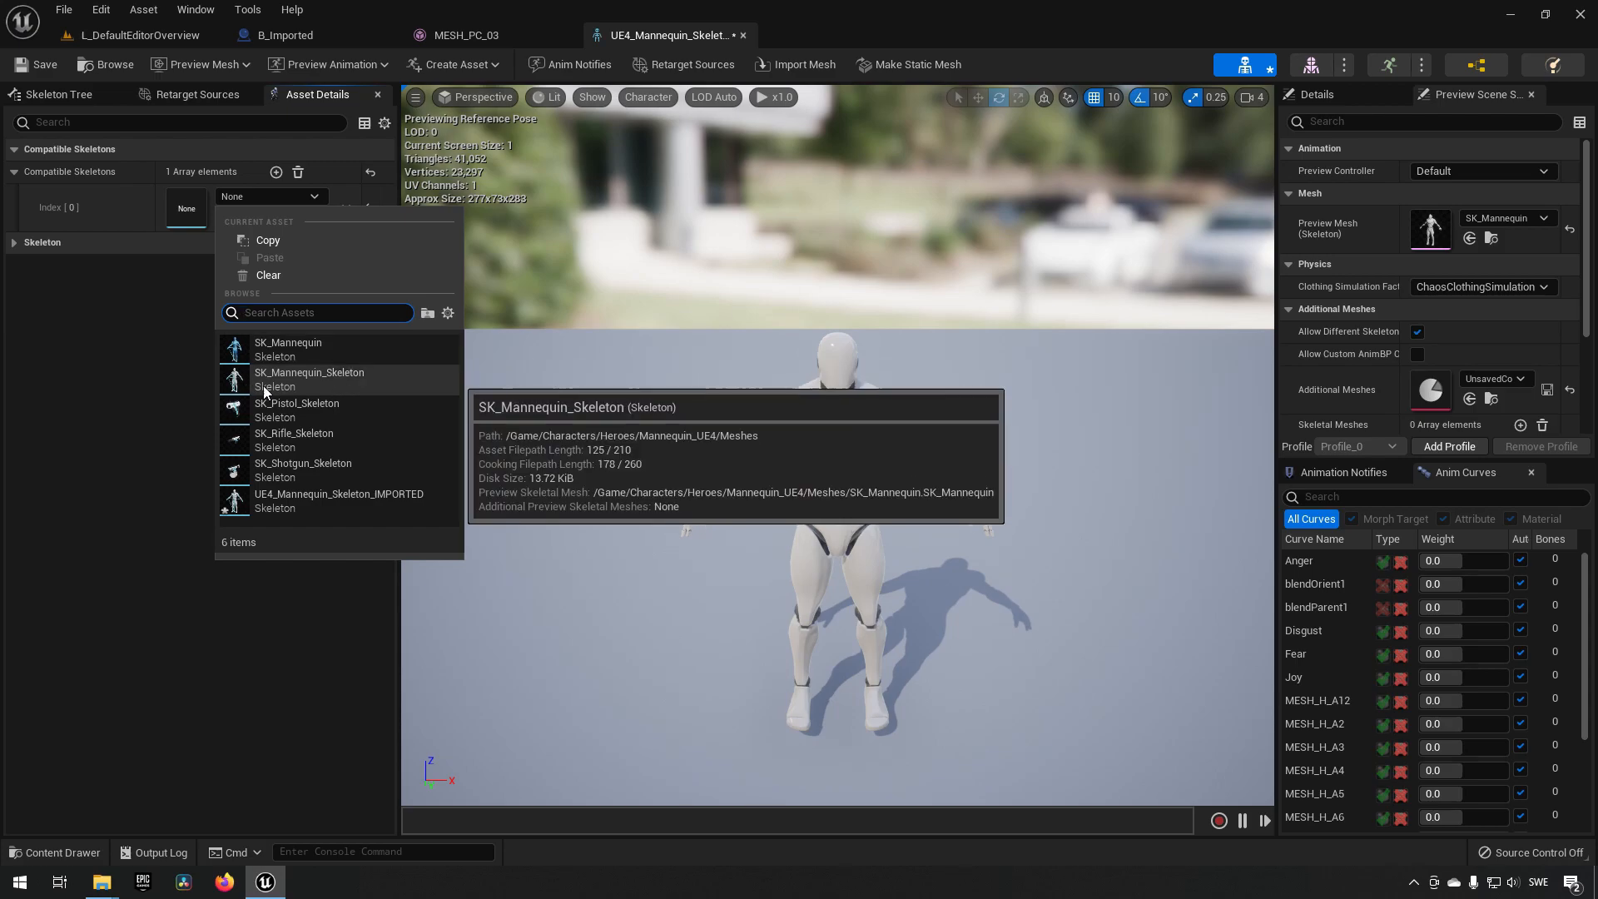
{"action": "left_click", "coordinate": [308, 379]}
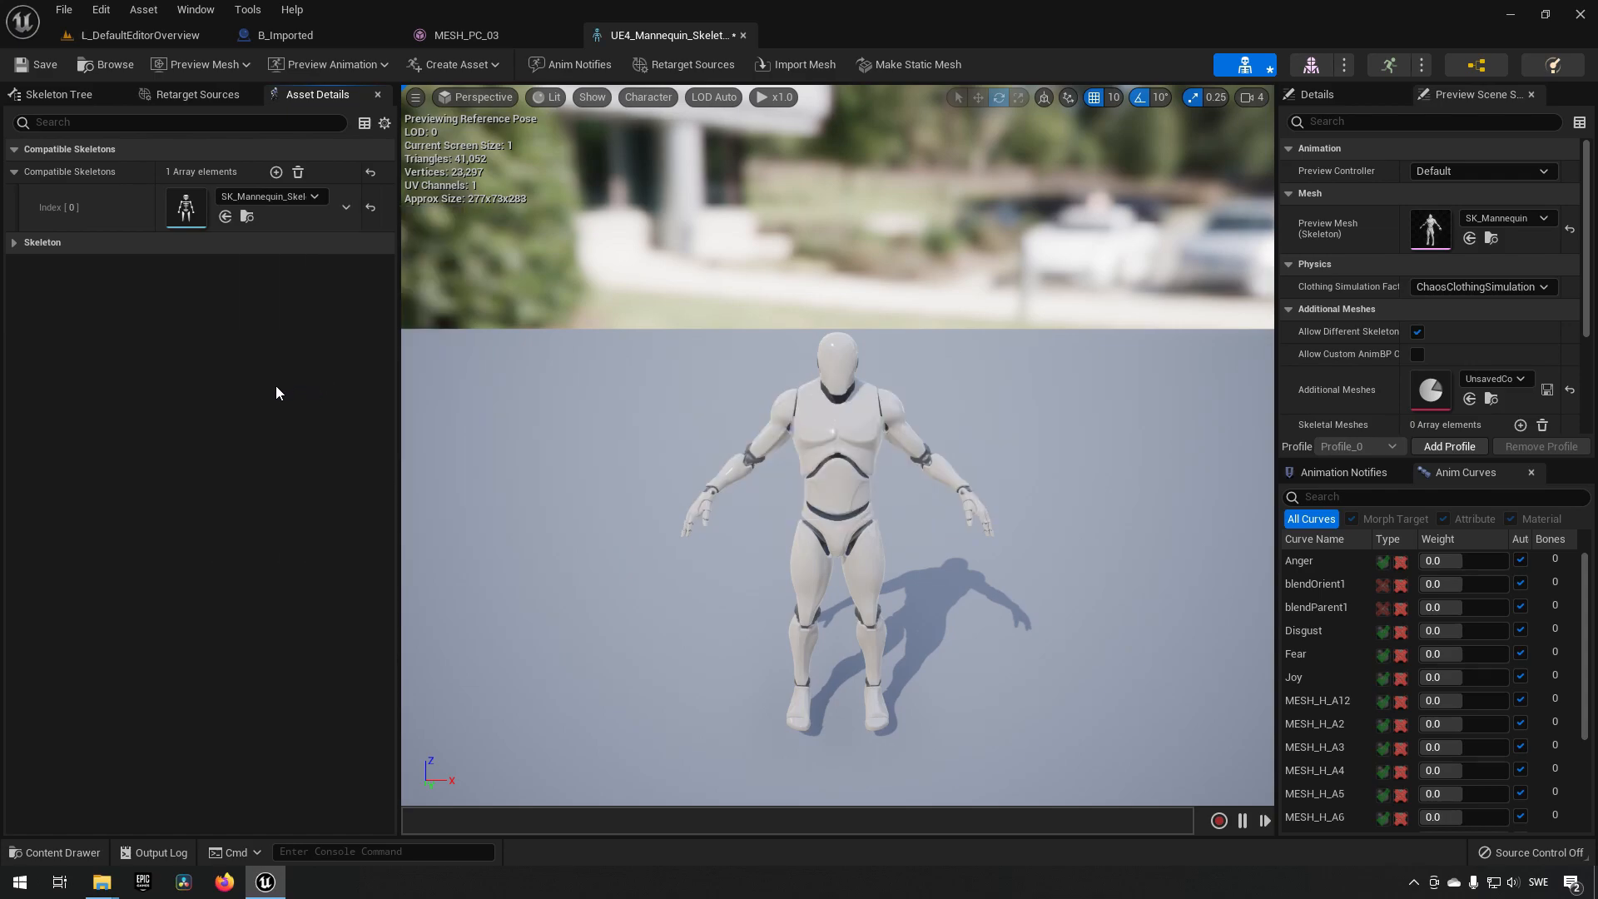
{"action": "mouse_move", "coordinate": [42, 64]}
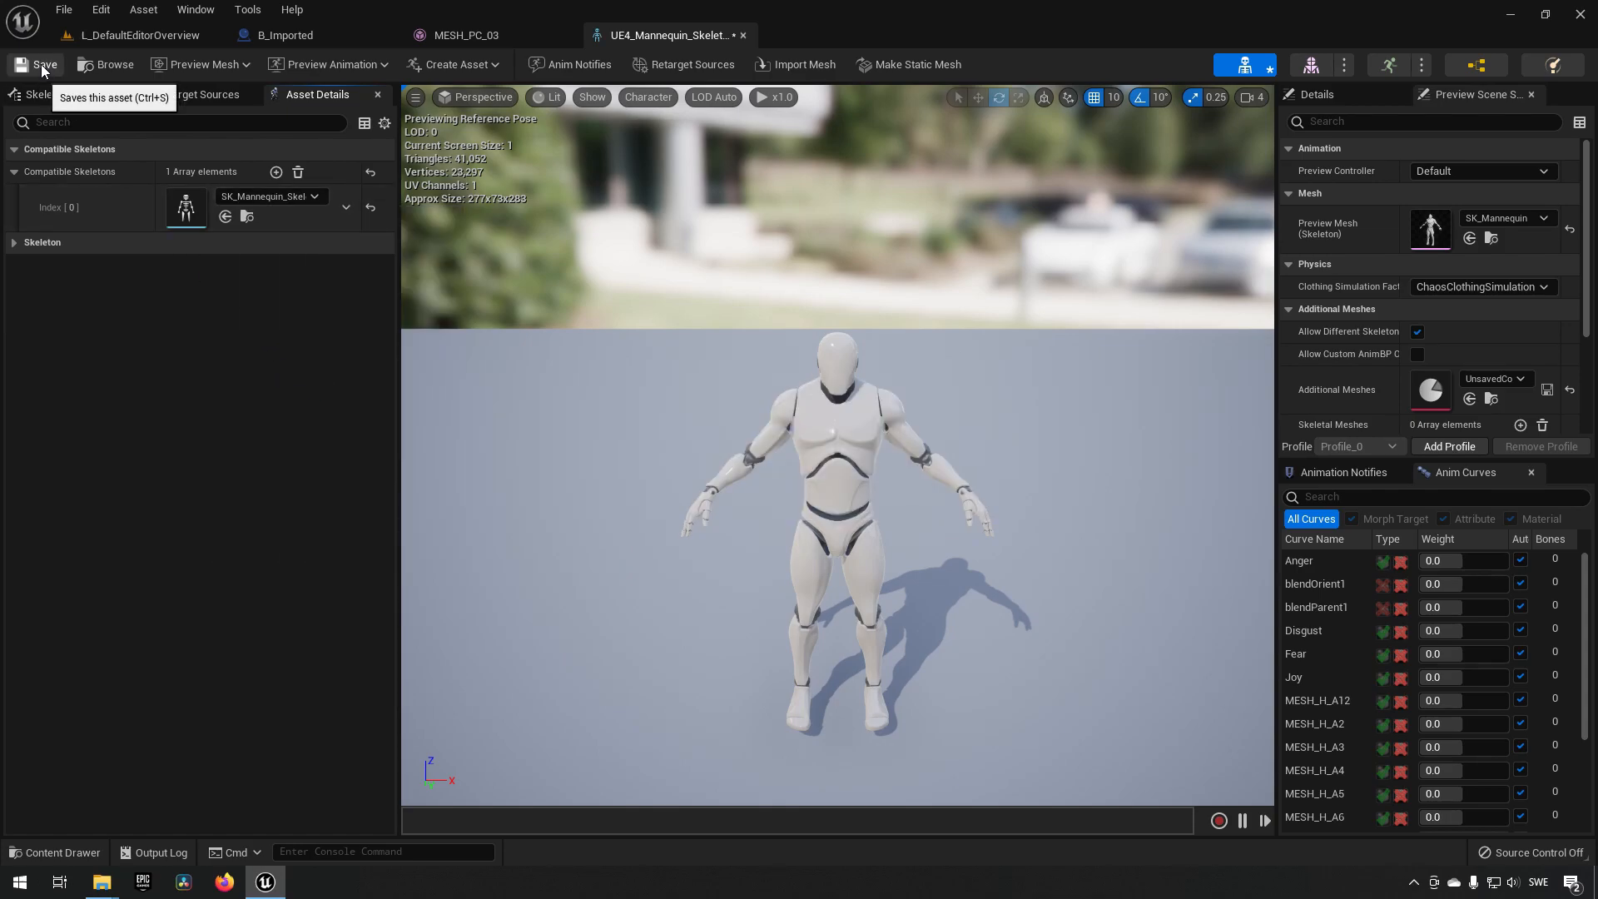
{"action": "left_click", "coordinate": [45, 64]}
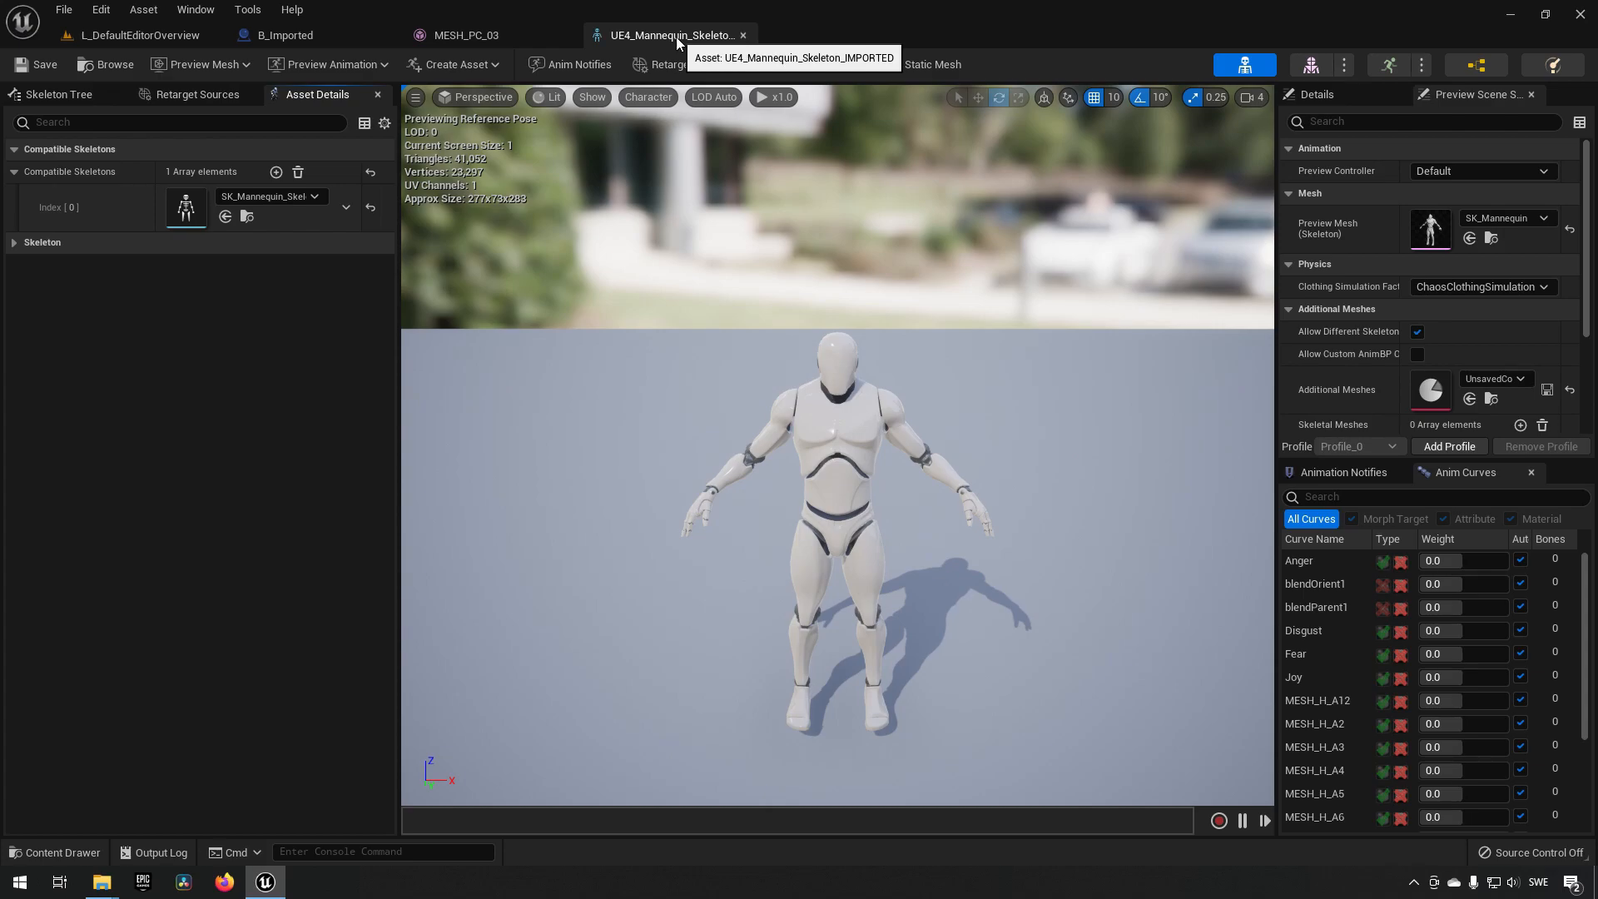
Switch between the B_Imported and L_DefaultEditorOverview tabs, ending in the level editor.
{"action": "left_click", "coordinate": [283, 35]}
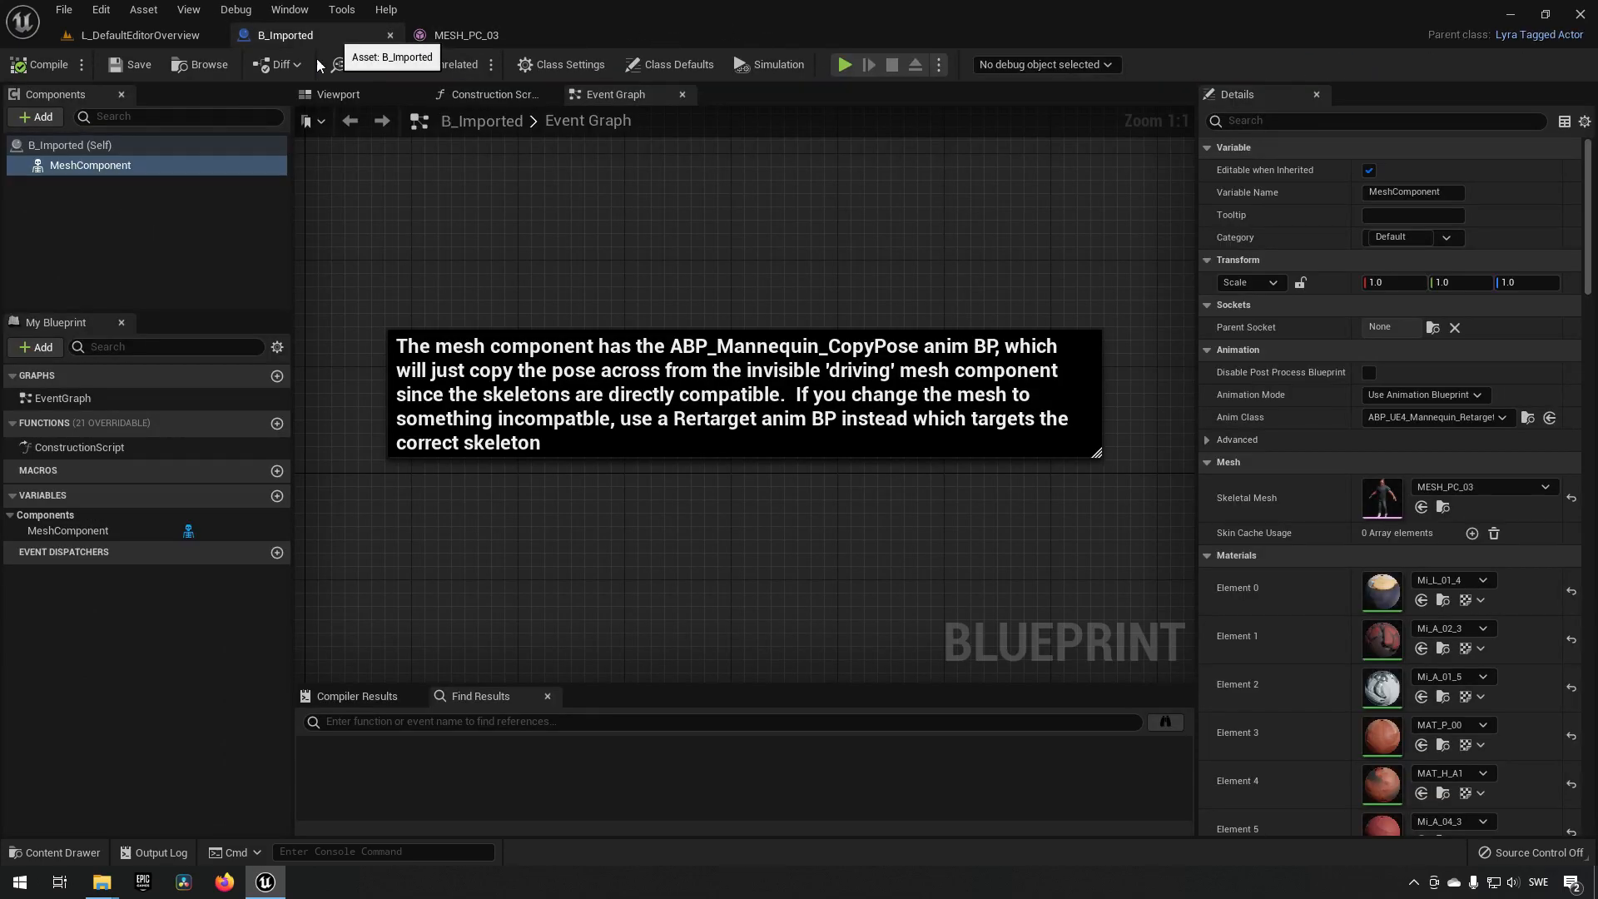
{"action": "left_click", "coordinate": [137, 35]}
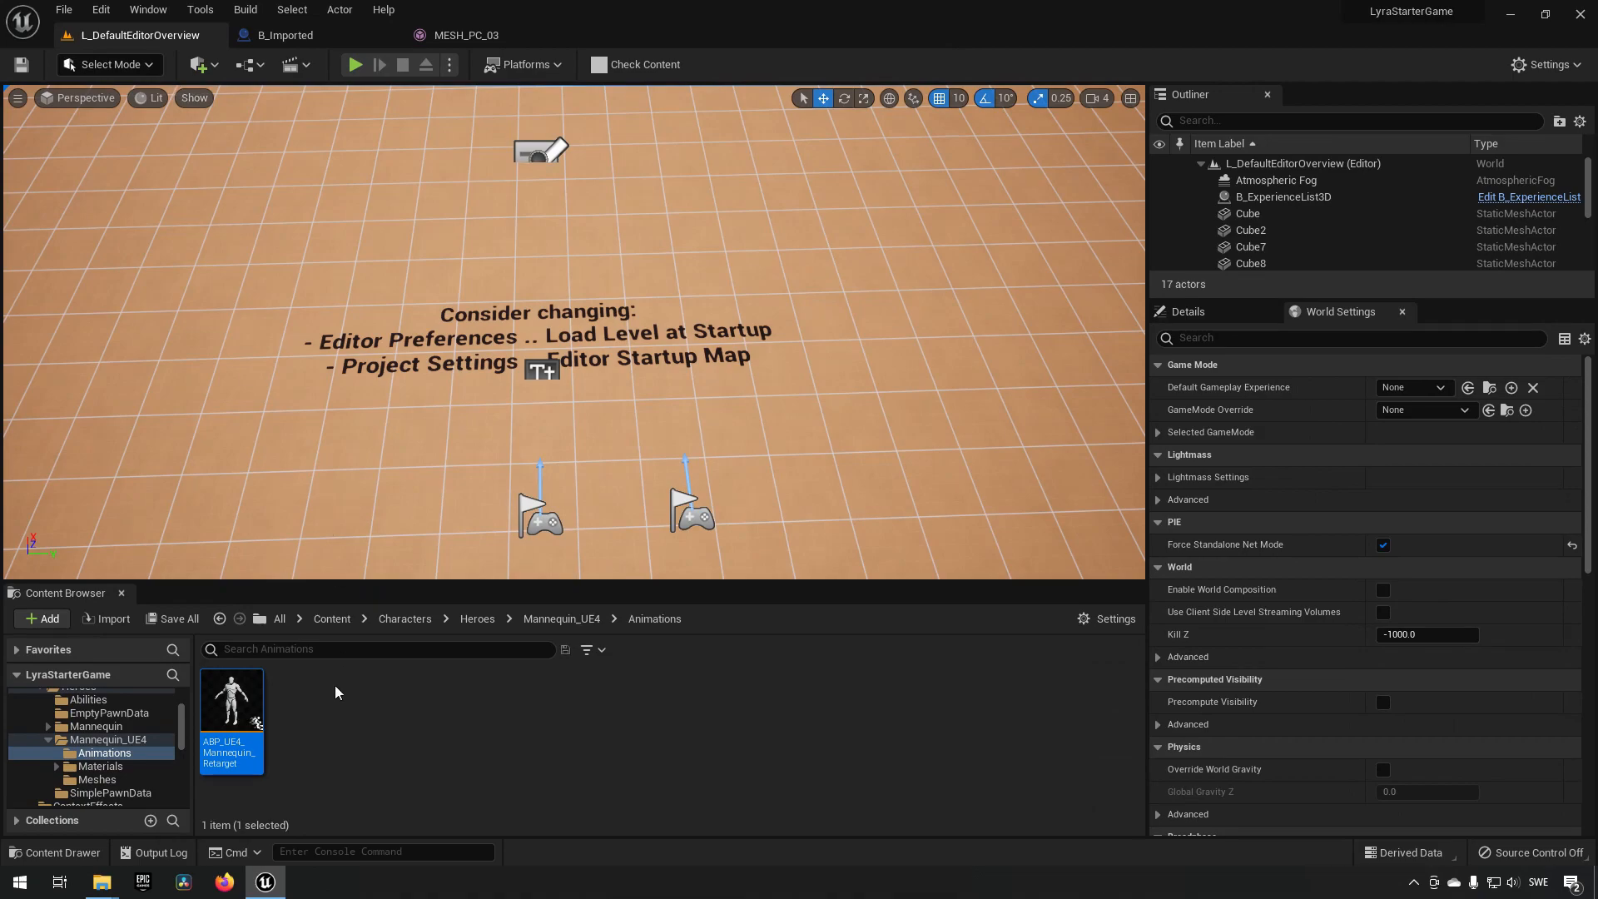
{"action": "left_click", "coordinate": [286, 35]}
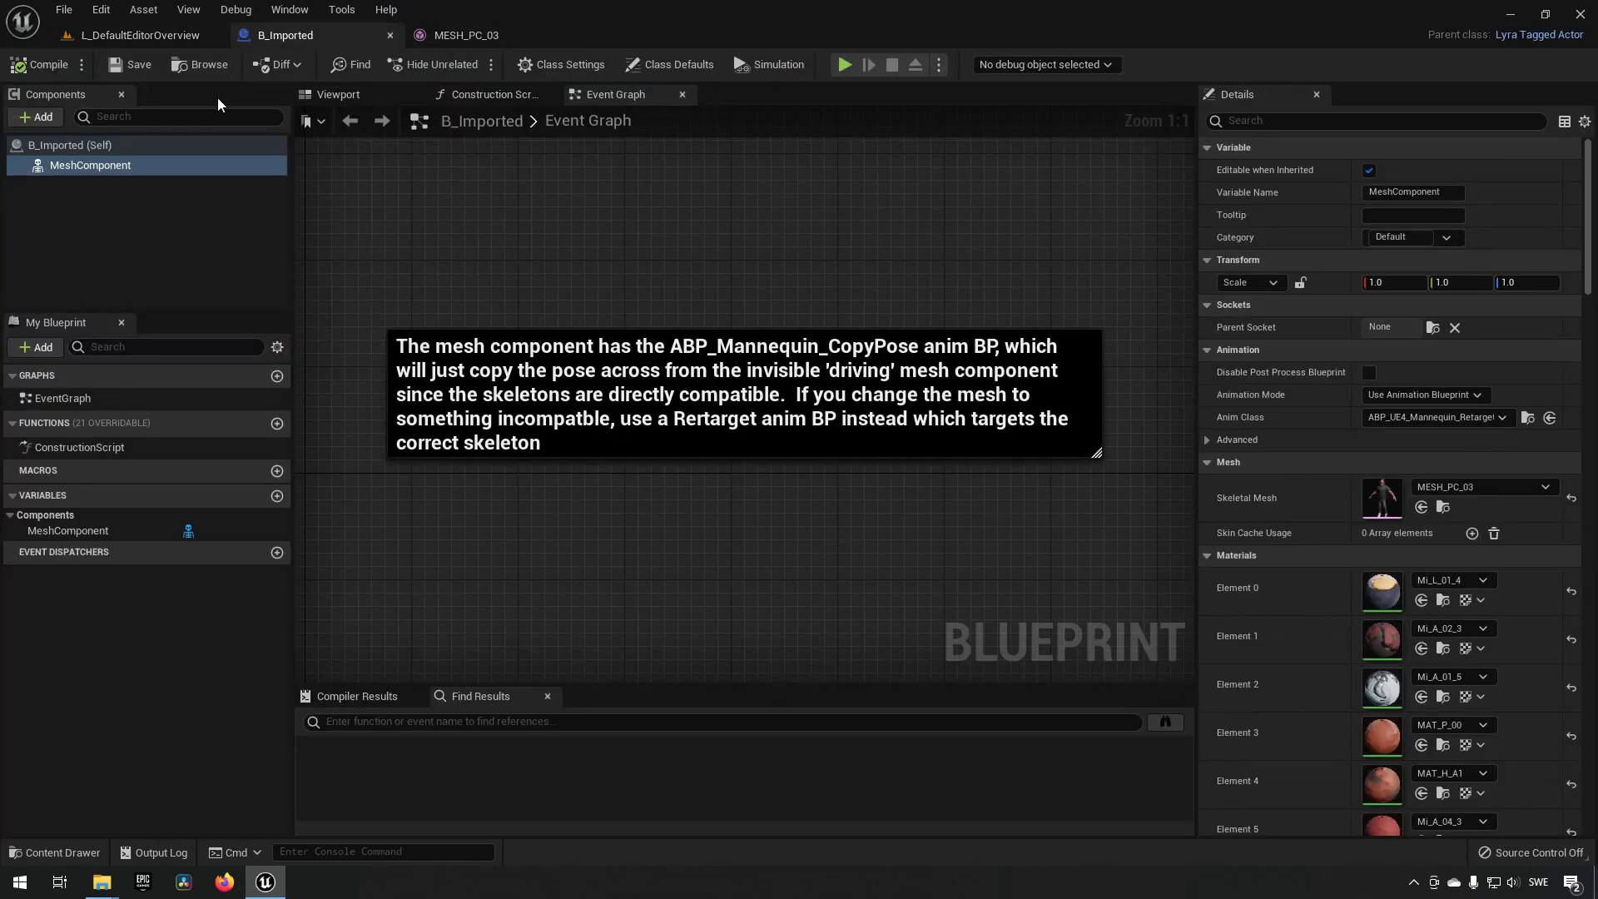
{"action": "left_click", "coordinate": [138, 35]}
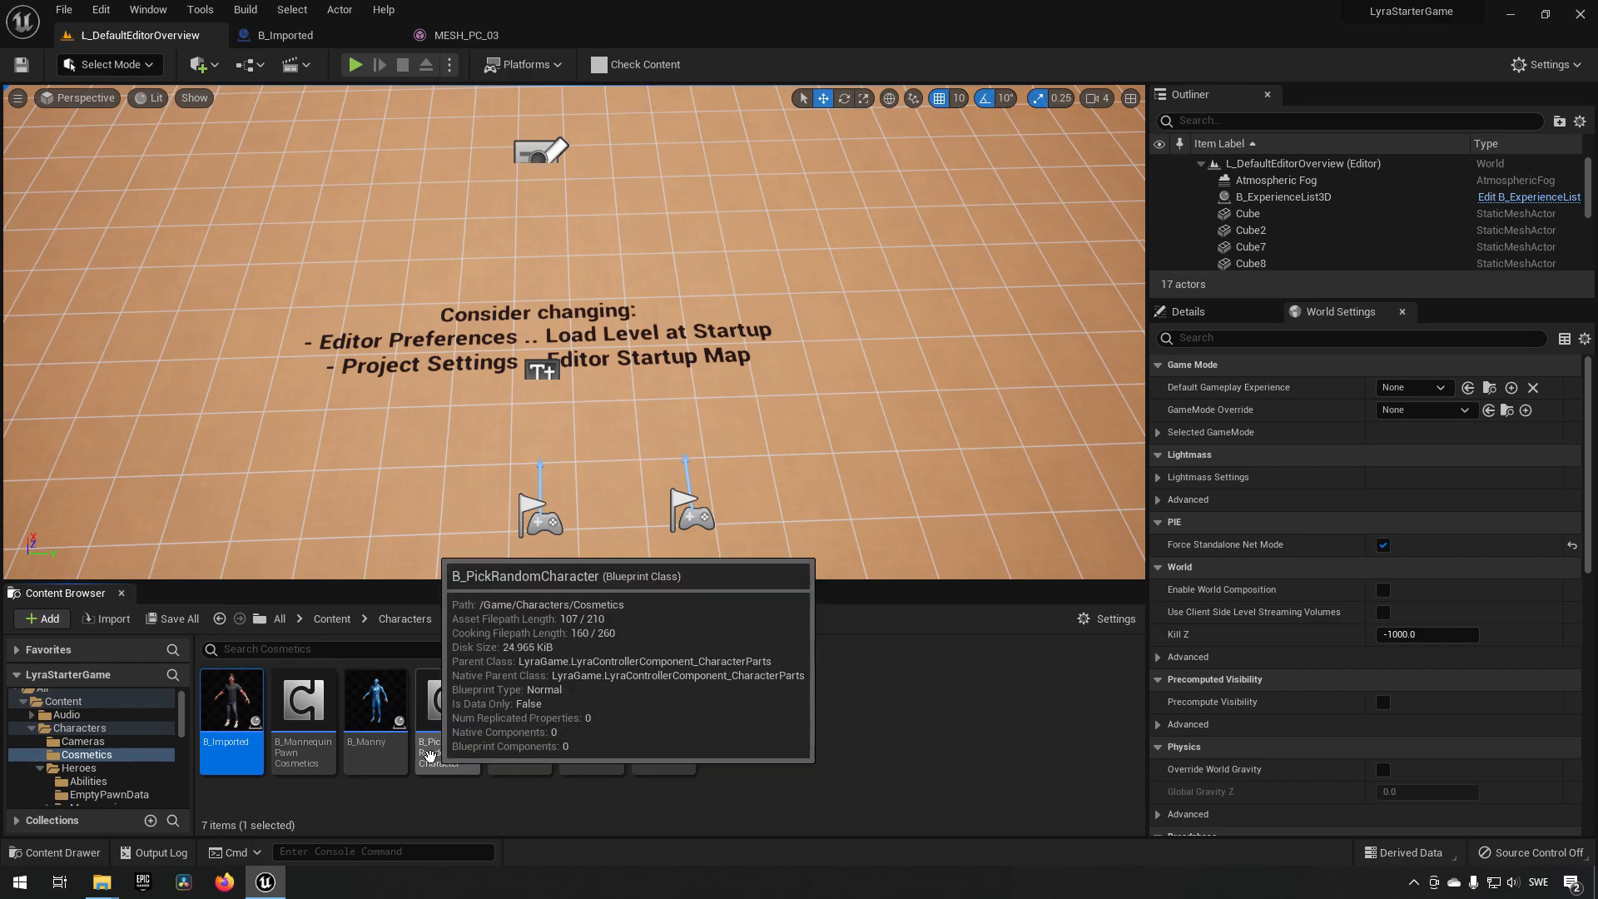
Find B_PickRandomCharacter in B_Manny's Reference Viewer and open it for editing.
{"action": "right_click", "coordinate": [375, 704]}
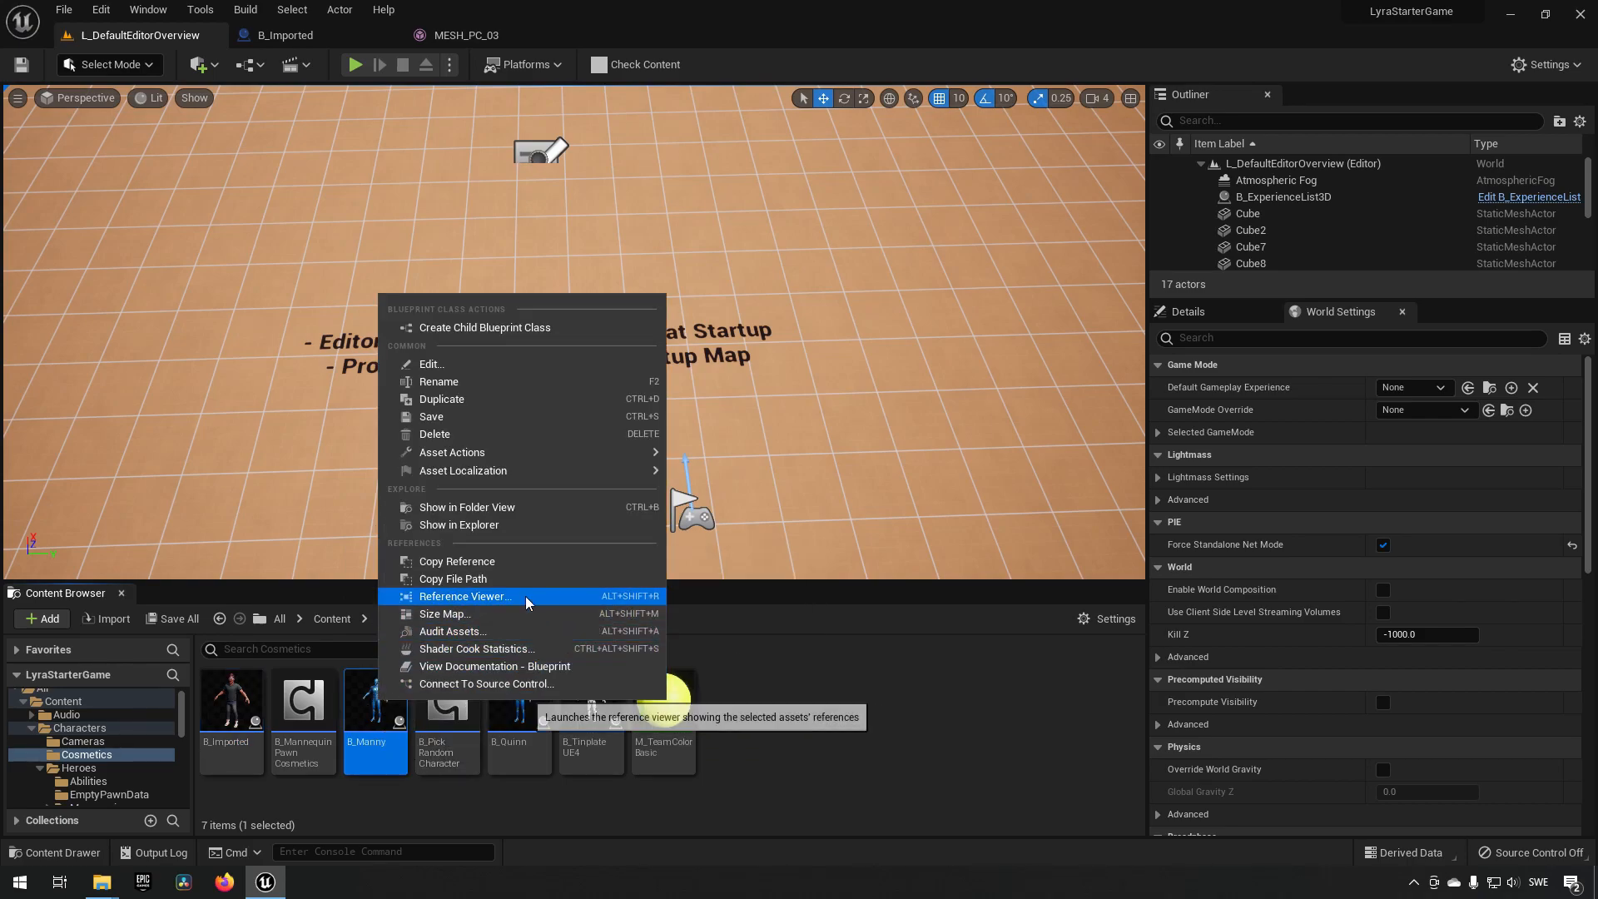
{"action": "left_click", "coordinate": [465, 596]}
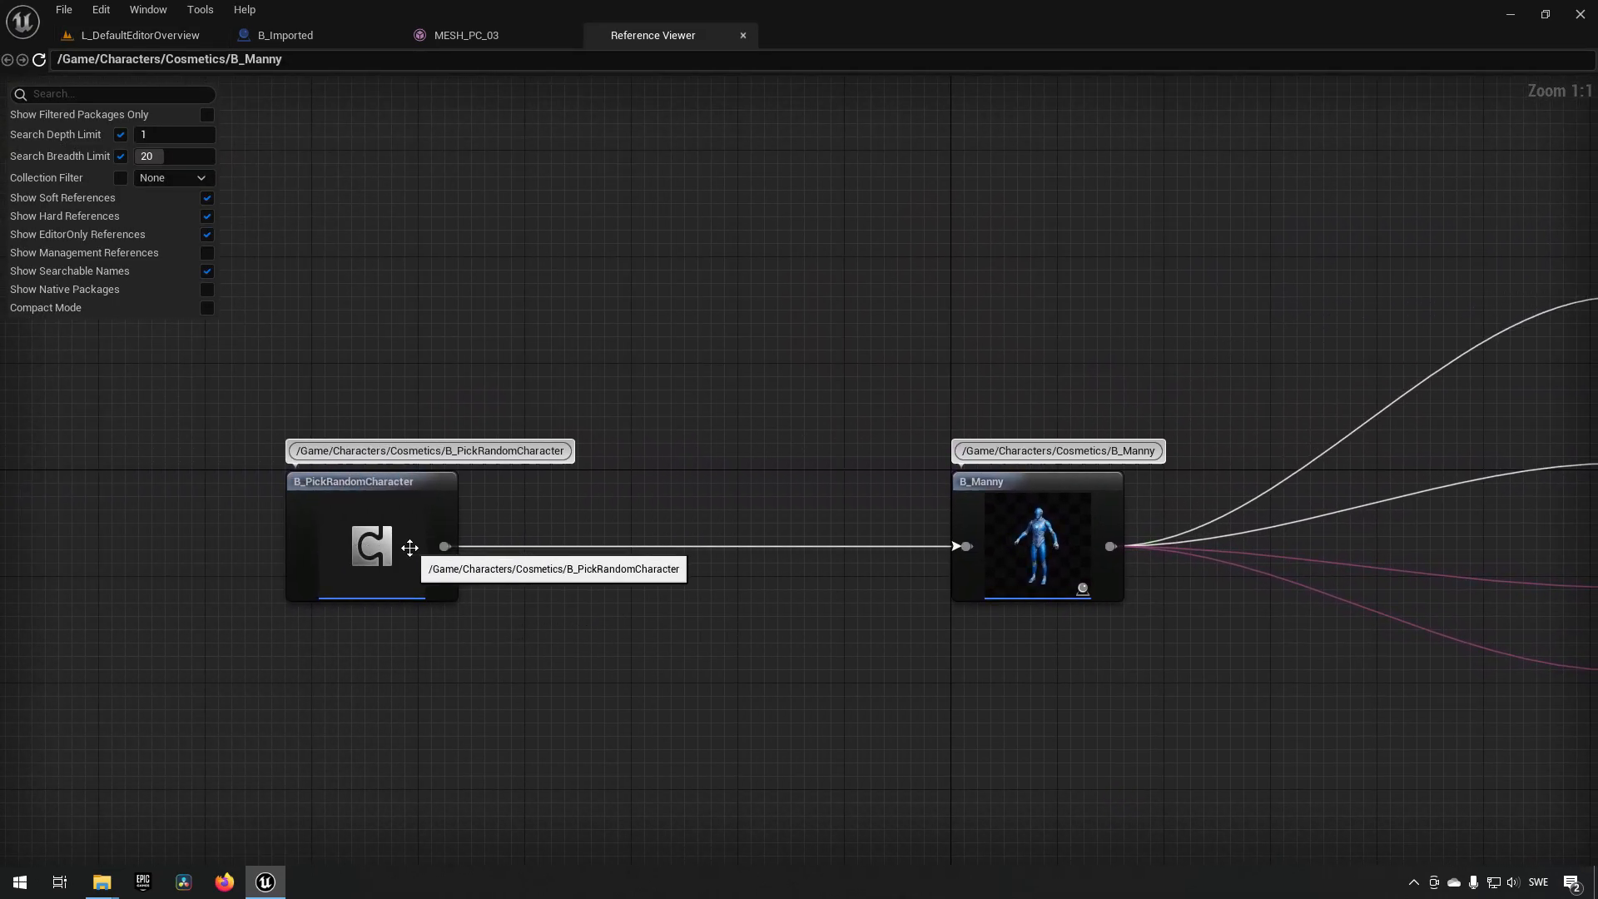
{"action": "right_click", "coordinate": [371, 545]}
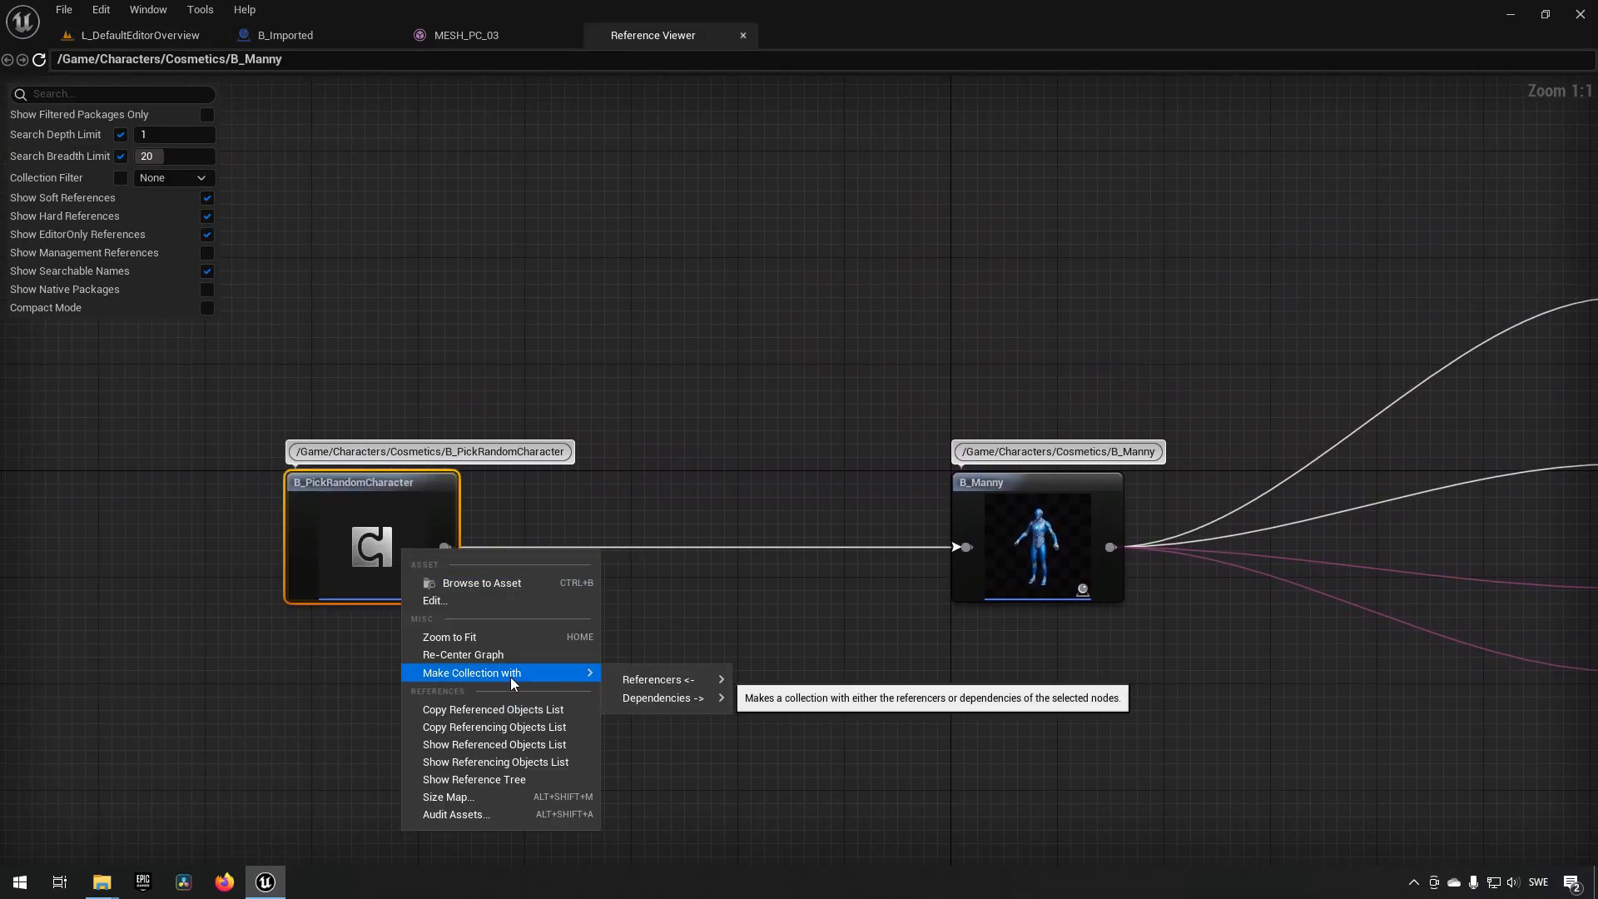
{"action": "mouse_move", "coordinate": [501, 613]}
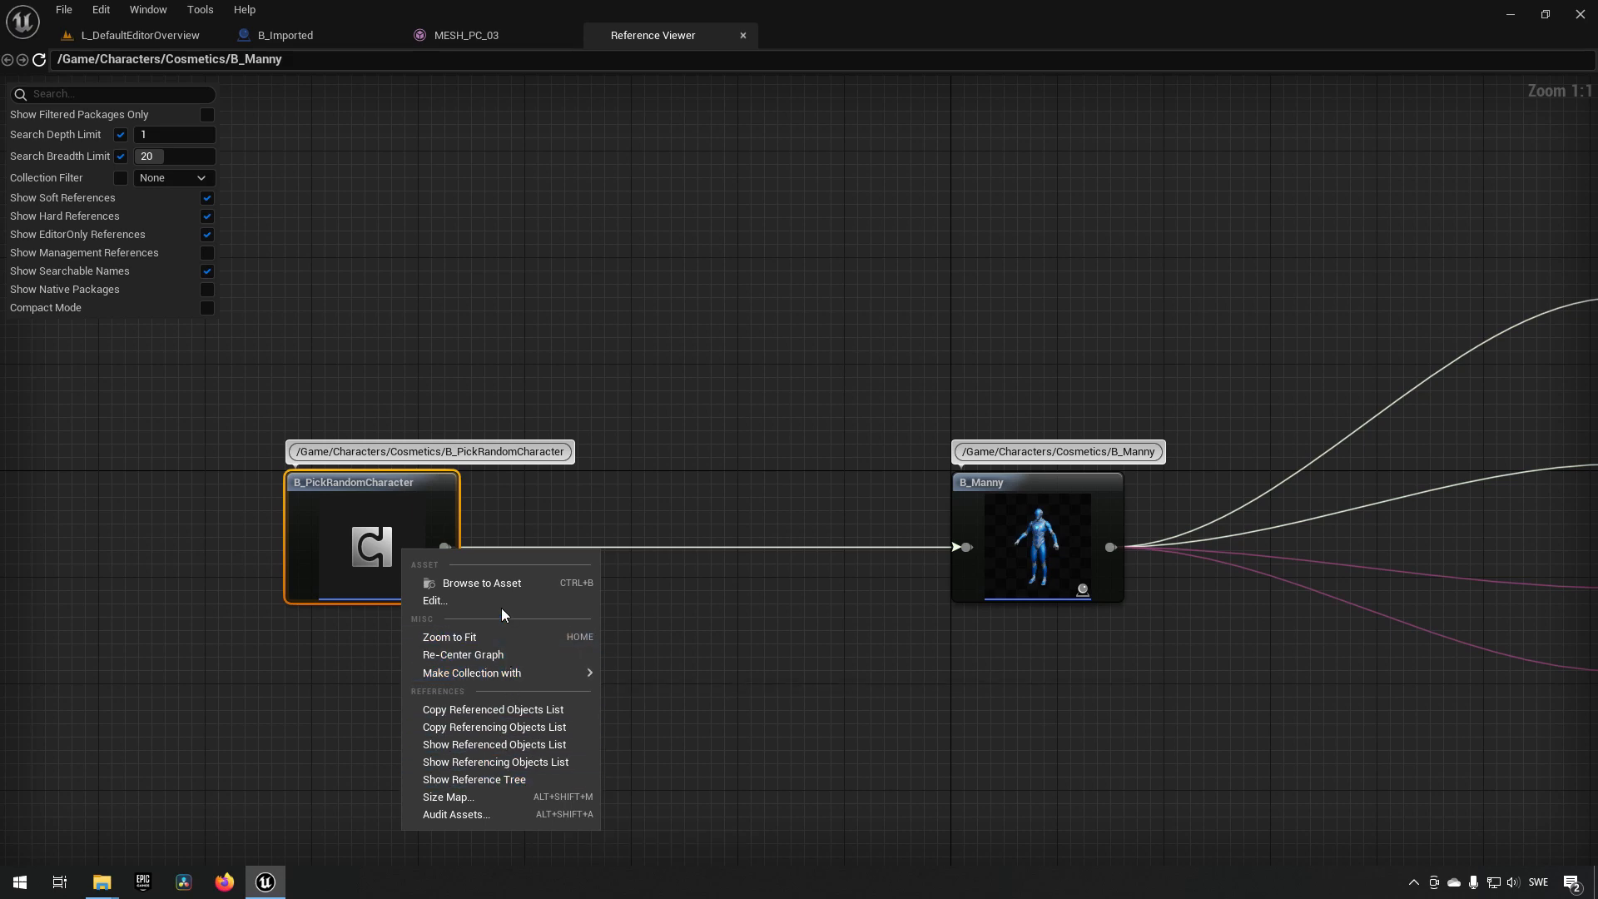
{"action": "left_click", "coordinate": [435, 600]}
{"action": "type", "text": "rand o"}
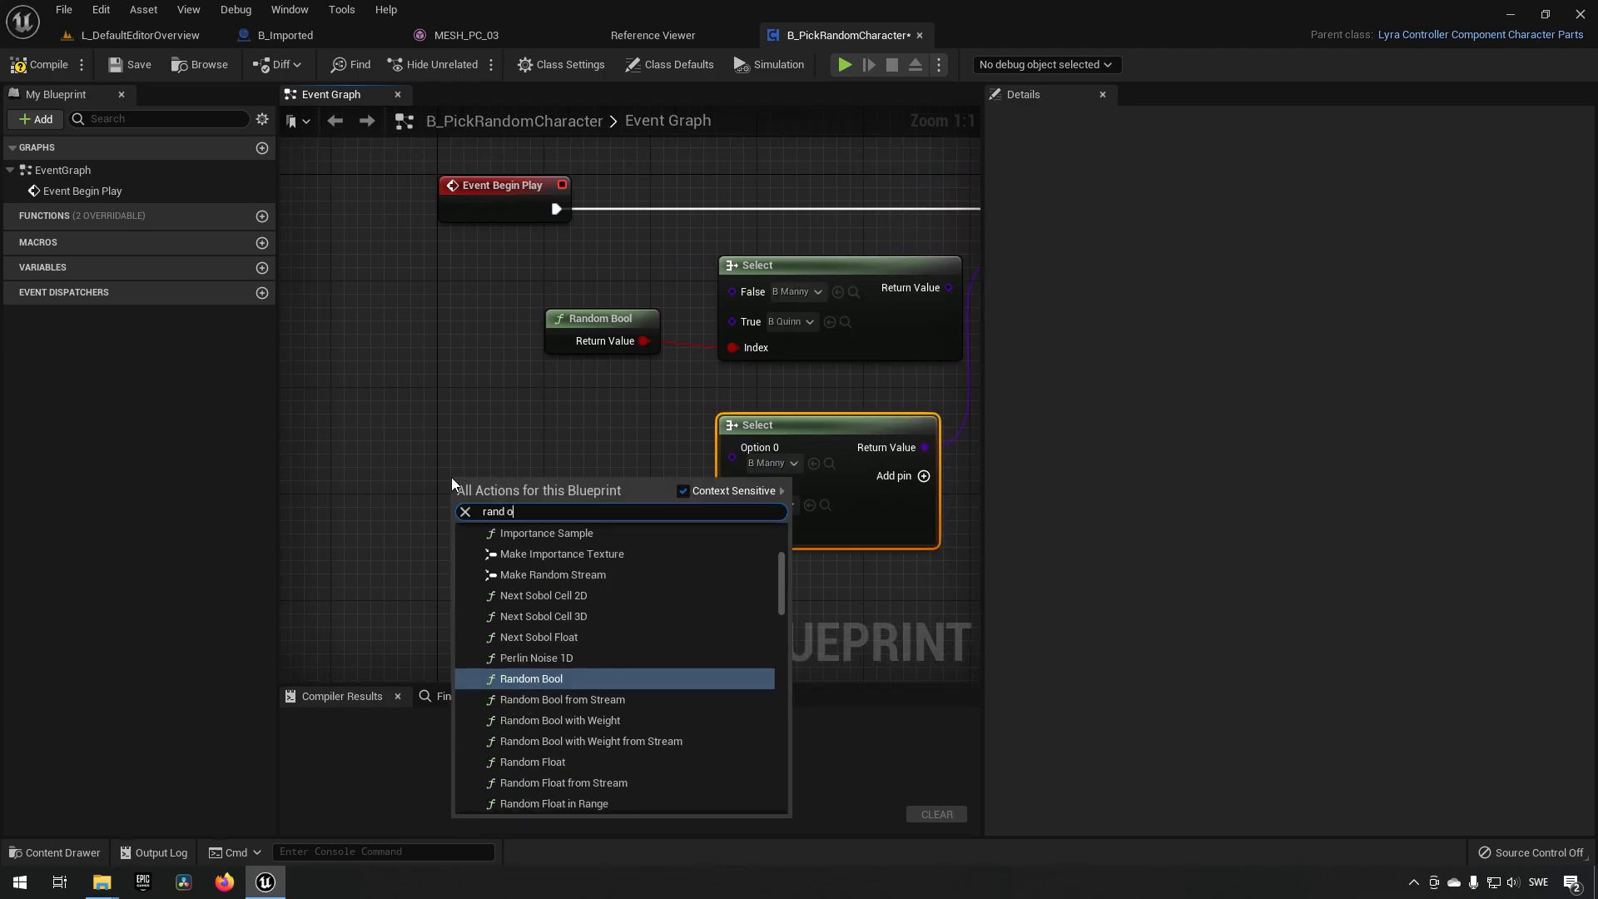
Add a Random Integer node and B_Imported as Option 2, compile, and set Index to 2.
{"action": "left_click", "coordinate": [540, 499]}
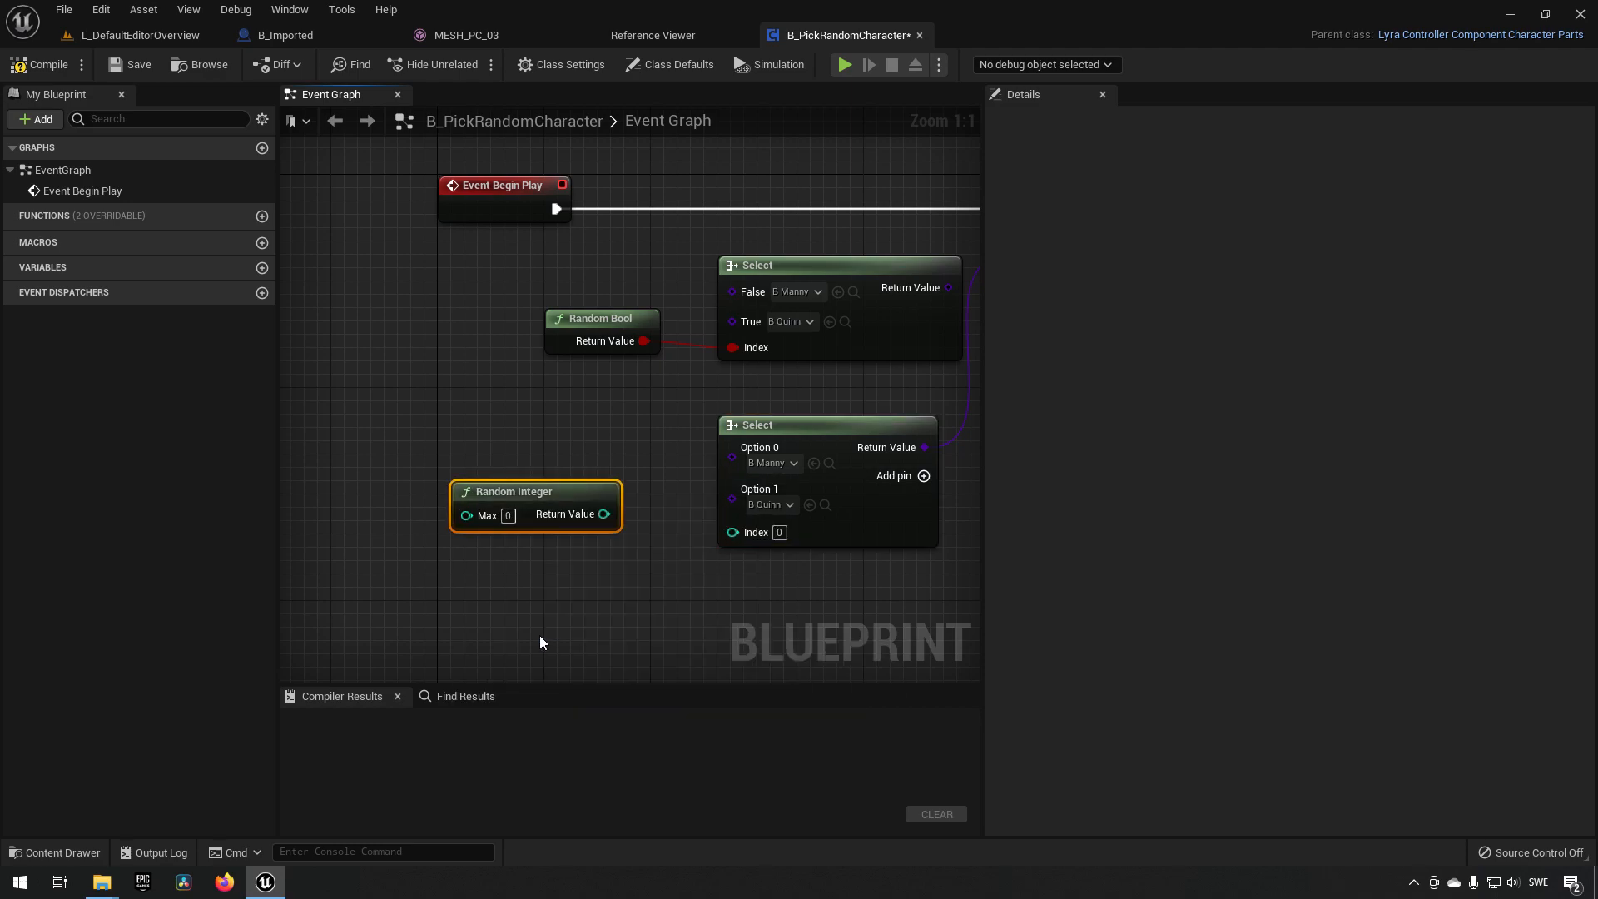
{"action": "left_click_drag", "start_coordinate": [603, 513], "coordinate": [641, 537]}
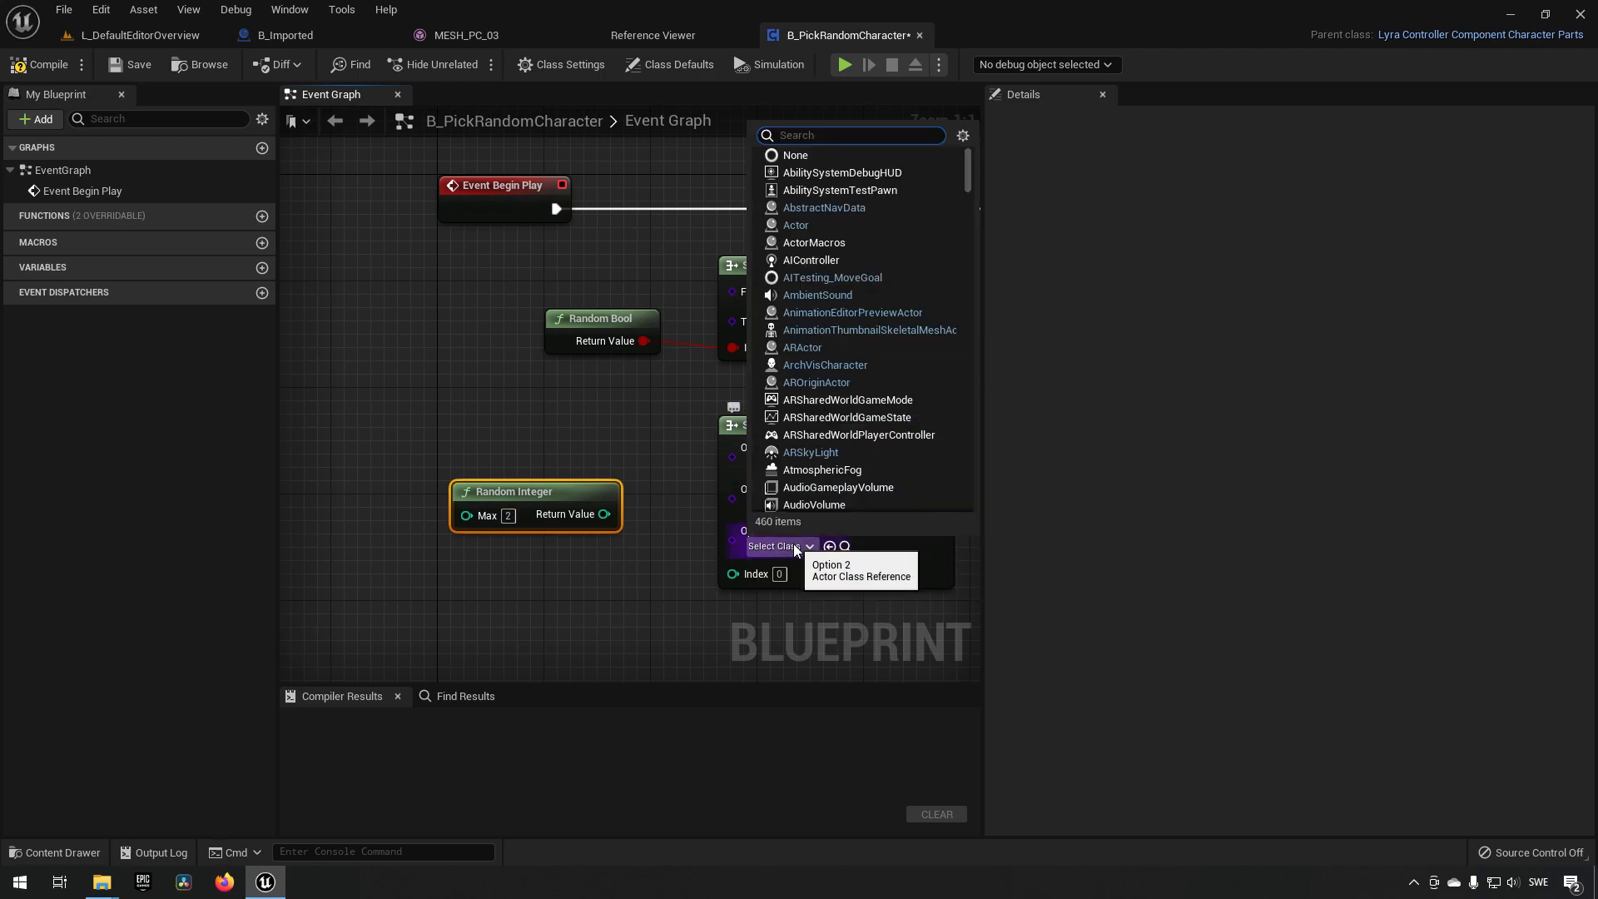
{"action": "type", "text": "b_impor"}
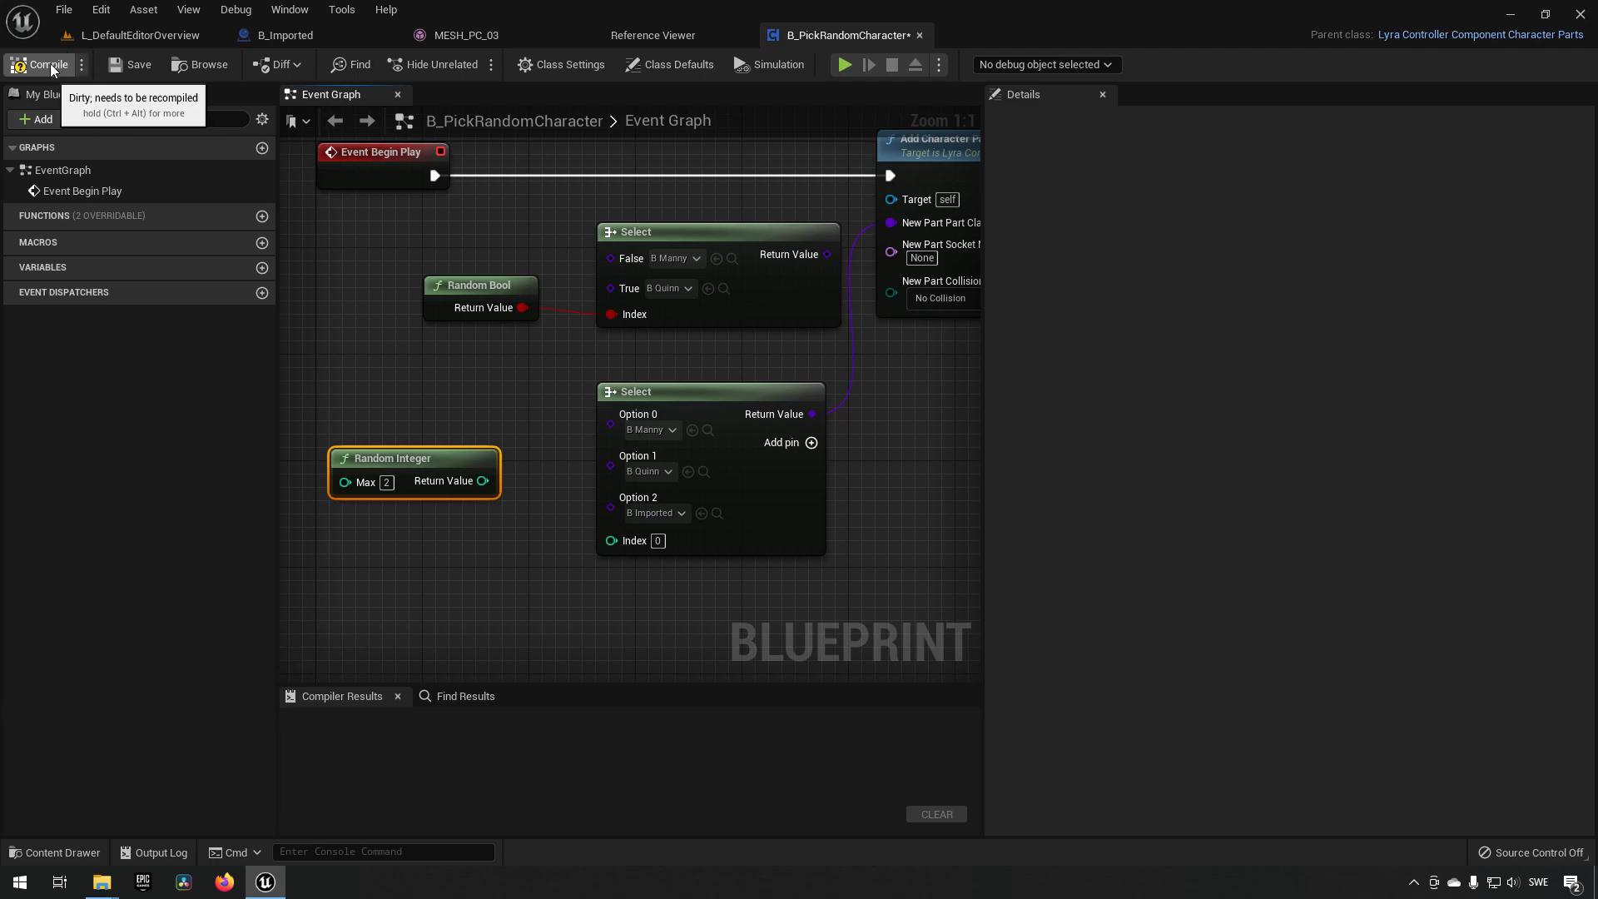
{"action": "left_click", "coordinate": [40, 64]}
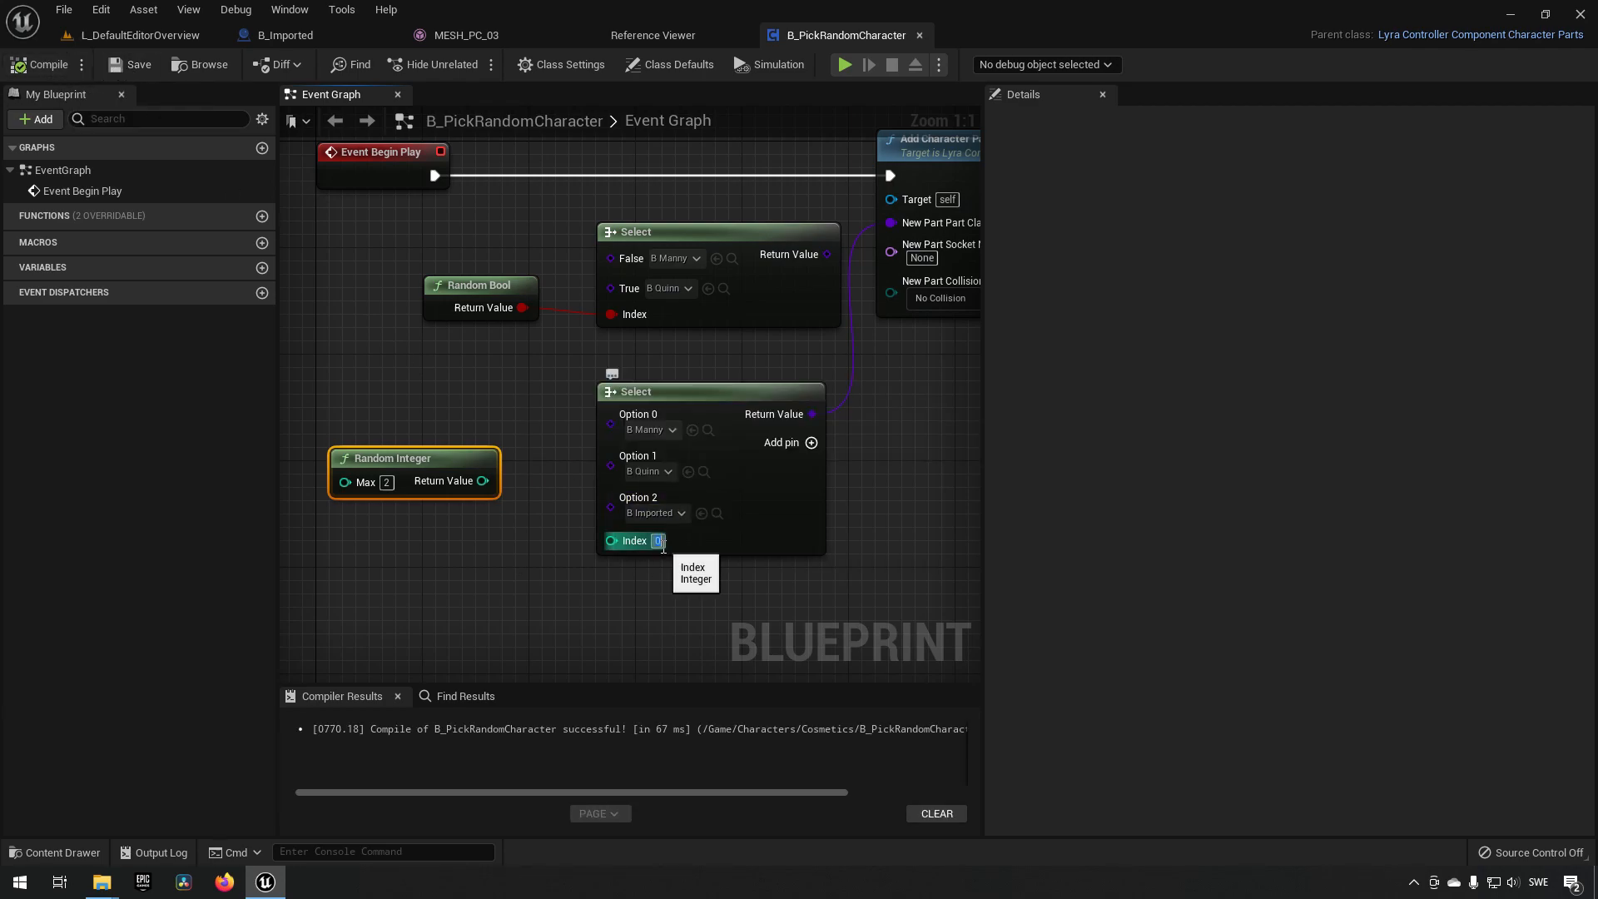
{"action": "type", "text": "2"}
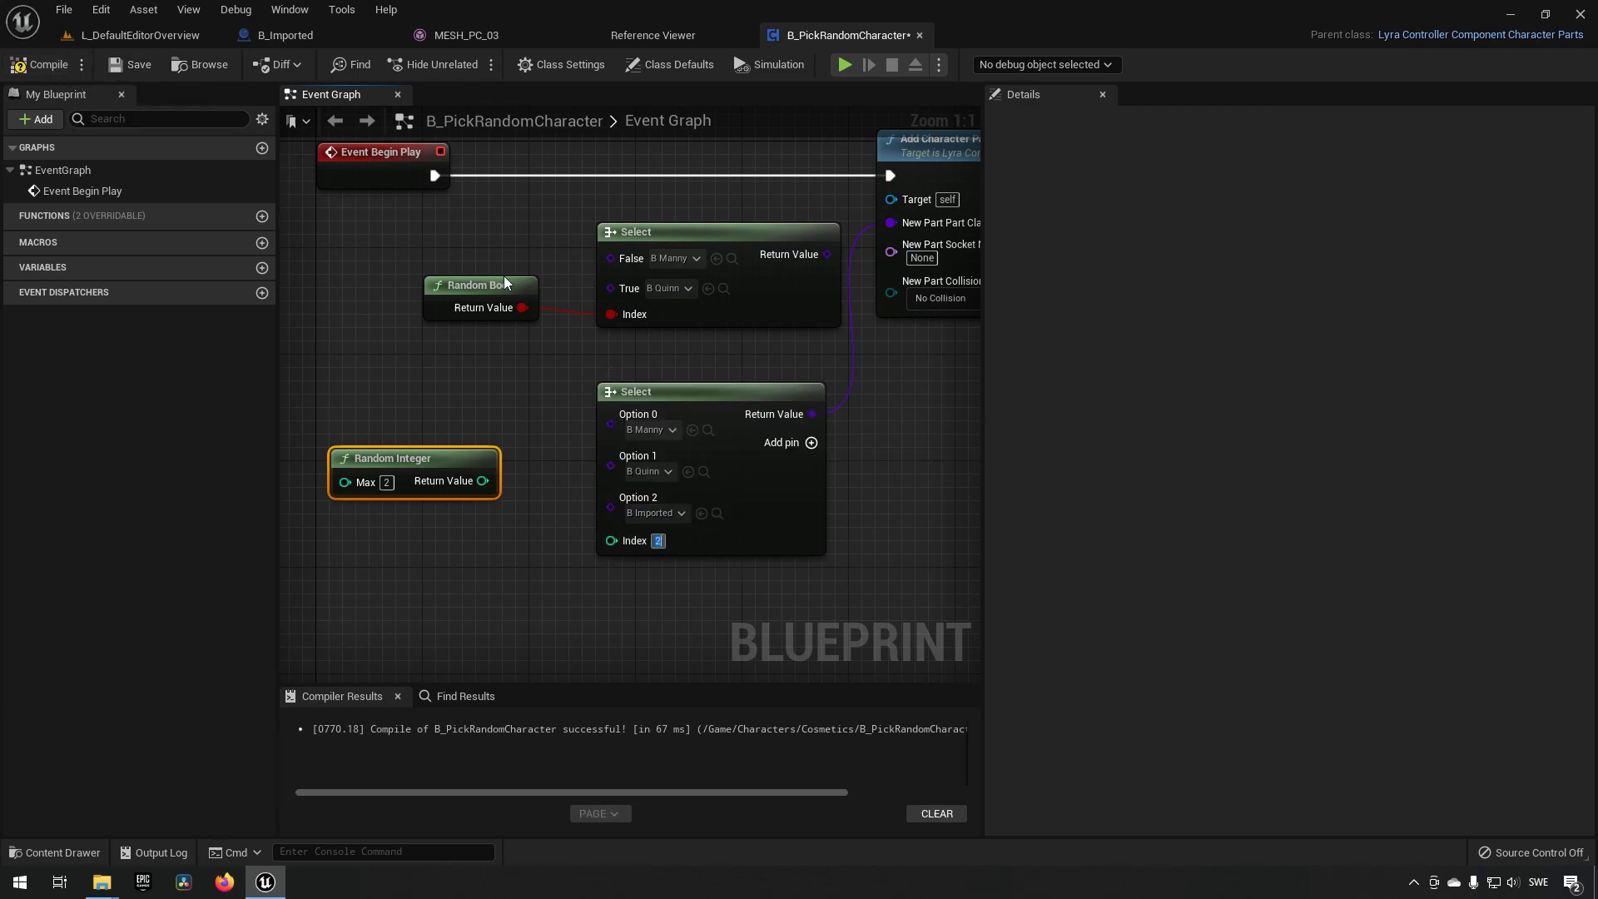
{"action": "left_click", "coordinate": [41, 64]}
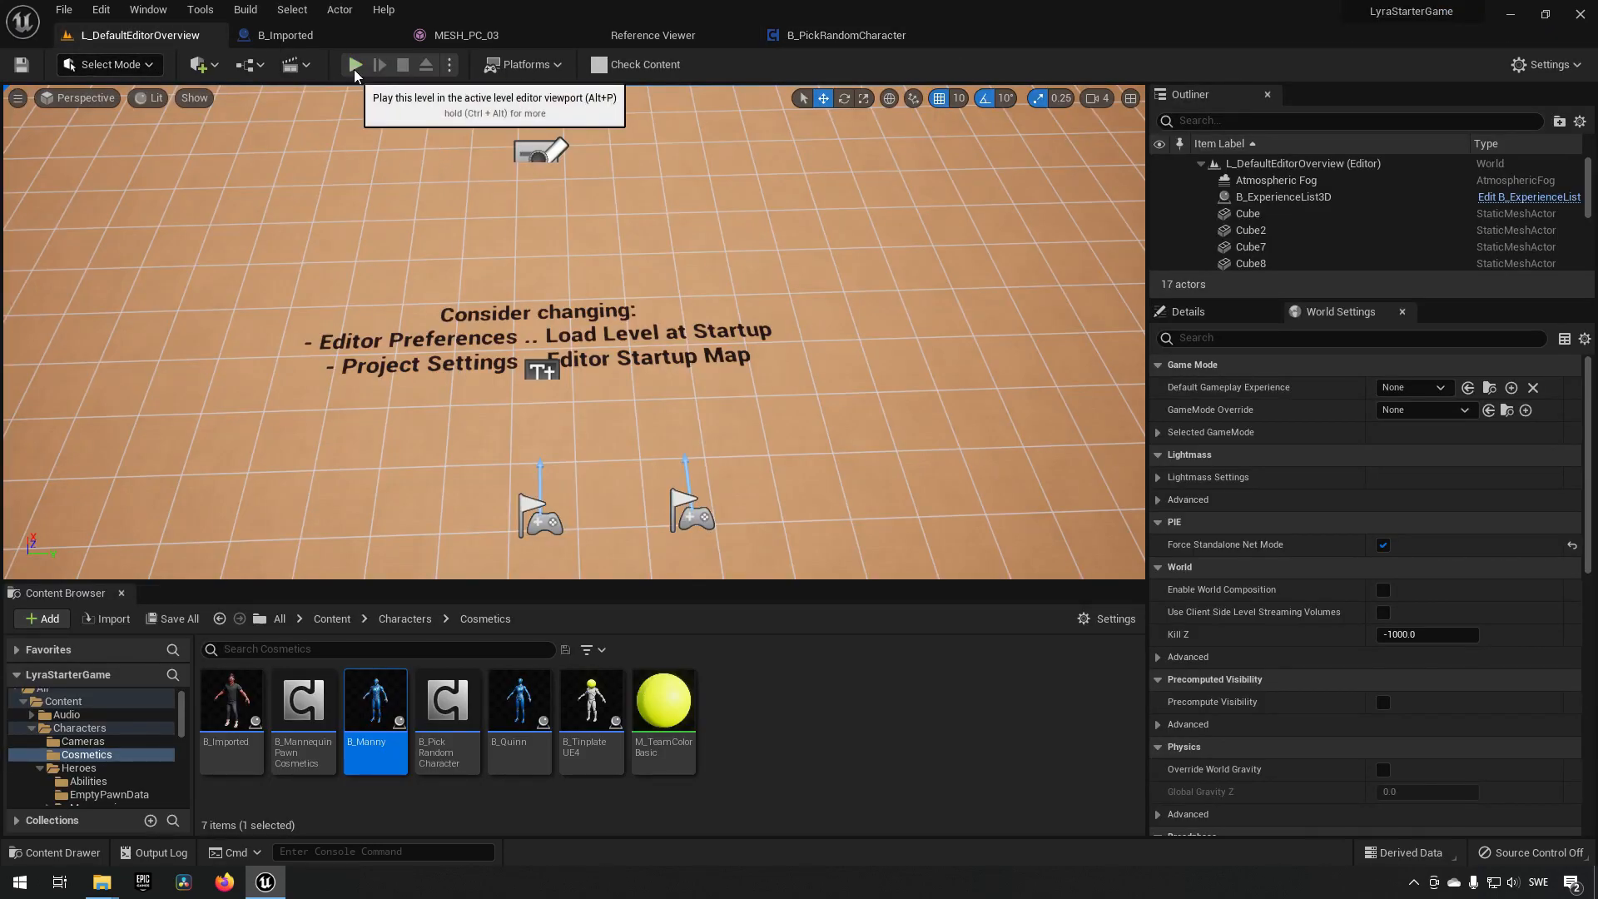
Play-test the Lyra level, stop the session, and return to B_PickRandomCharacter.
{"action": "left_click", "coordinate": [354, 64]}
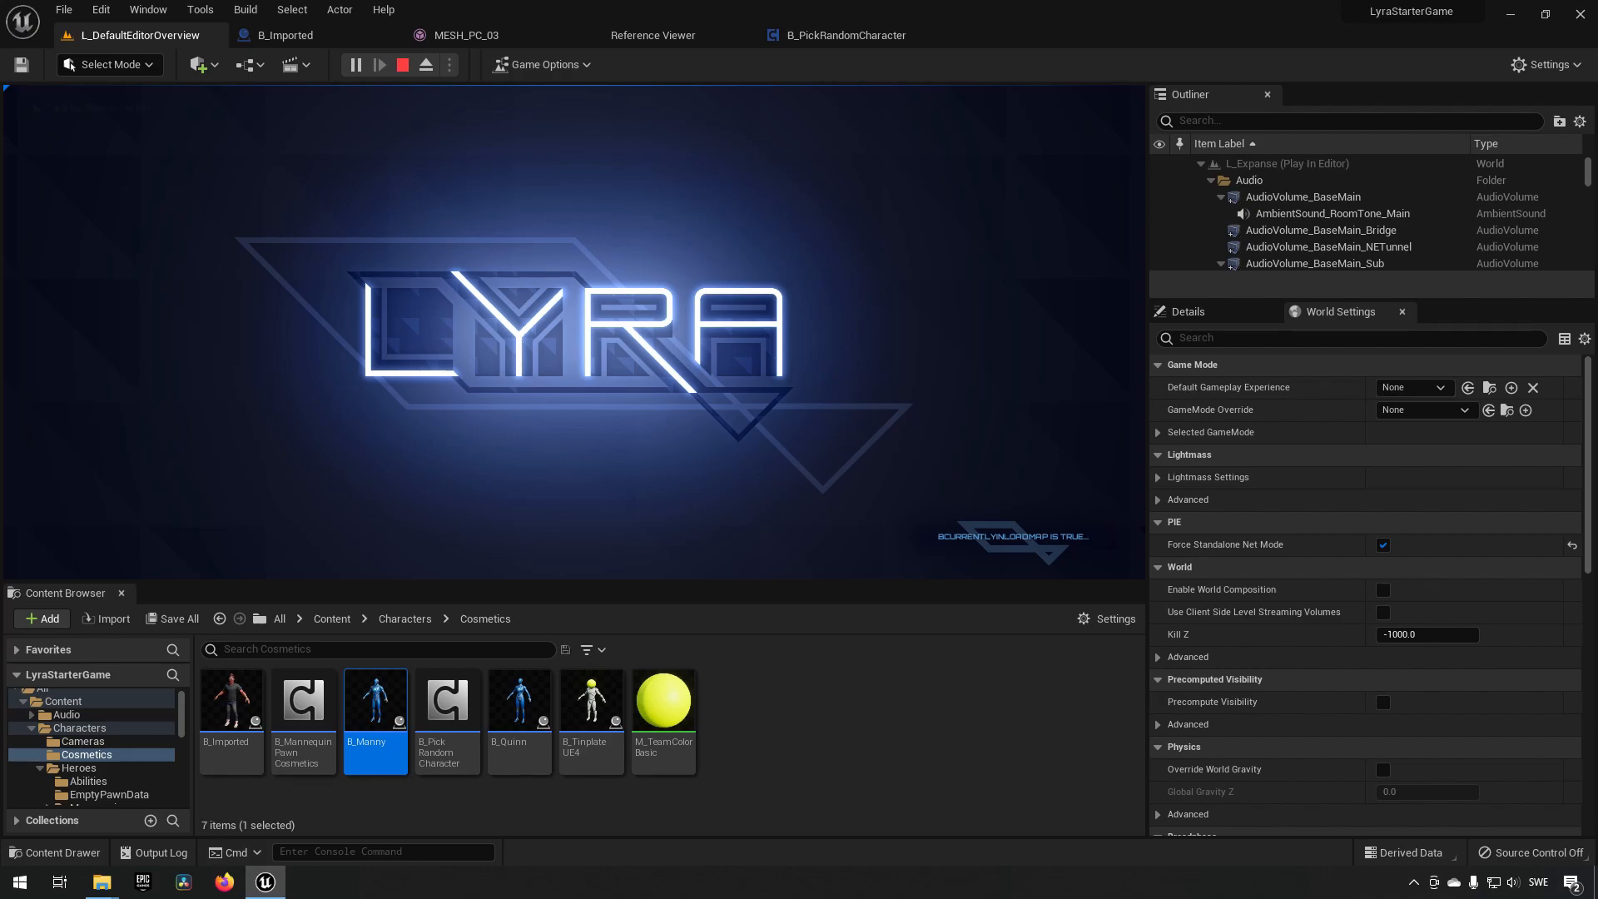
{"action": "left_click", "coordinate": [381, 64]}
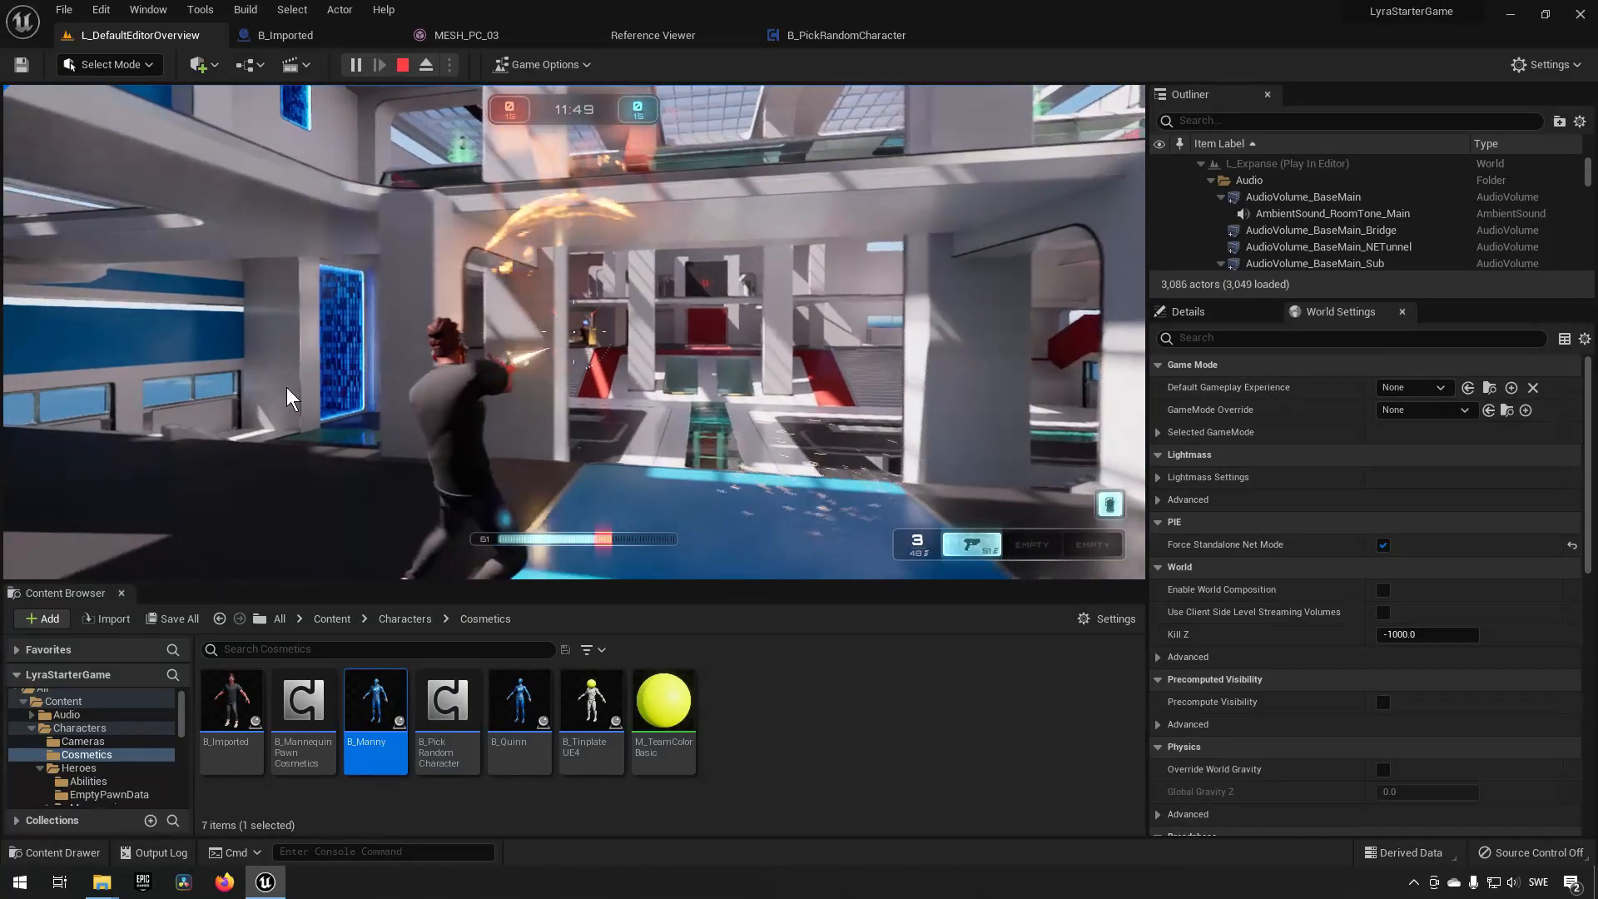
{"action": "left_click", "coordinate": [401, 64]}
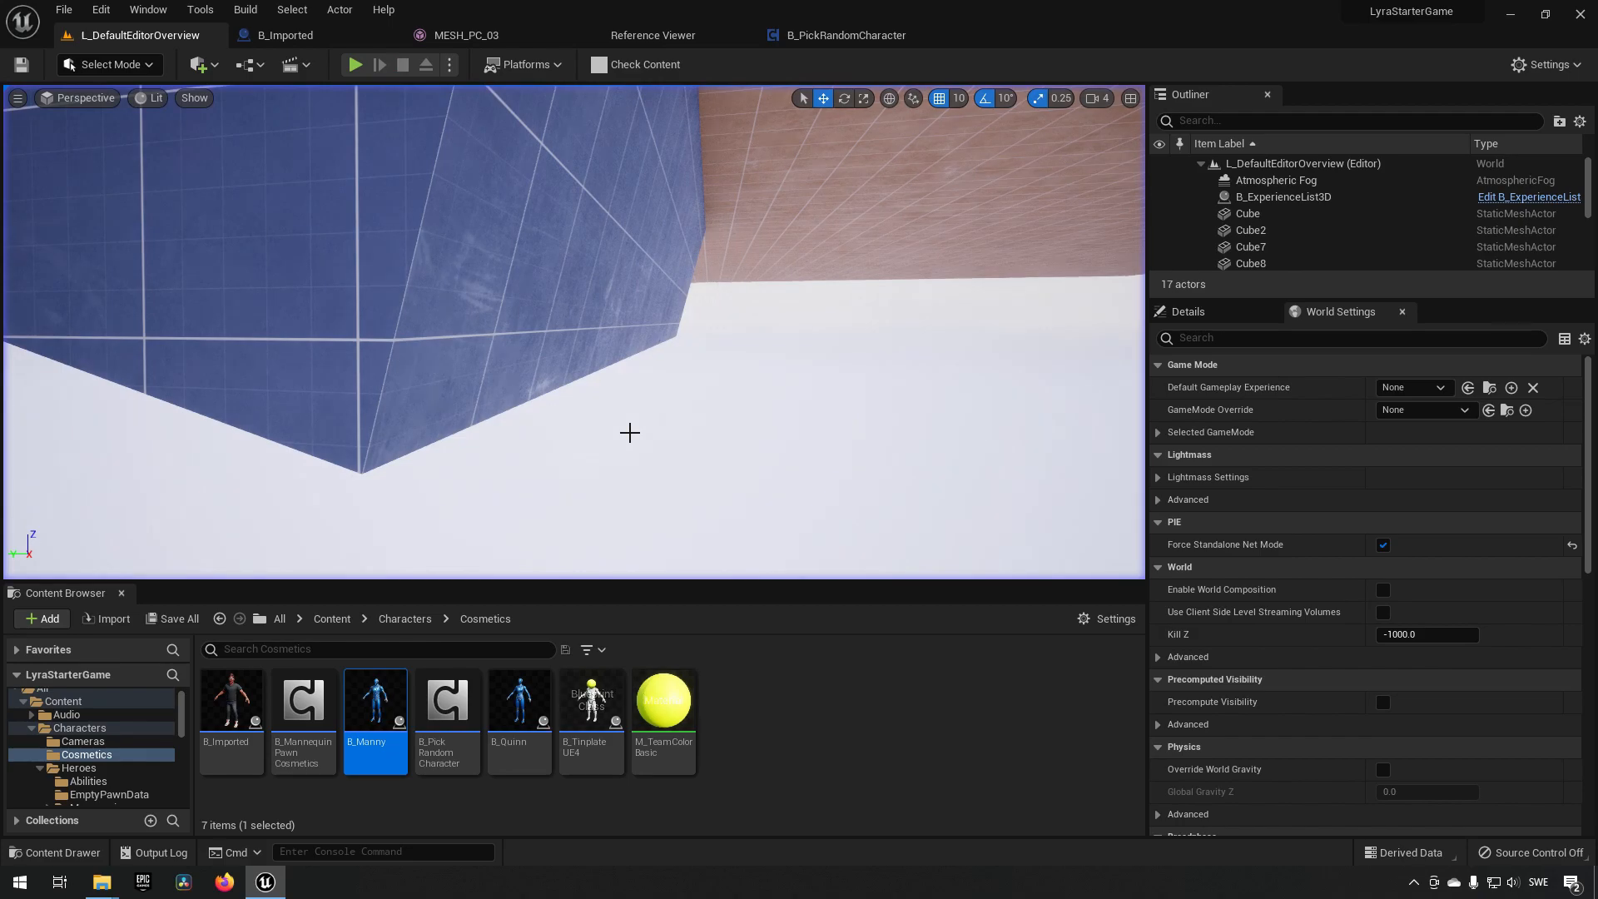
{"action": "left_click", "coordinate": [845, 35]}
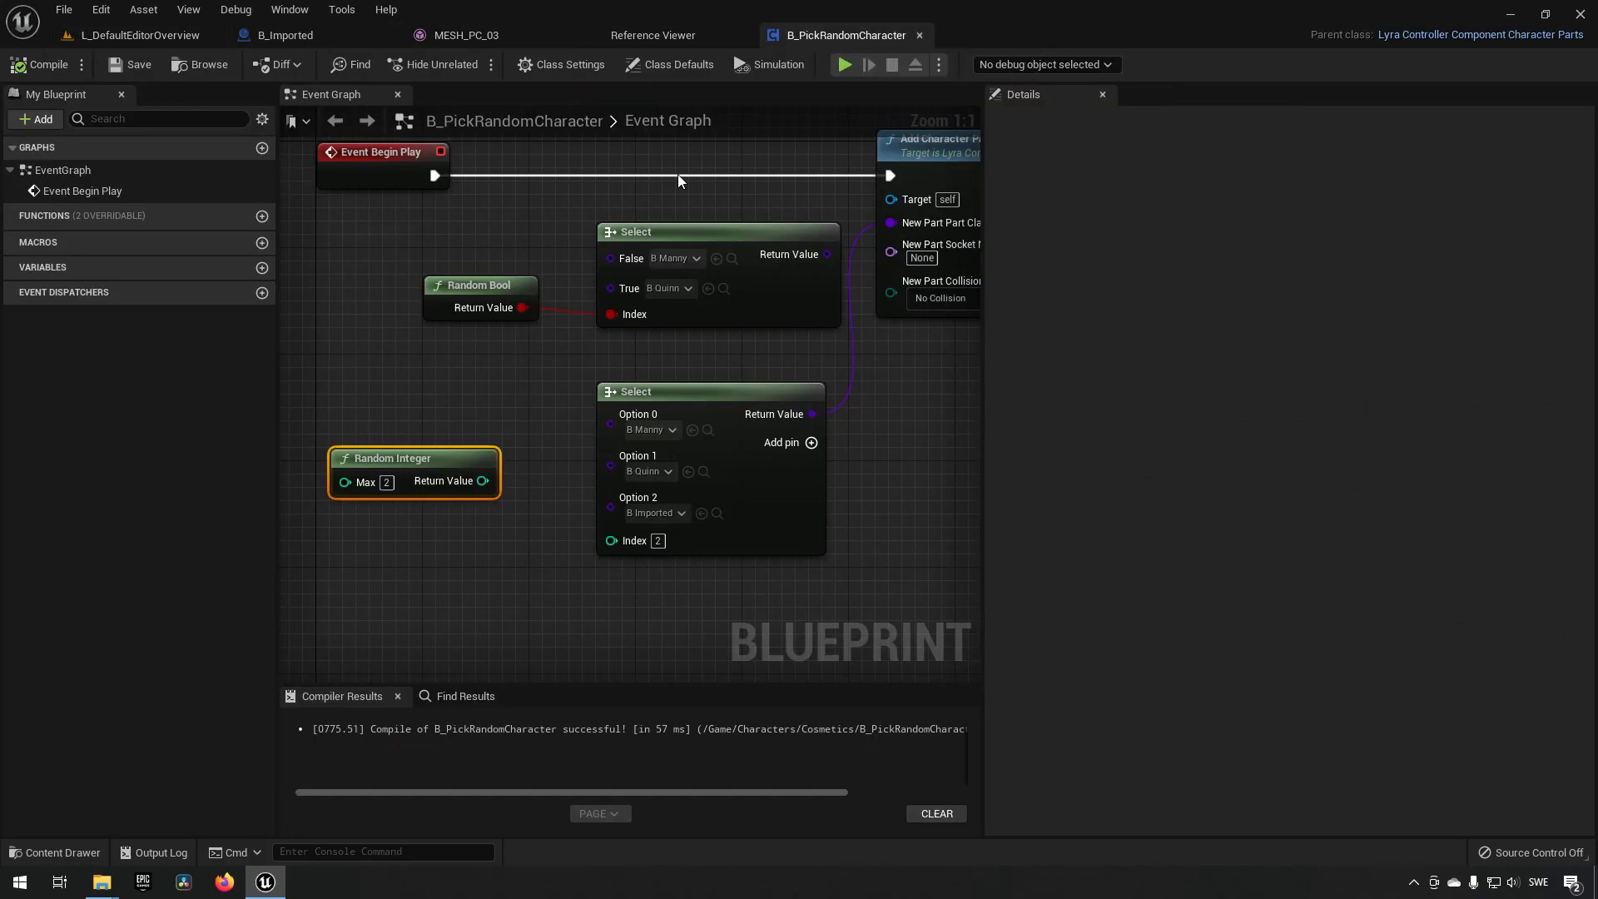
Connect Random Integer's Return Value to the Select Index and save B_PickRandomCharacter.
{"action": "left_click_drag", "start_coordinate": [483, 481], "coordinate": [611, 541]}
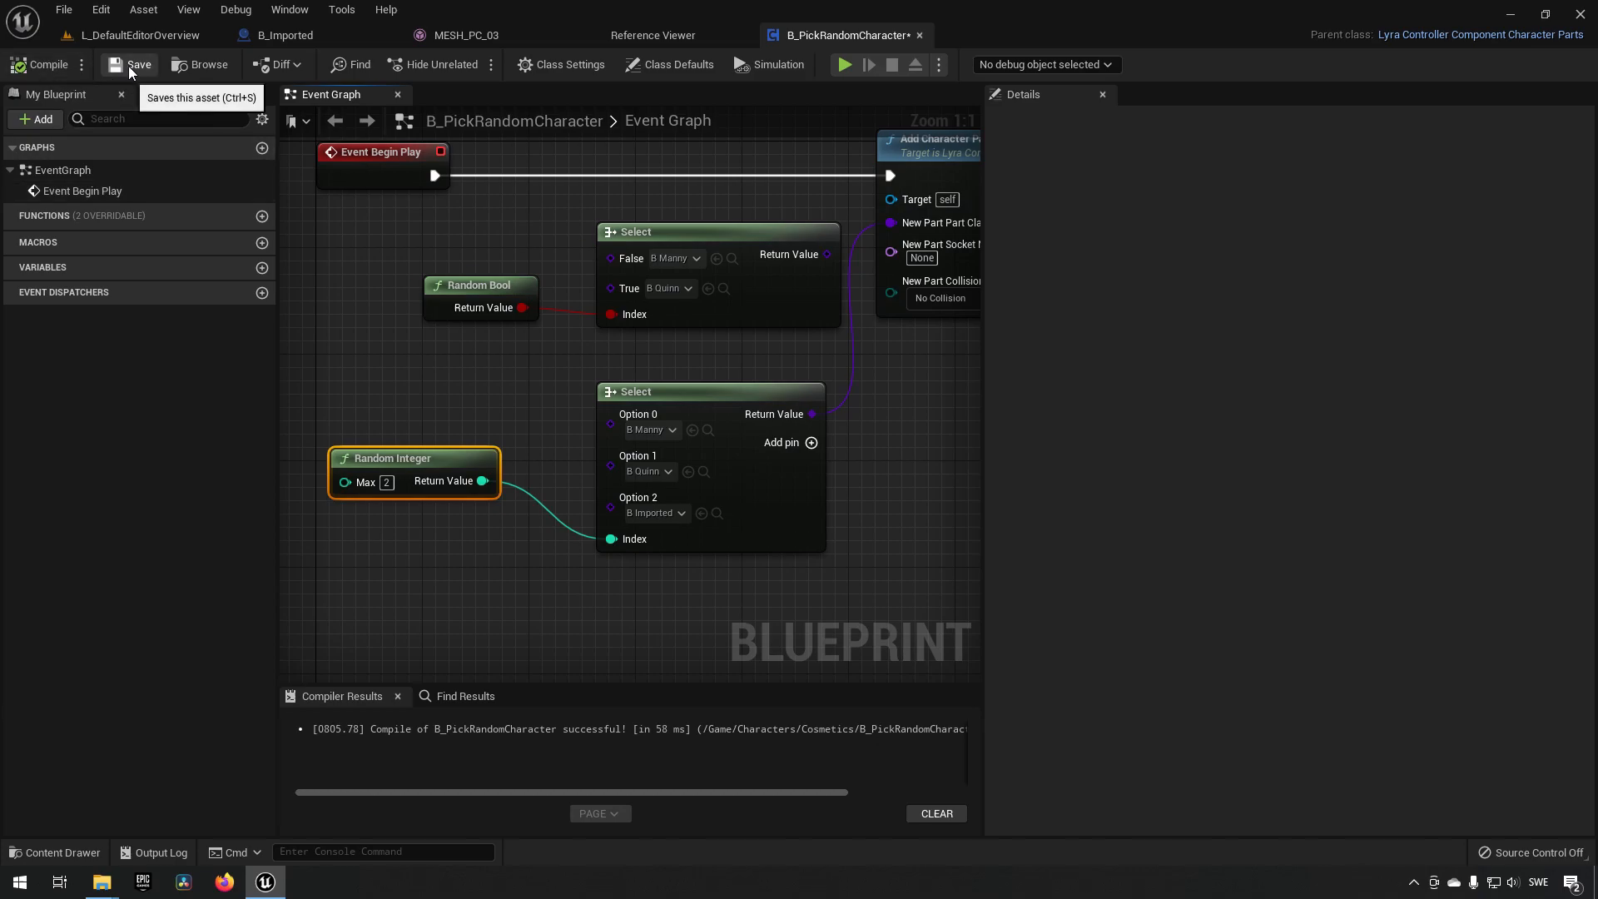
{"action": "left_click", "coordinate": [138, 35]}
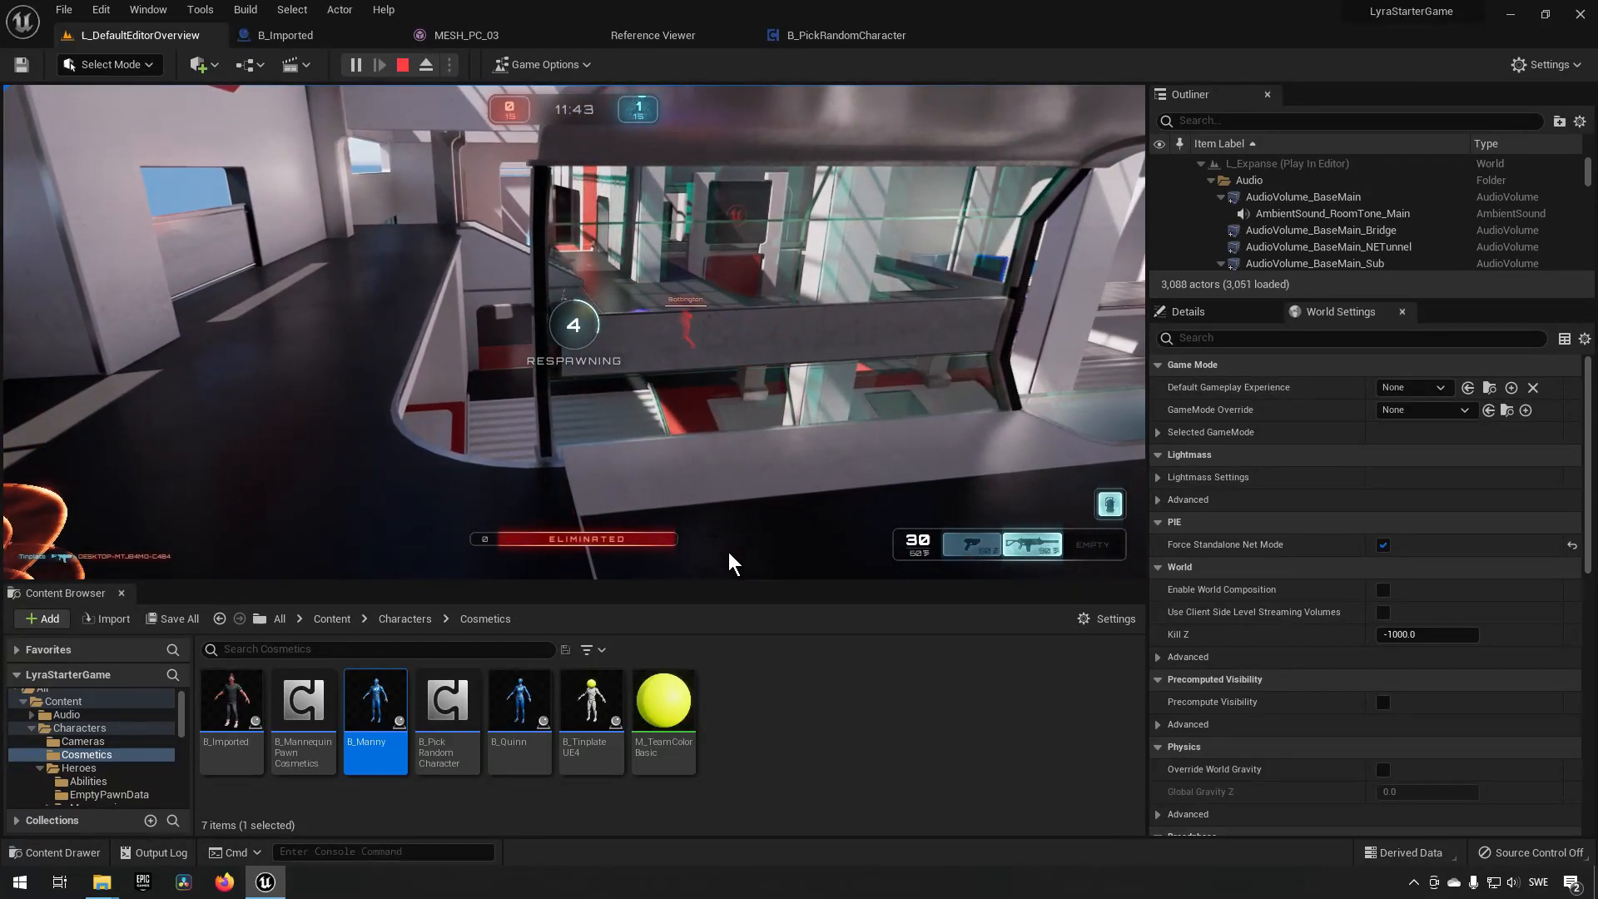
End the second play session and go back to the B_PickRandomCharacter graph.
{"action": "key", "text": "Escape"}
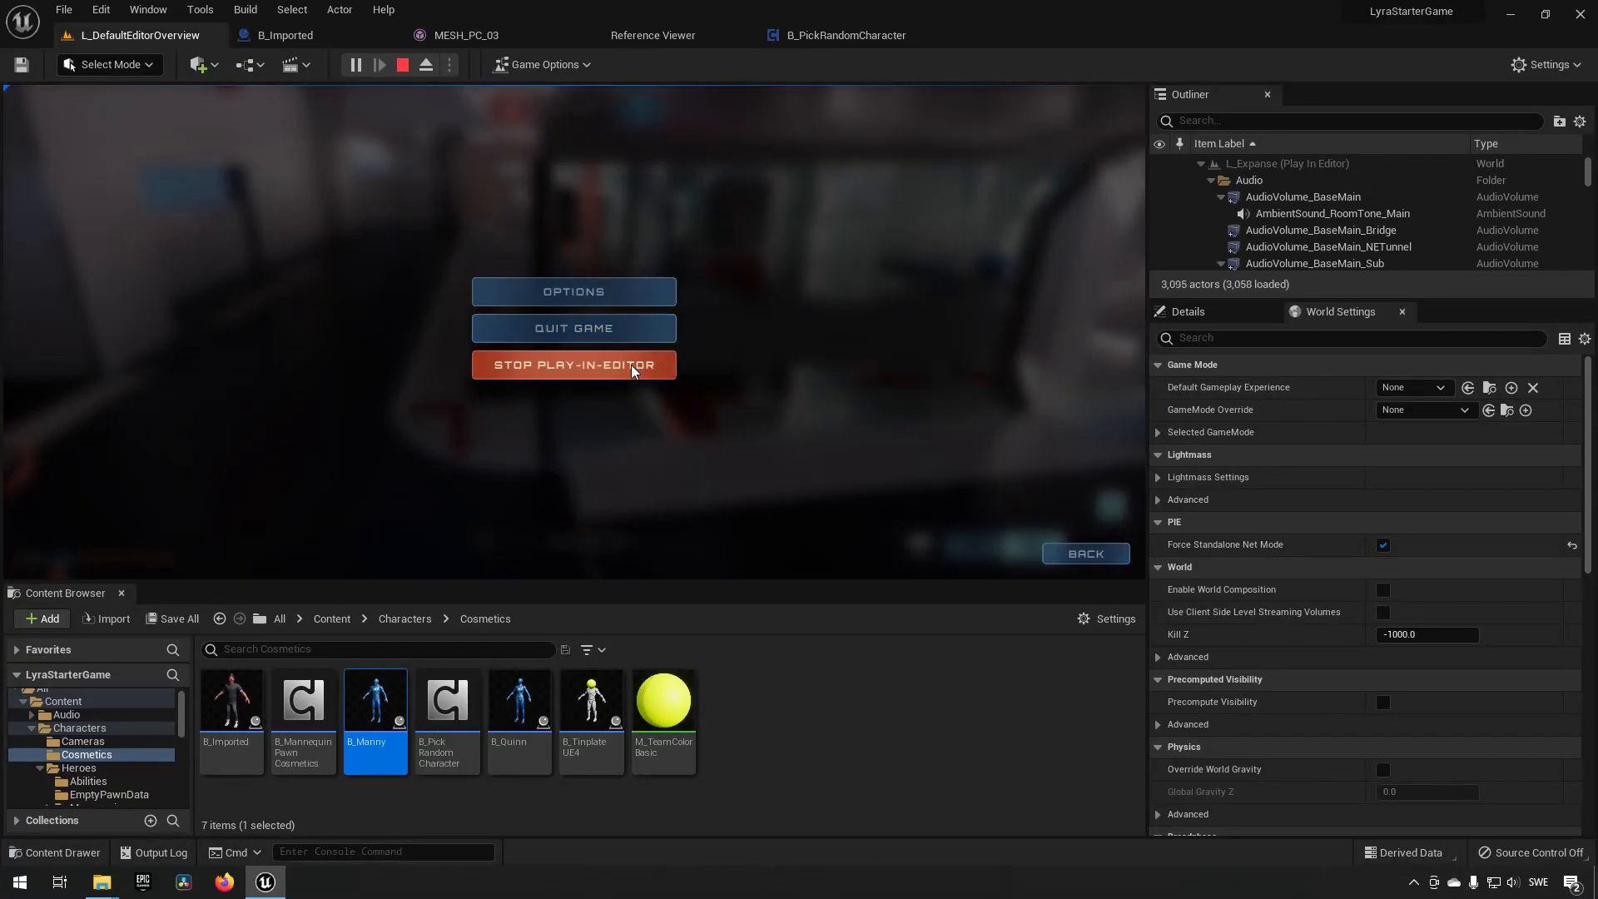
{"action": "left_click", "coordinate": [572, 363]}
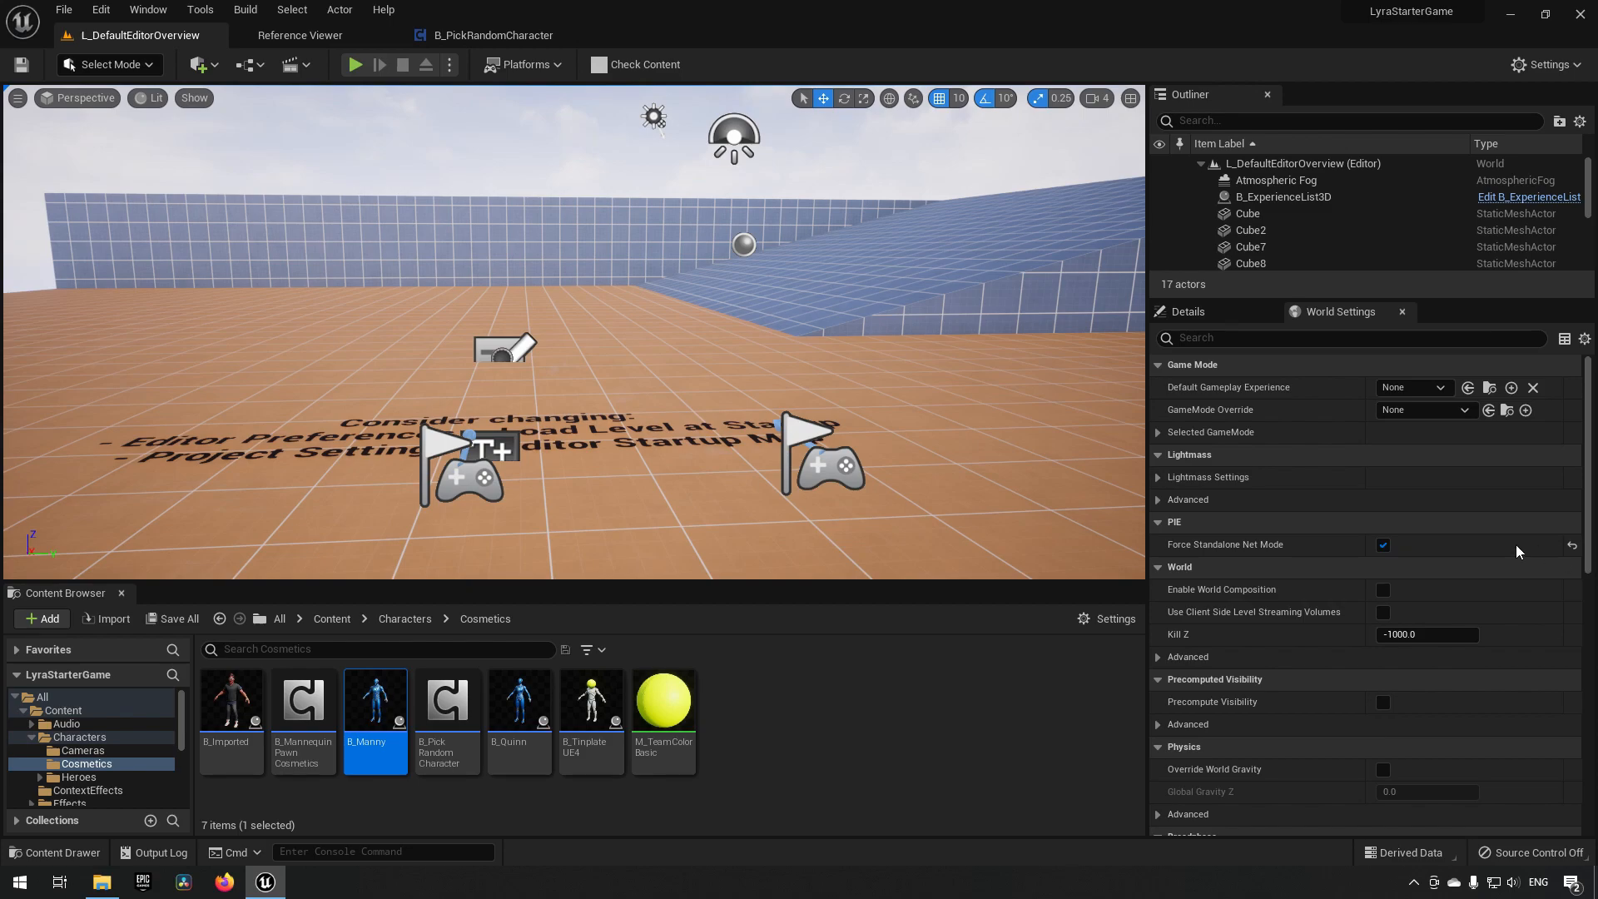
{"action": "left_click", "coordinate": [494, 35]}
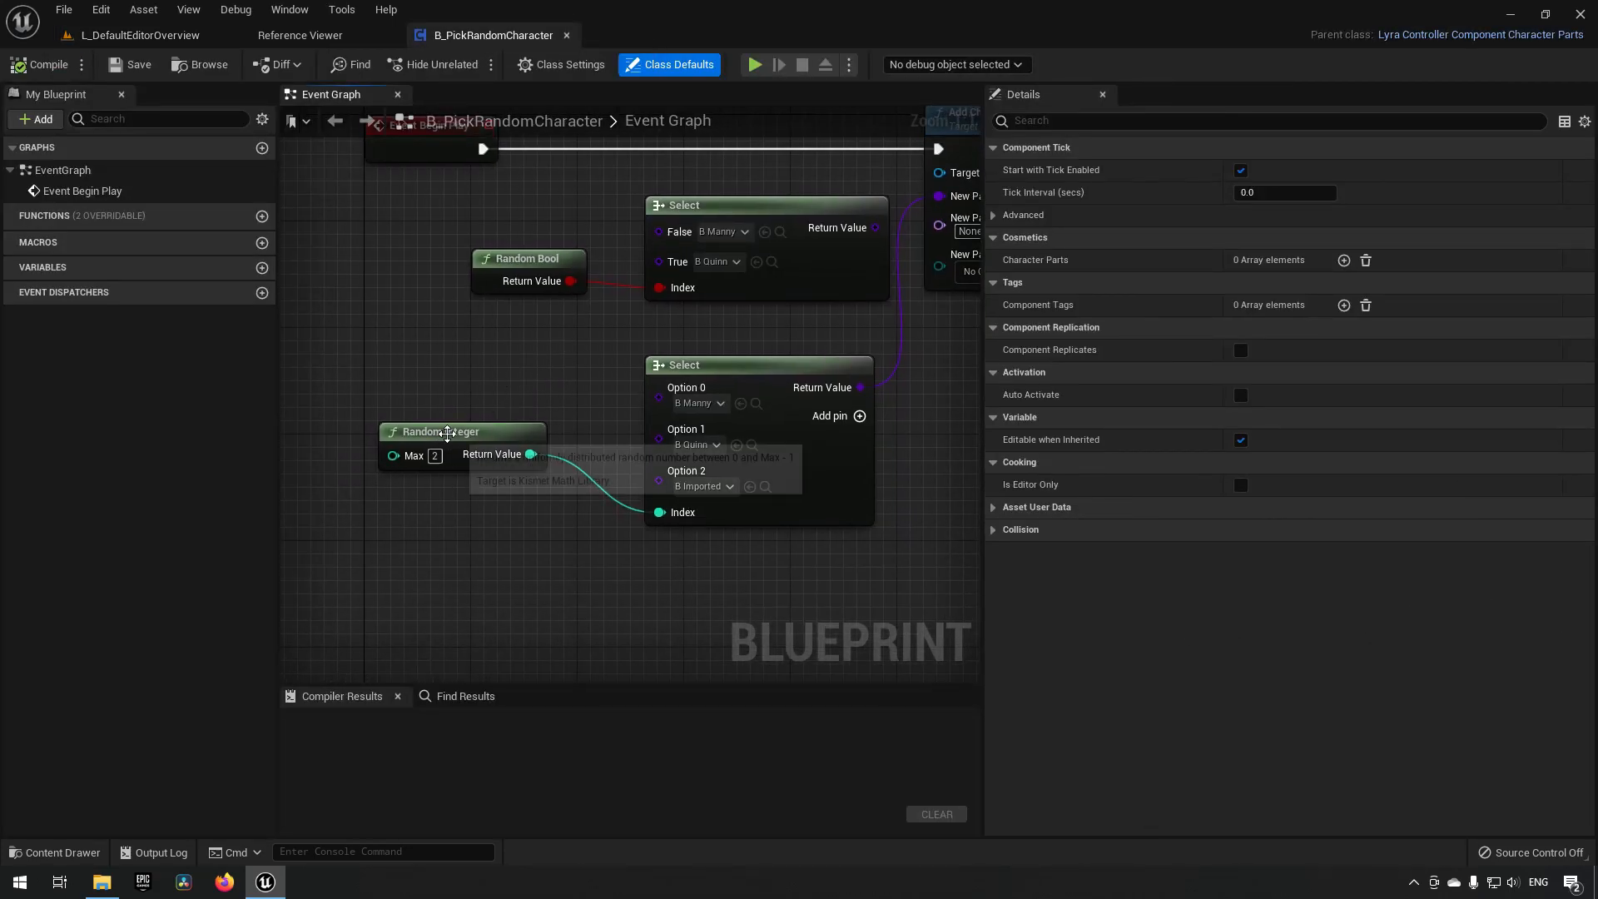
{"action": "mouse_move", "coordinate": [438, 431]}
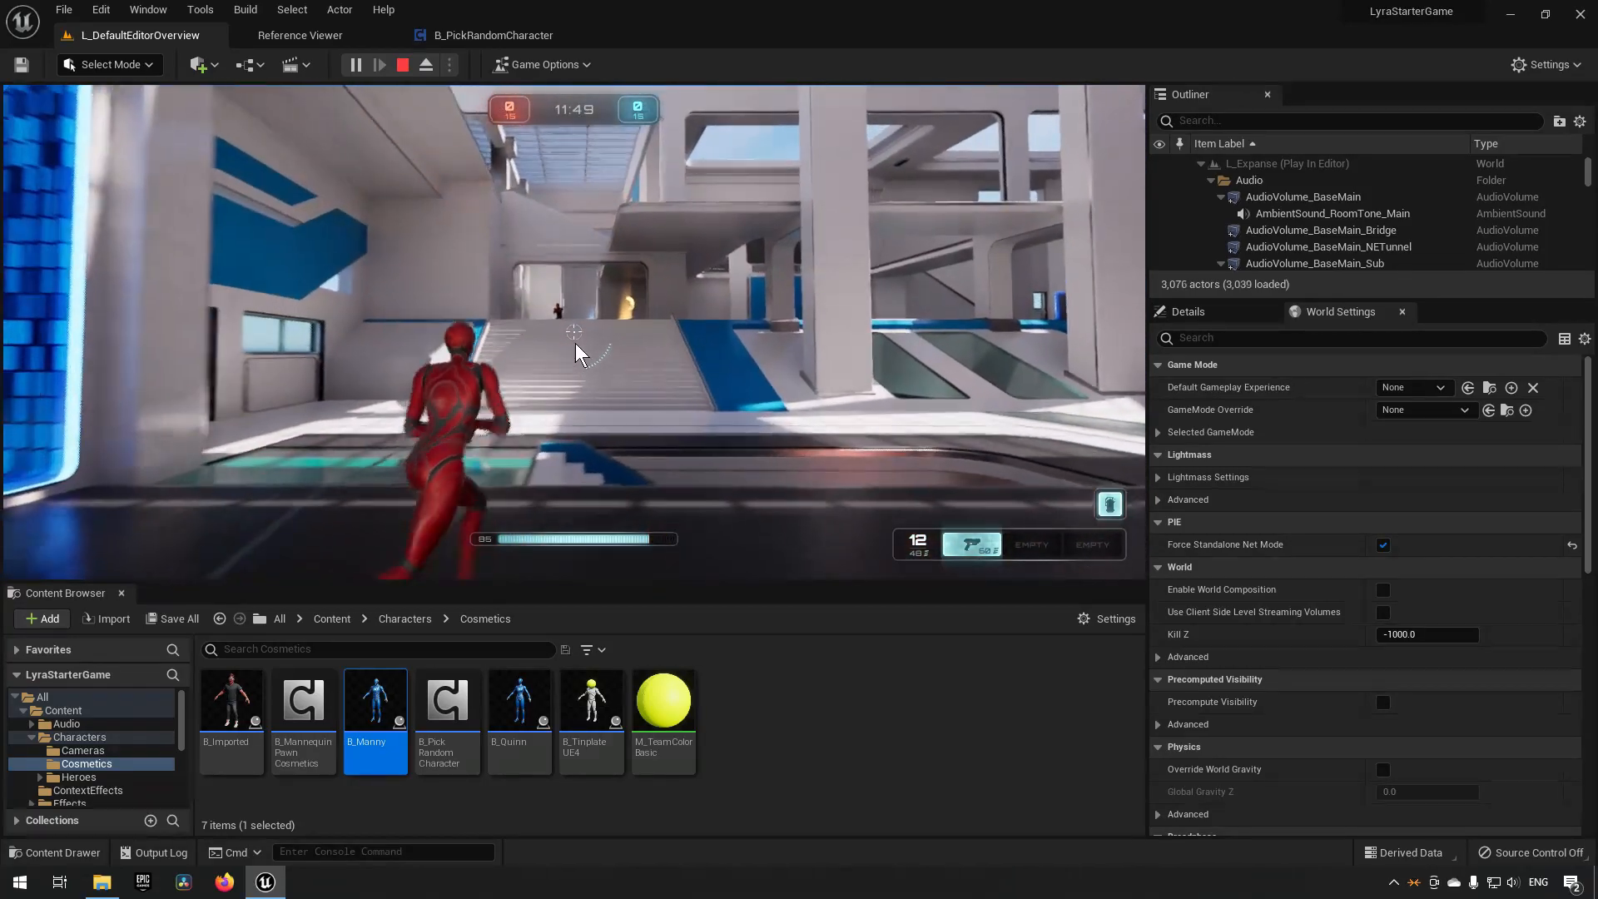
Bring up the in-game pause menu during the red-suited character play test.
{"action": "key", "text": "Escape"}
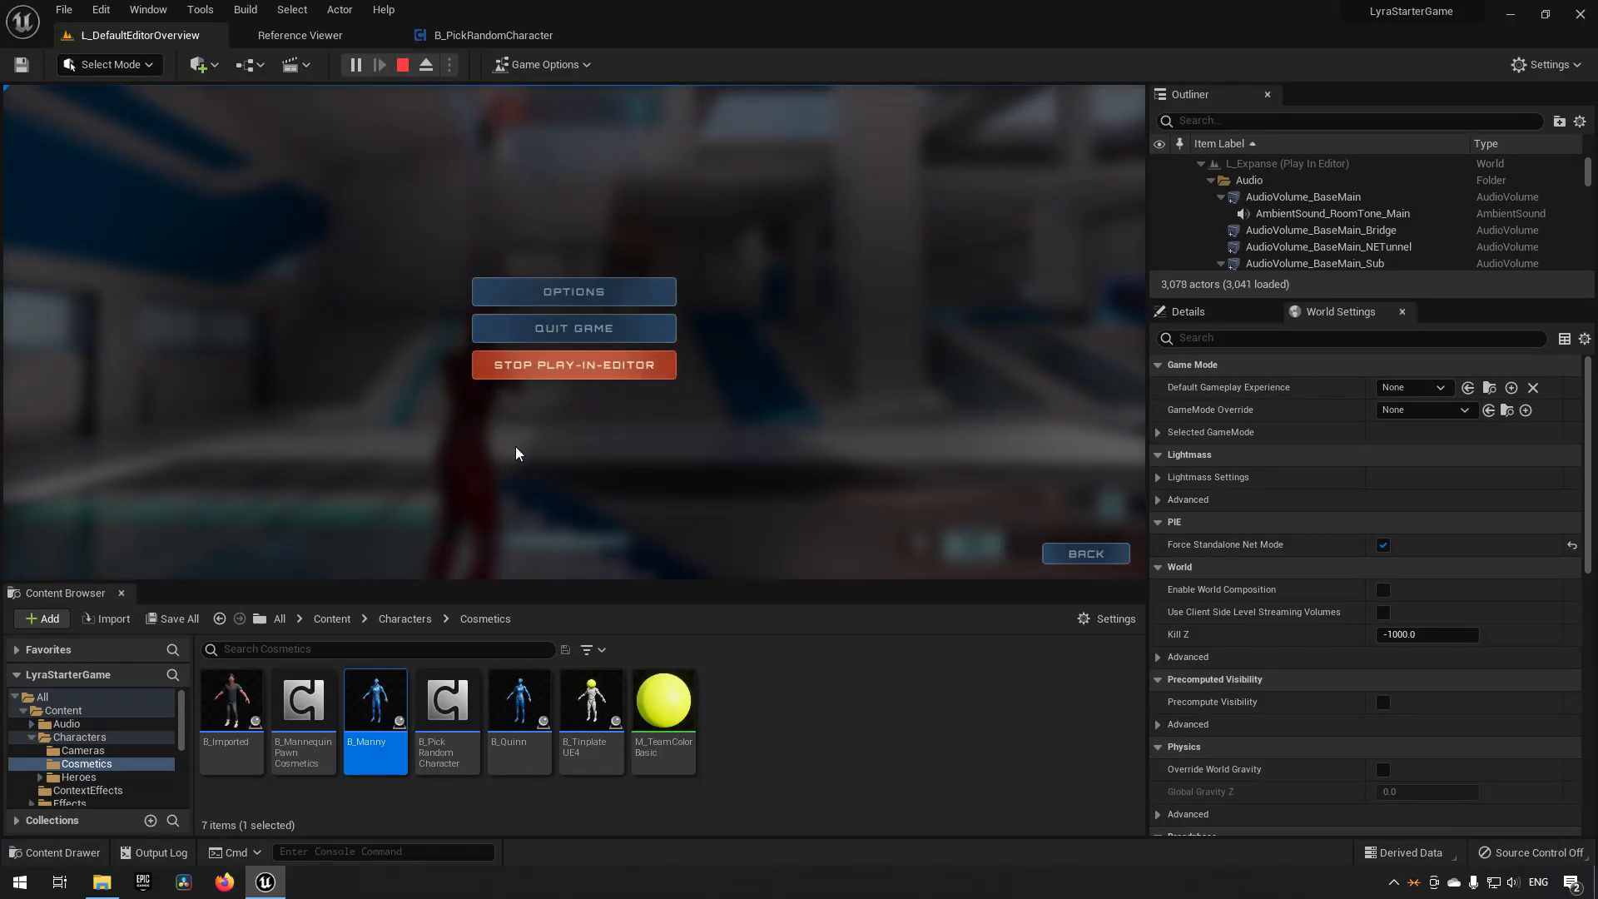